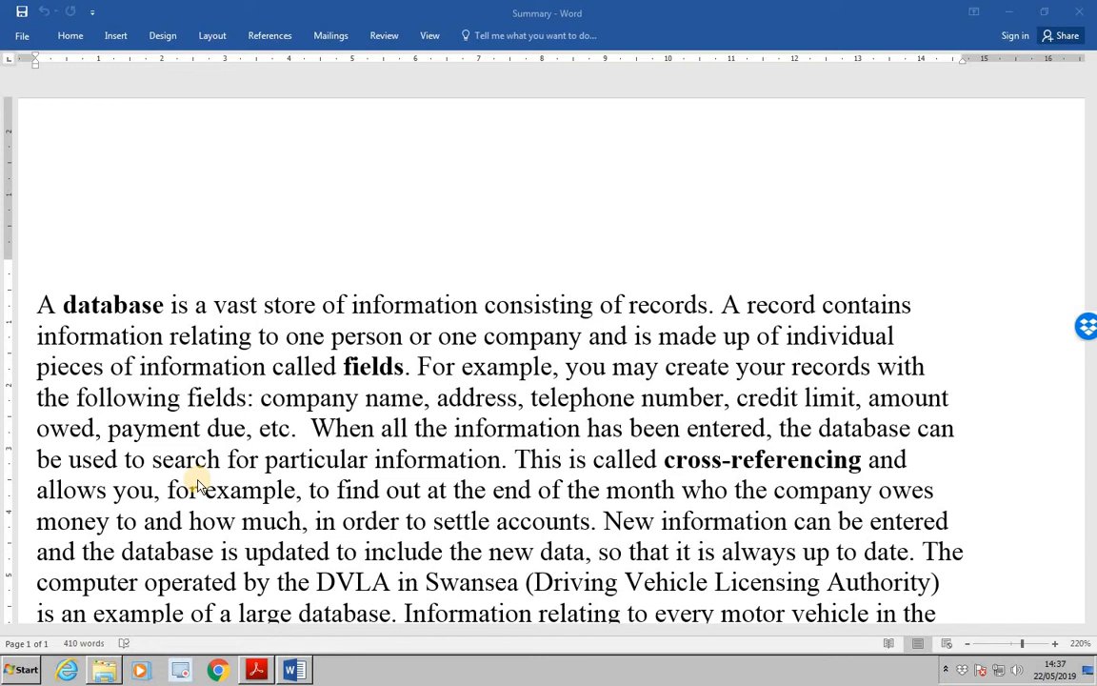
mouse_move(526, 27)
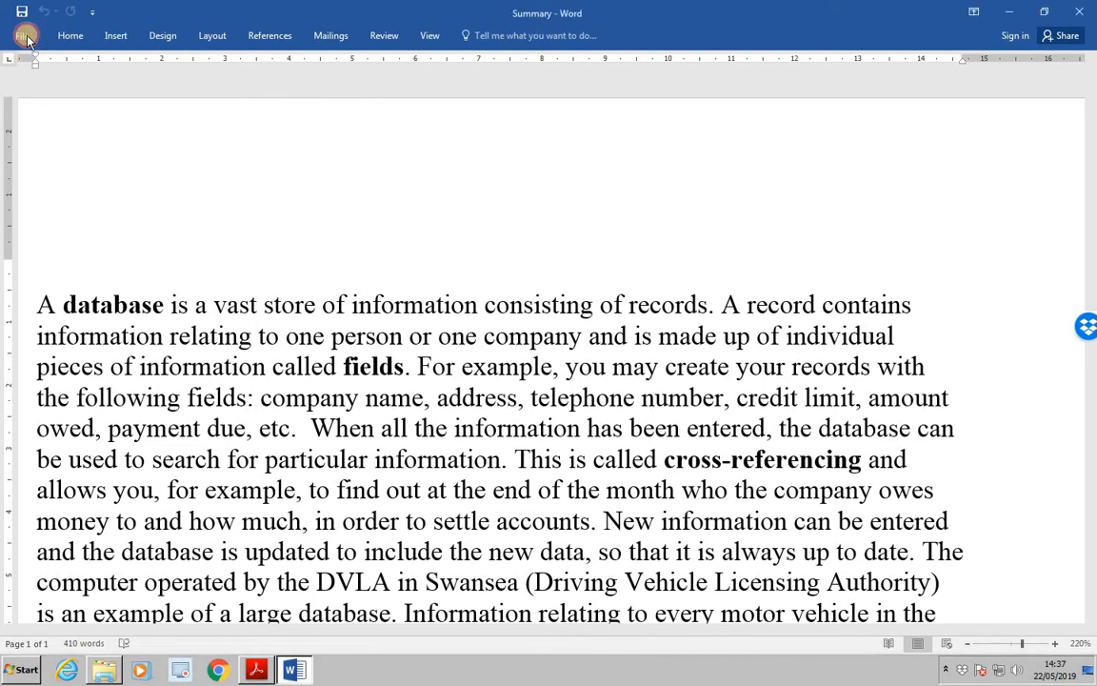
left_click(26, 34)
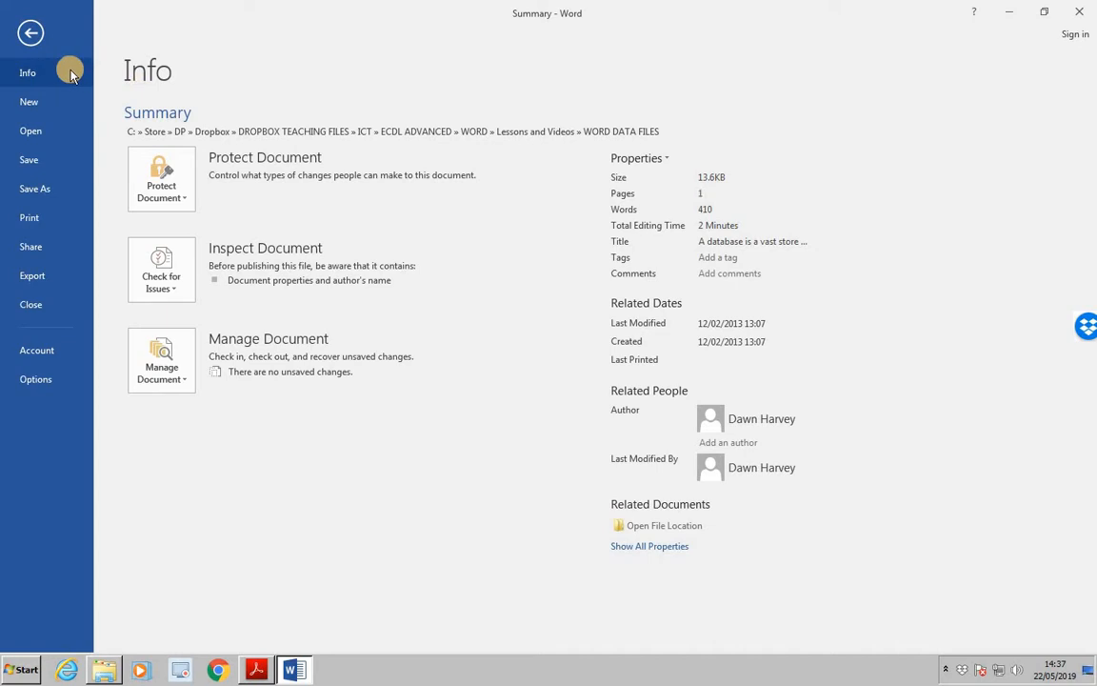
mouse_move(598, 263)
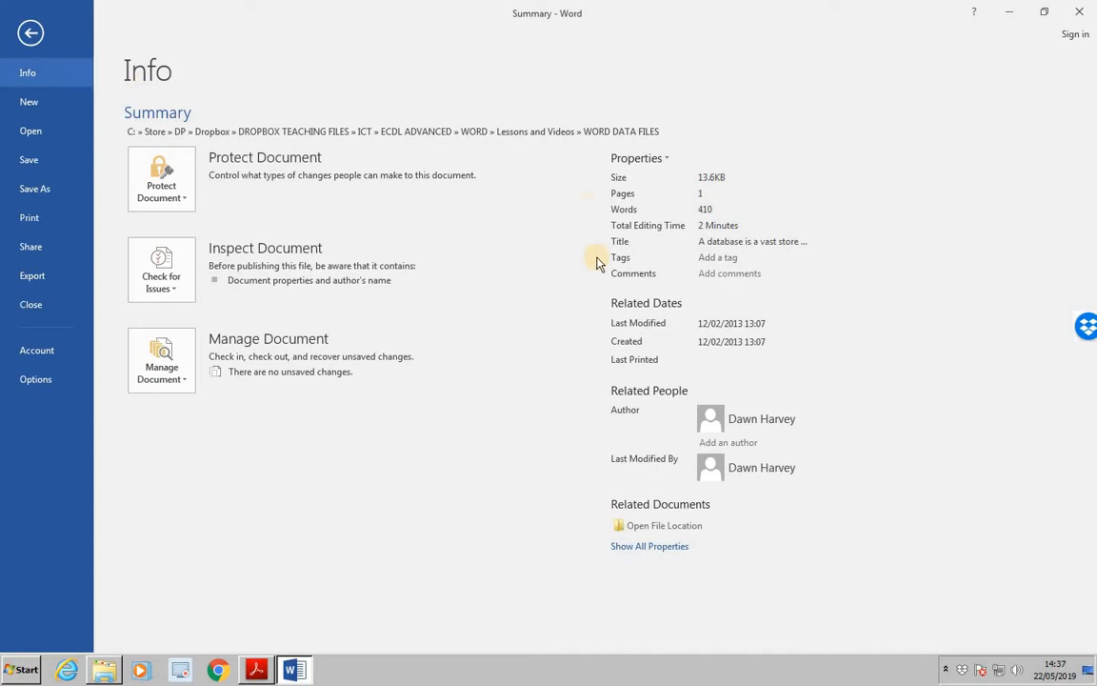
mouse_move(676, 341)
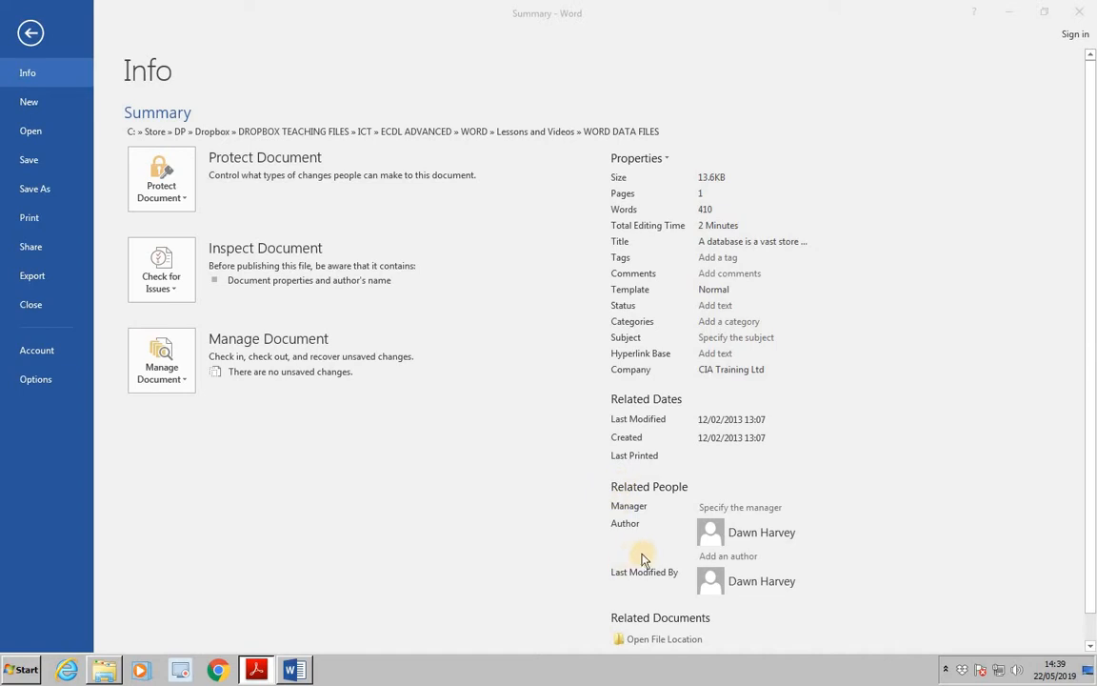
mouse_move(747, 533)
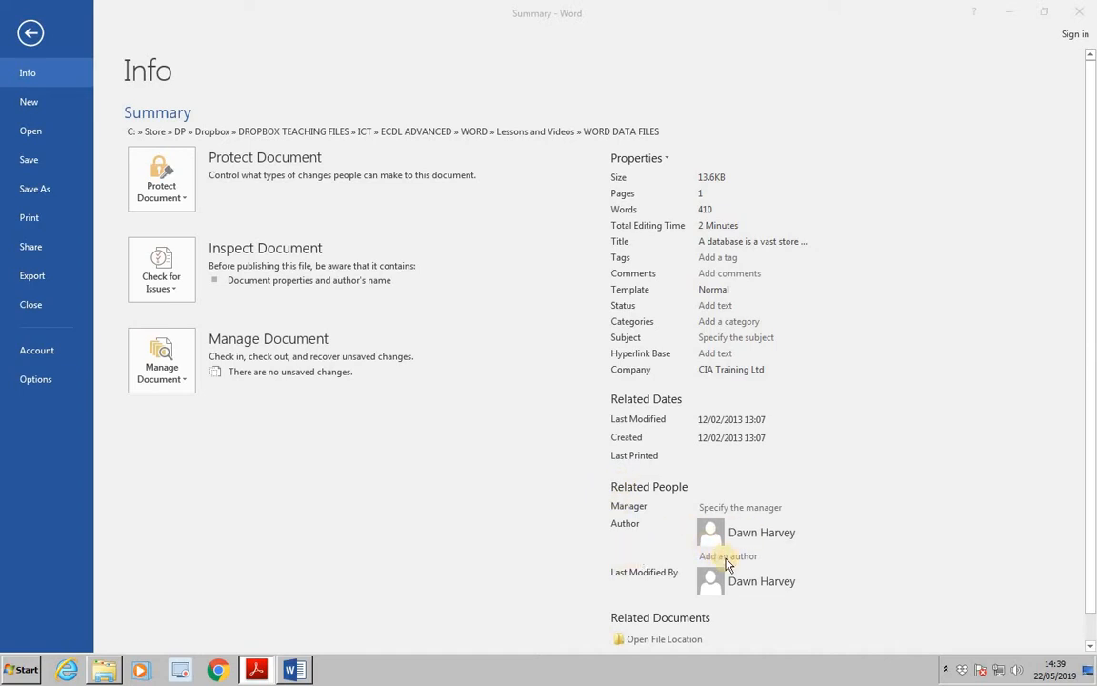
left_click(733, 556)
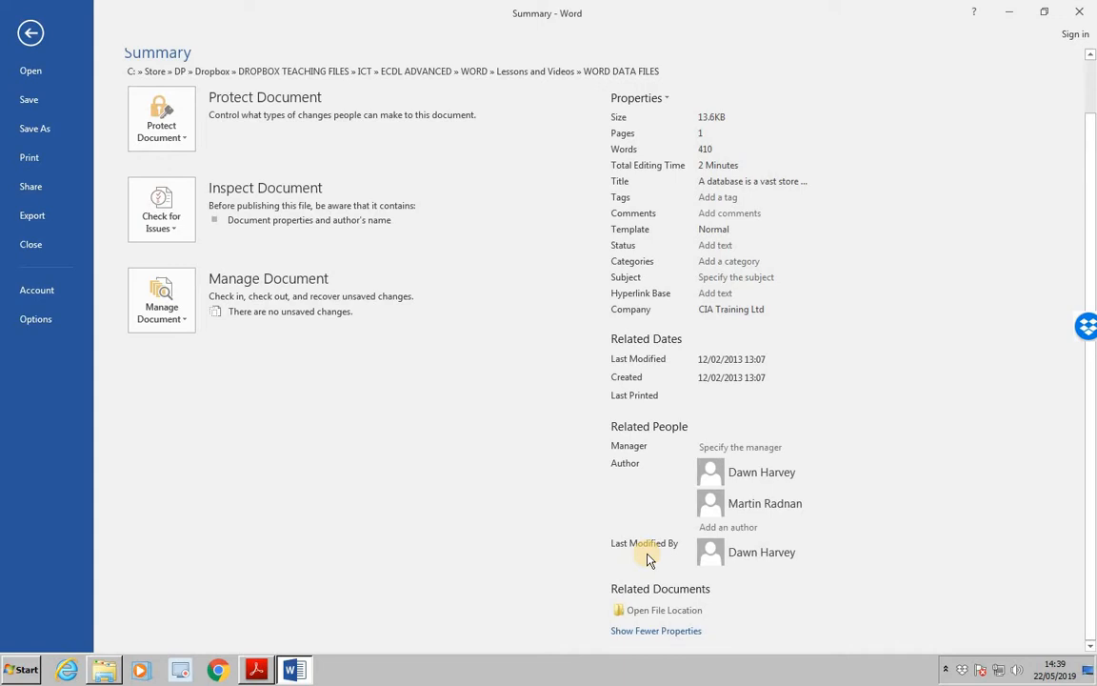
mouse_move(620, 181)
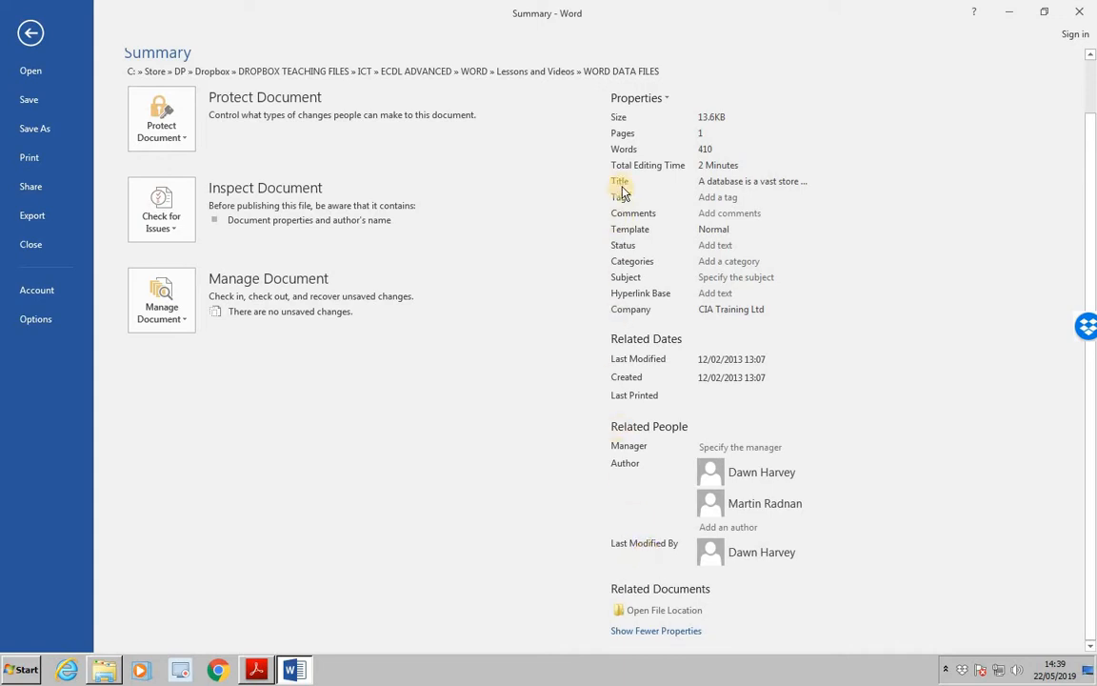
left_click(752, 181)
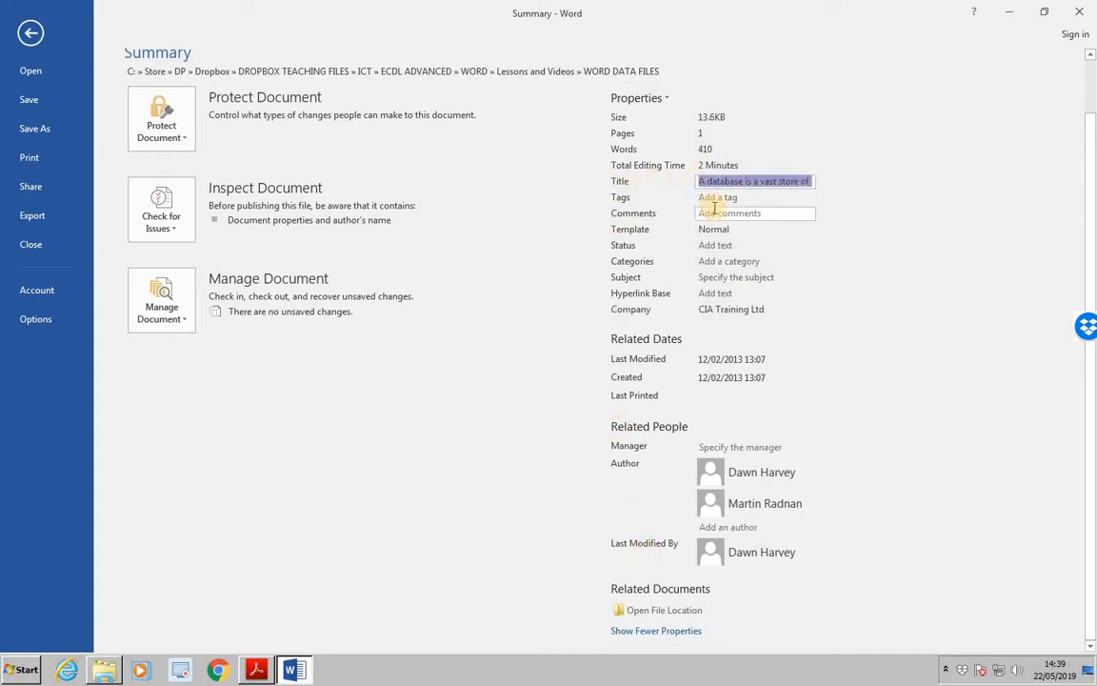
type("Technical Report")
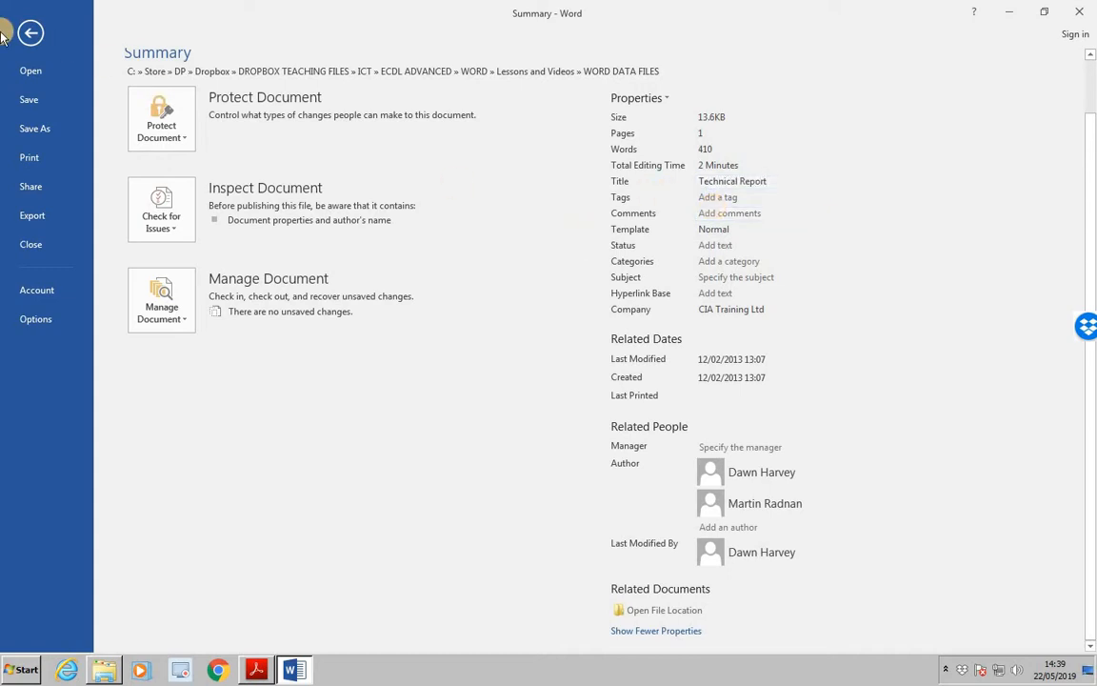
mouse_move(29, 31)
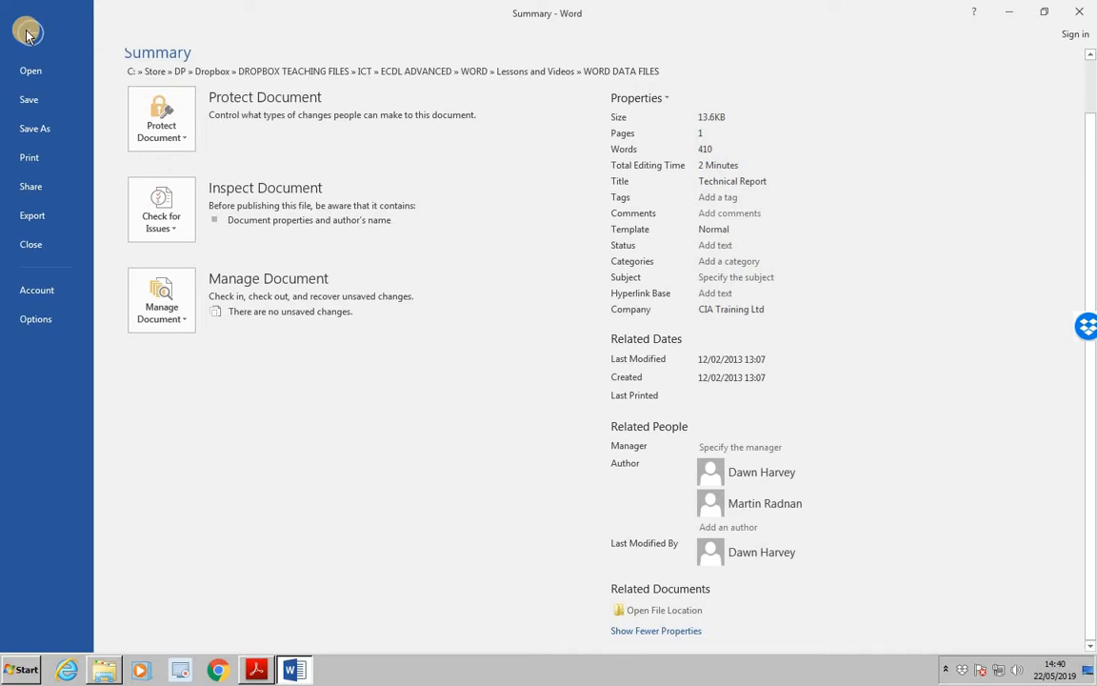
Step: Return to the document and switch to the Insert ribbon for the empty top line
left_click(27, 31)
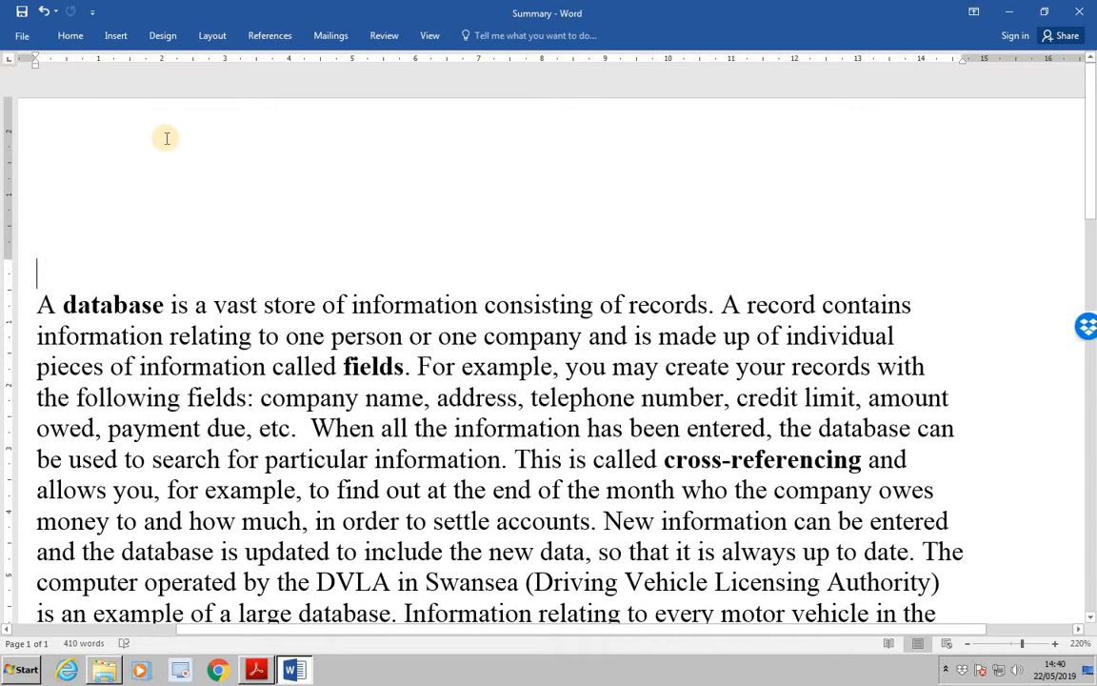
mouse_move(68, 270)
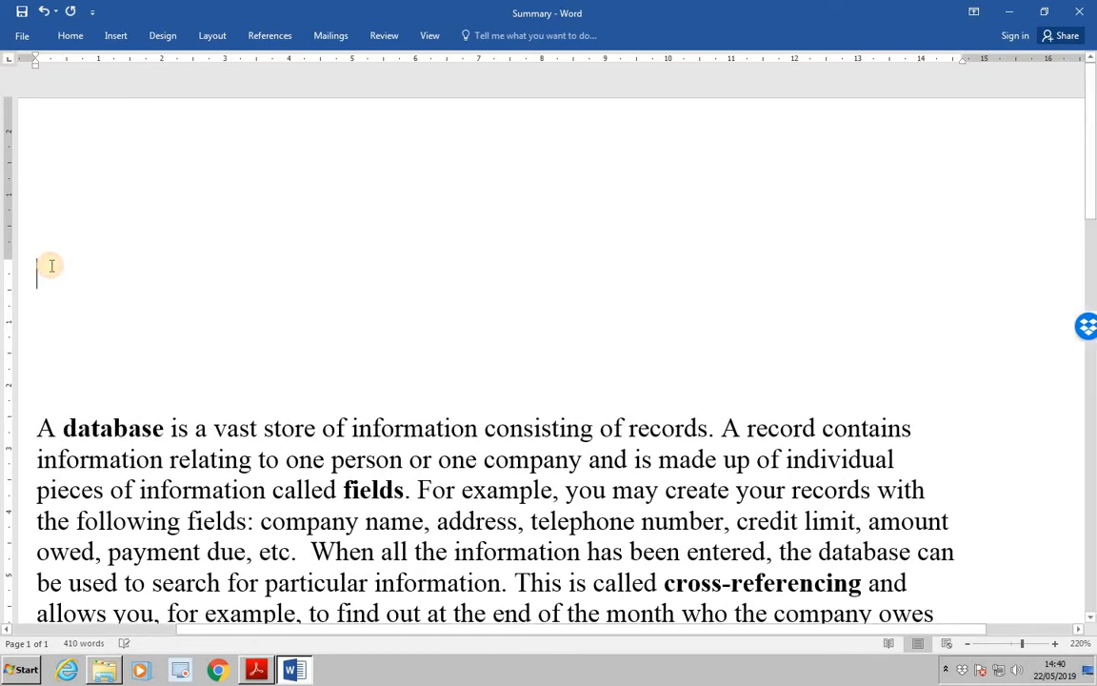
mouse_move(133, 63)
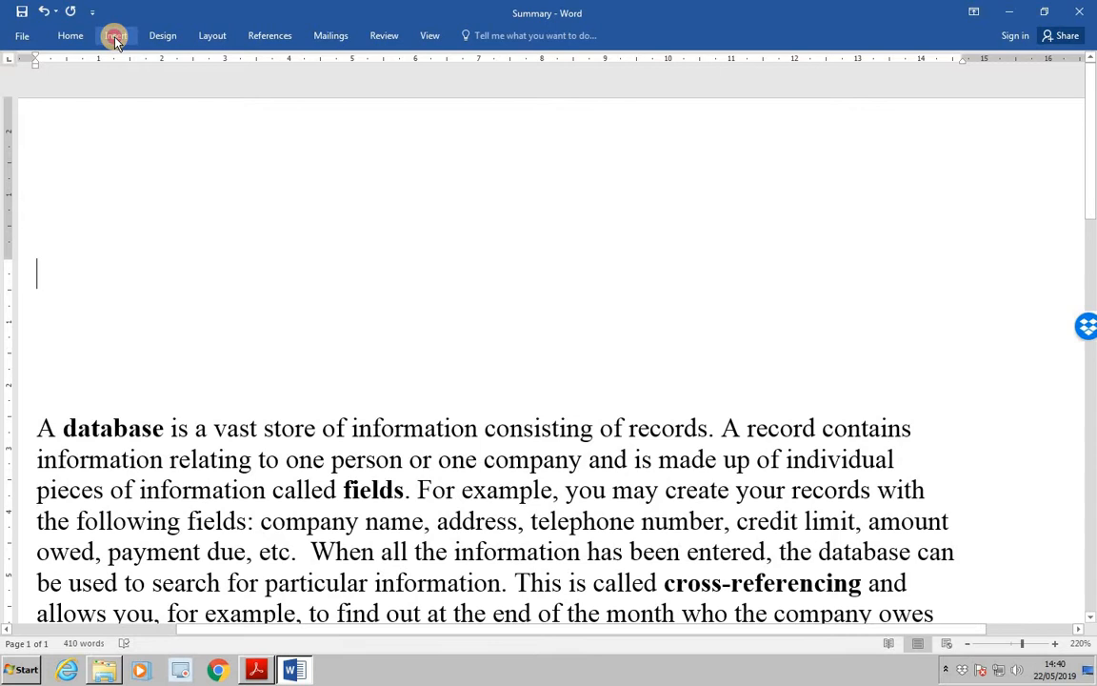
left_click(114, 34)
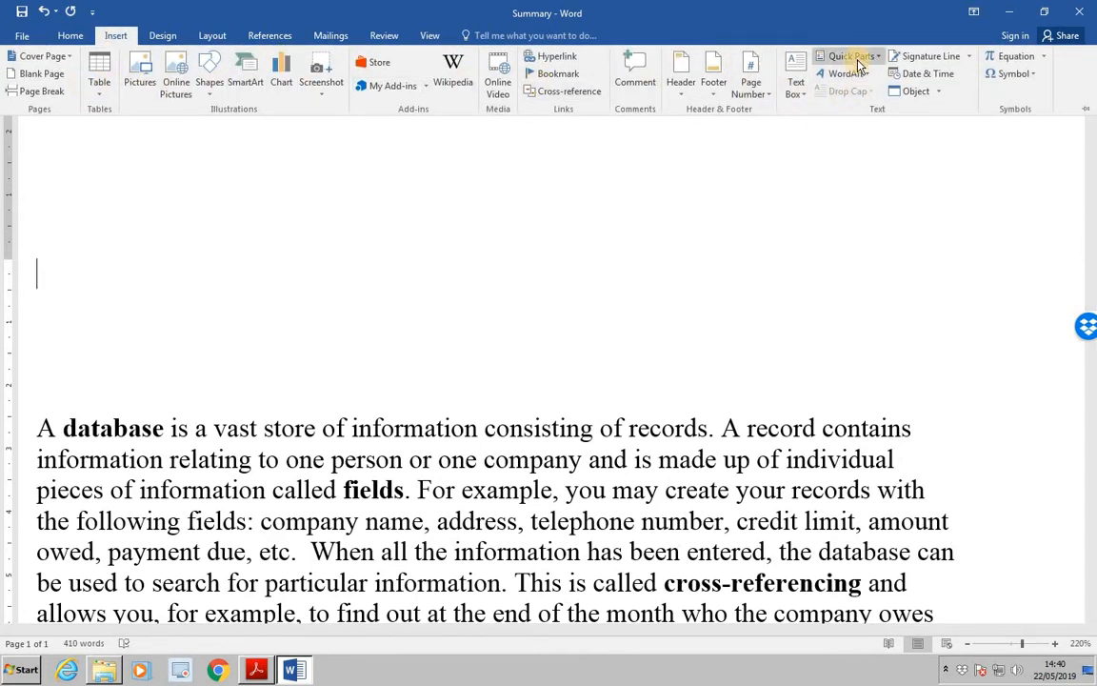
mouse_move(846, 55)
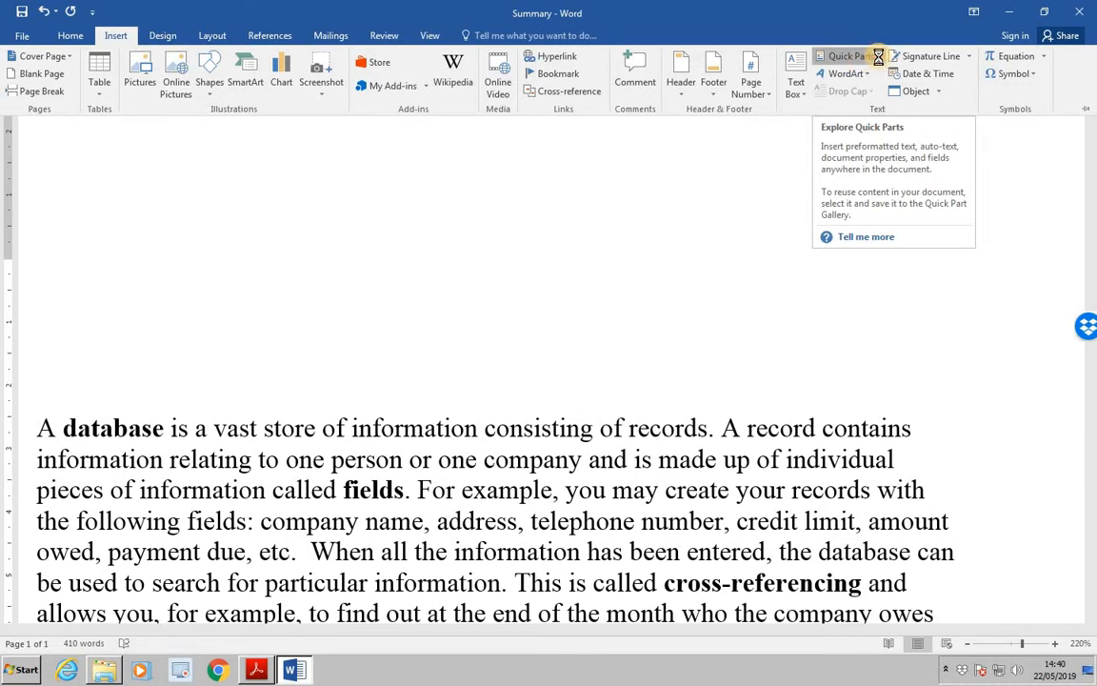
Step: Insert a Document Information Title field showing Technical Report via Quick Parts > Field
left_click(846, 55)
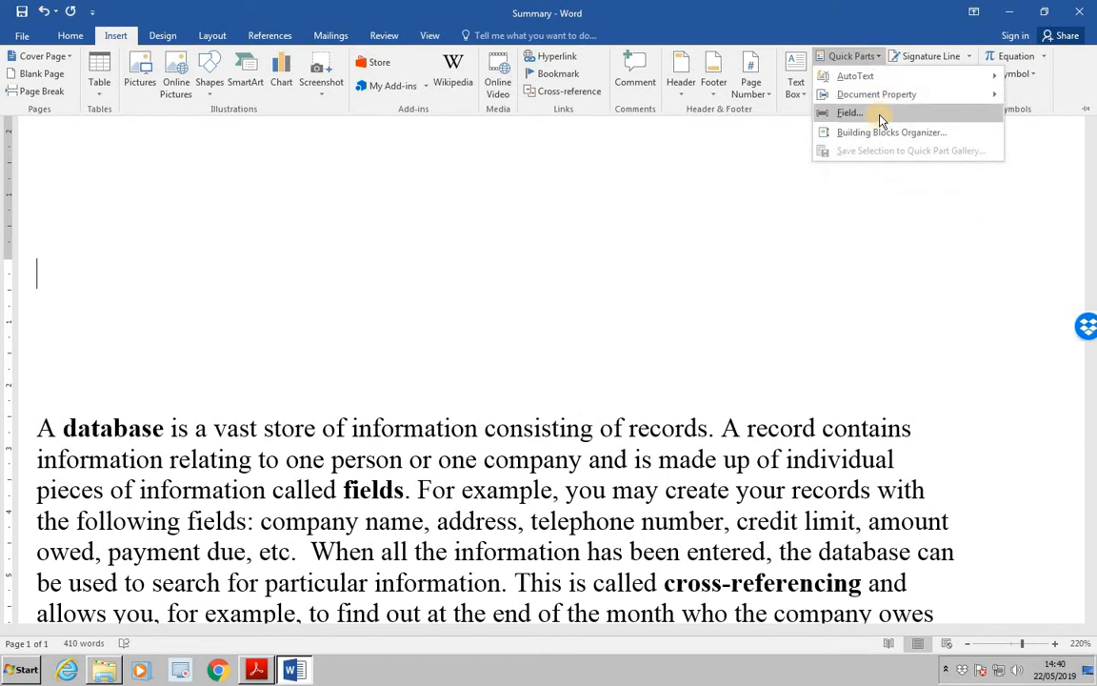
mouse_move(849, 112)
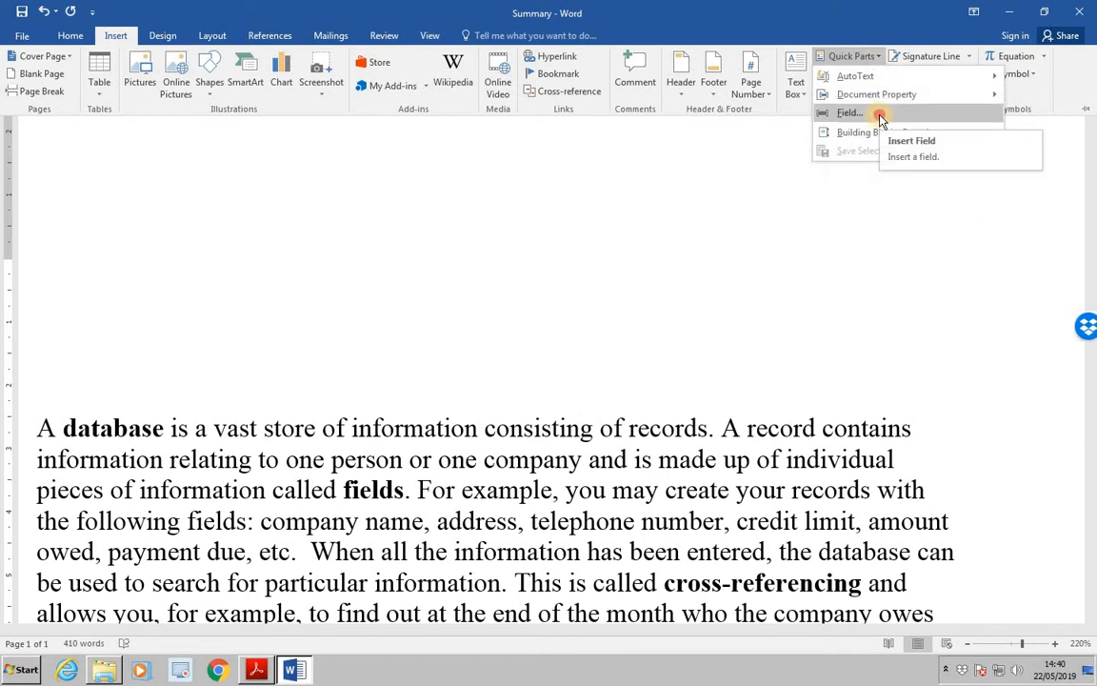
left_click(848, 112)
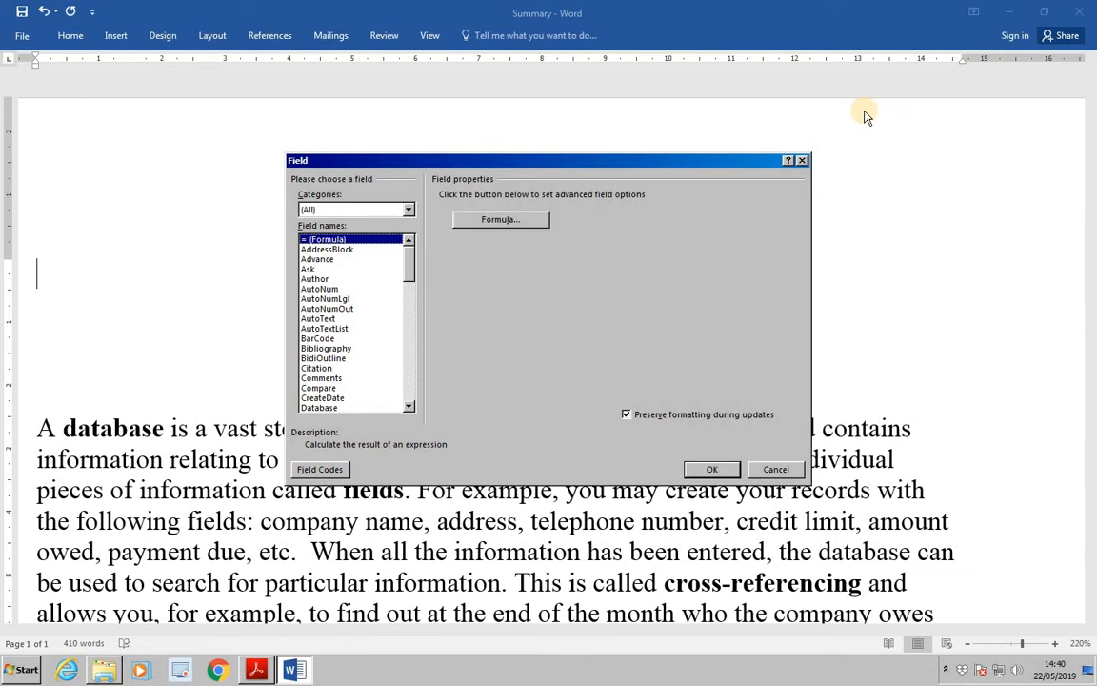
mouse_move(408, 209)
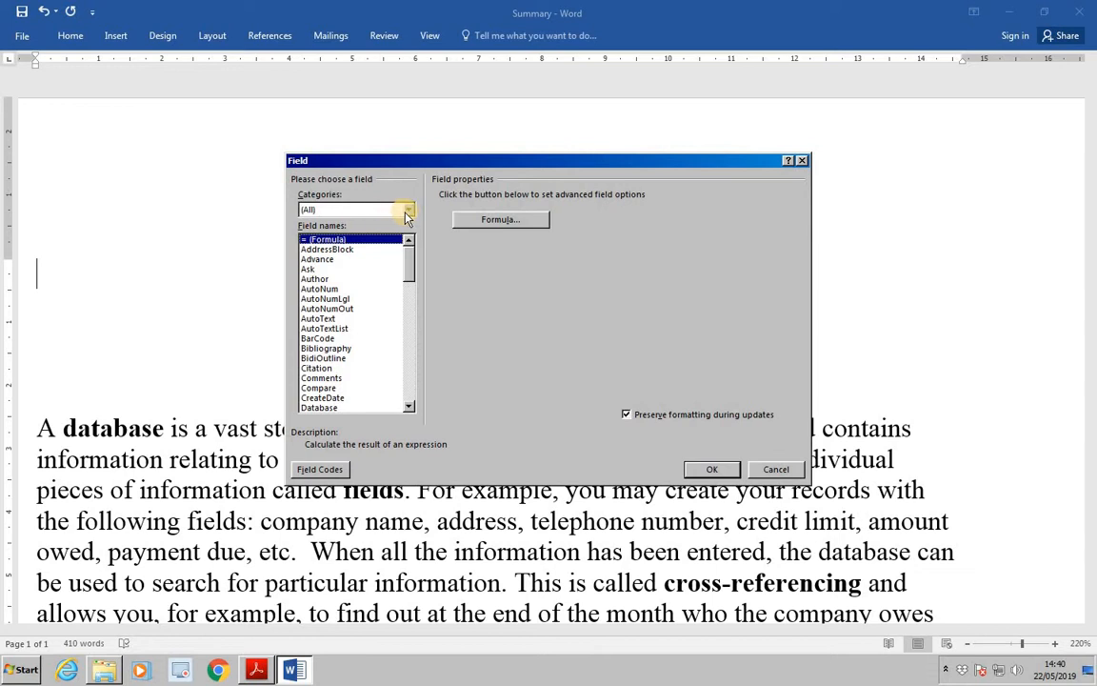
left_click(407, 209)
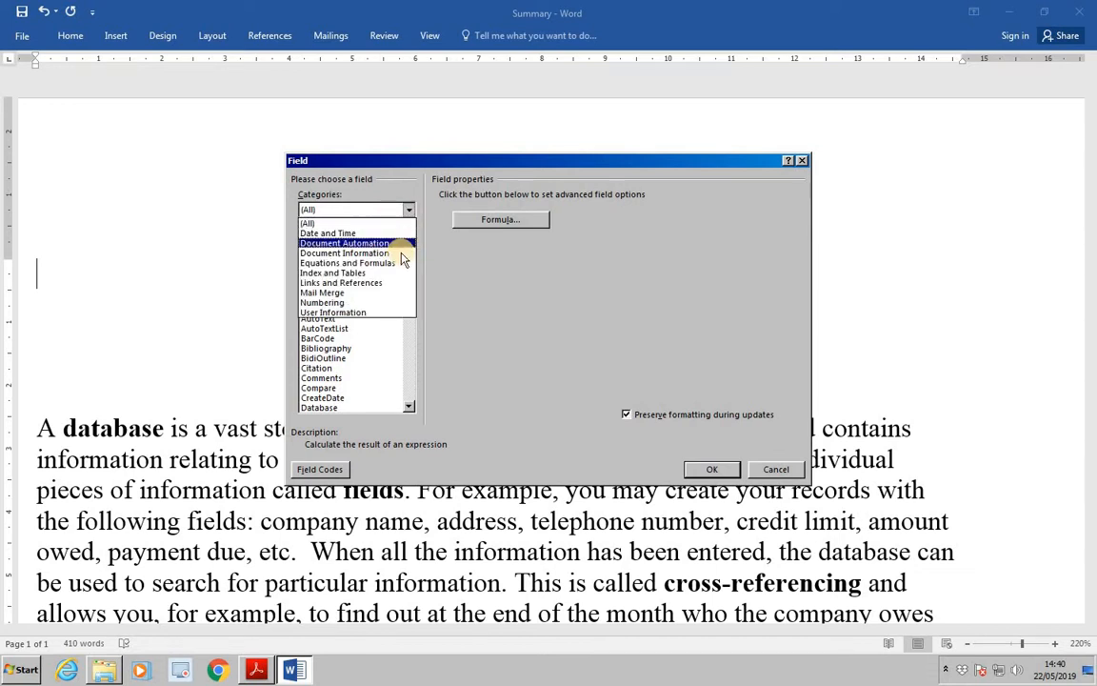
left_click(342, 244)
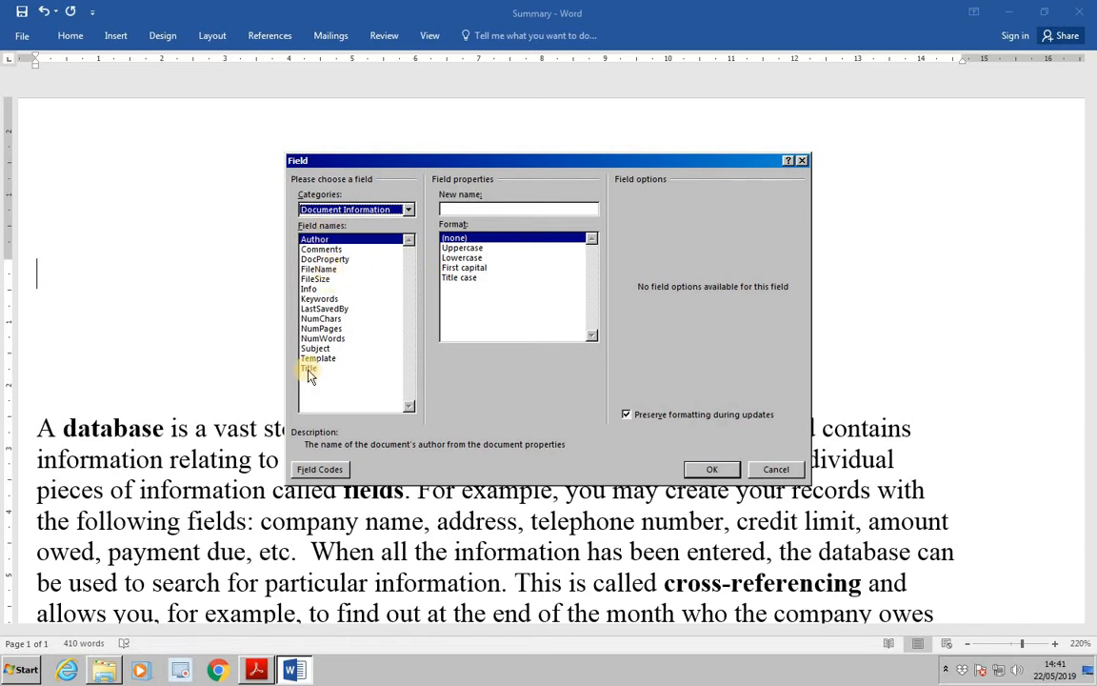
left_click(308, 370)
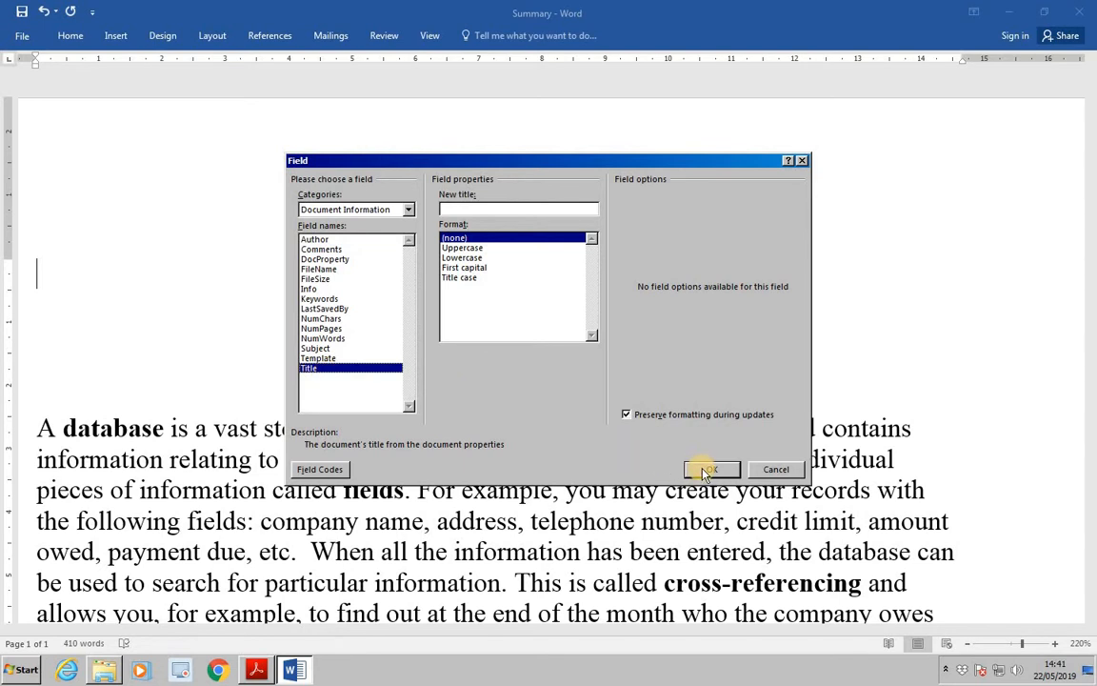
left_click(710, 469)
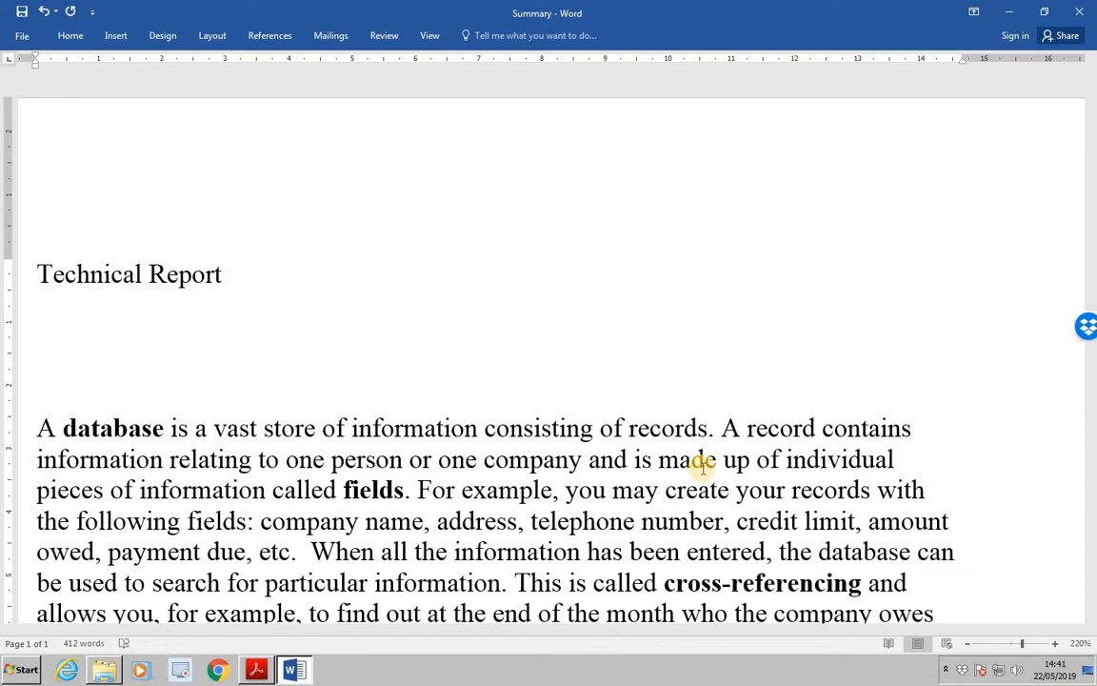
left_click(221, 274)
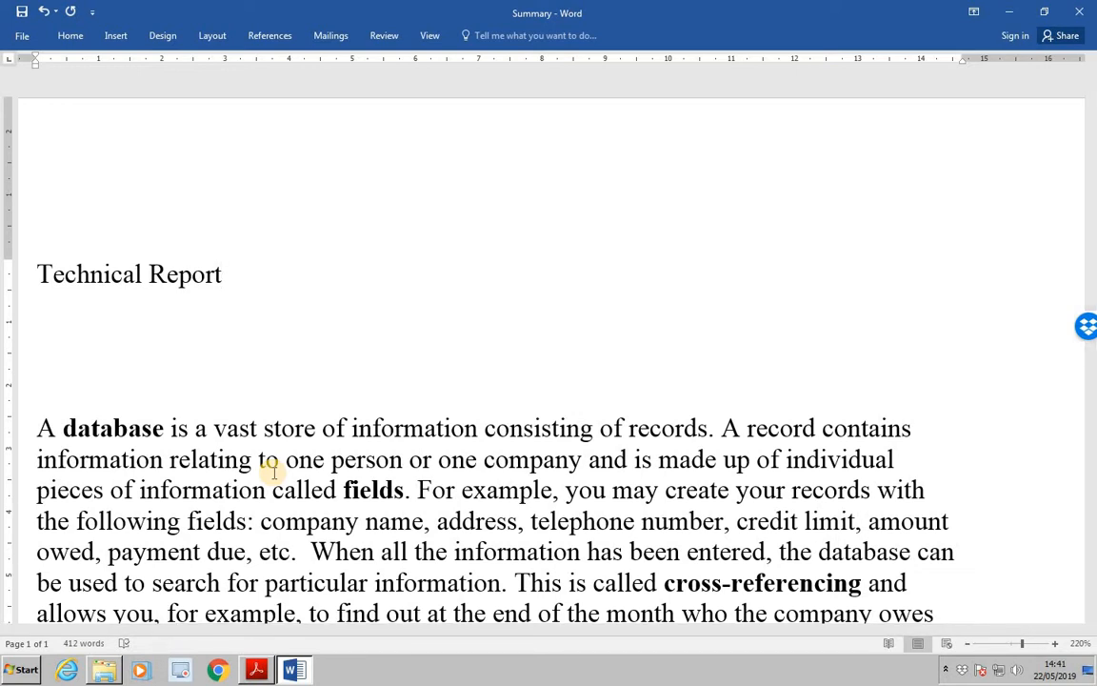
key("alt+F9")
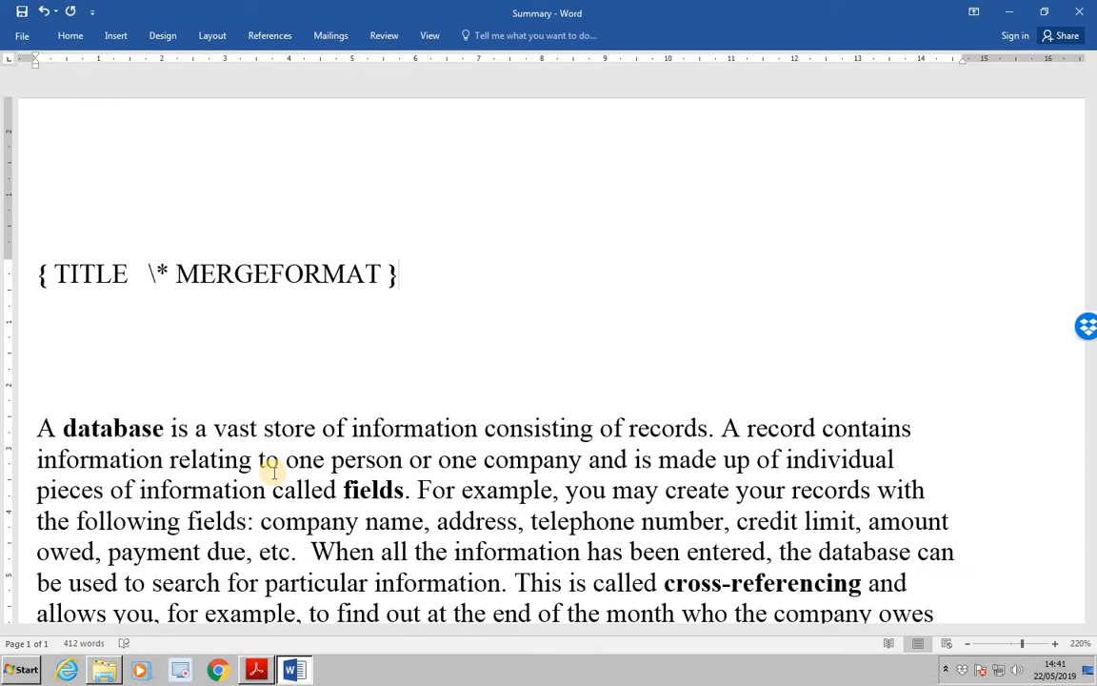
left_click(398, 275)
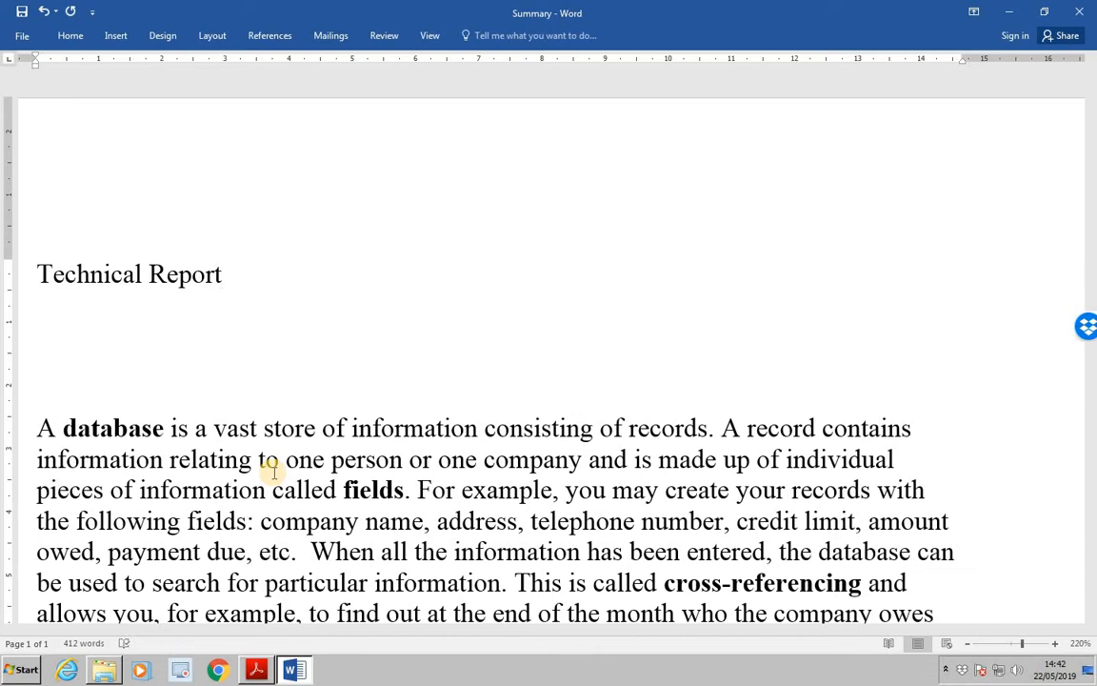
left_click(221, 274)
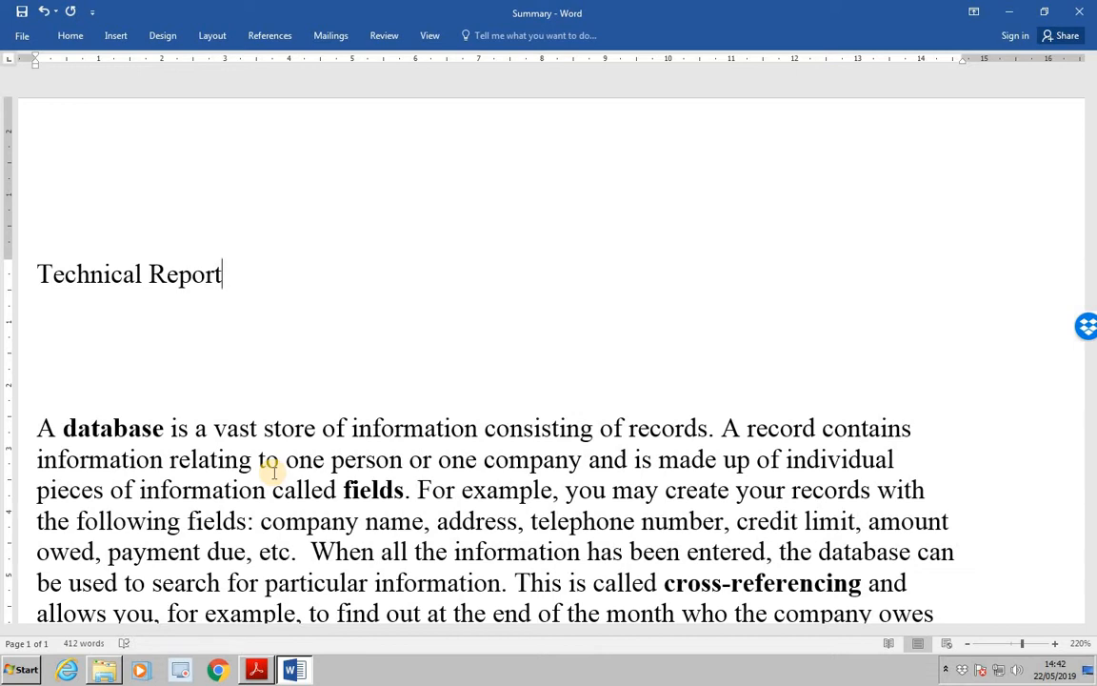
mouse_move(46, 304)
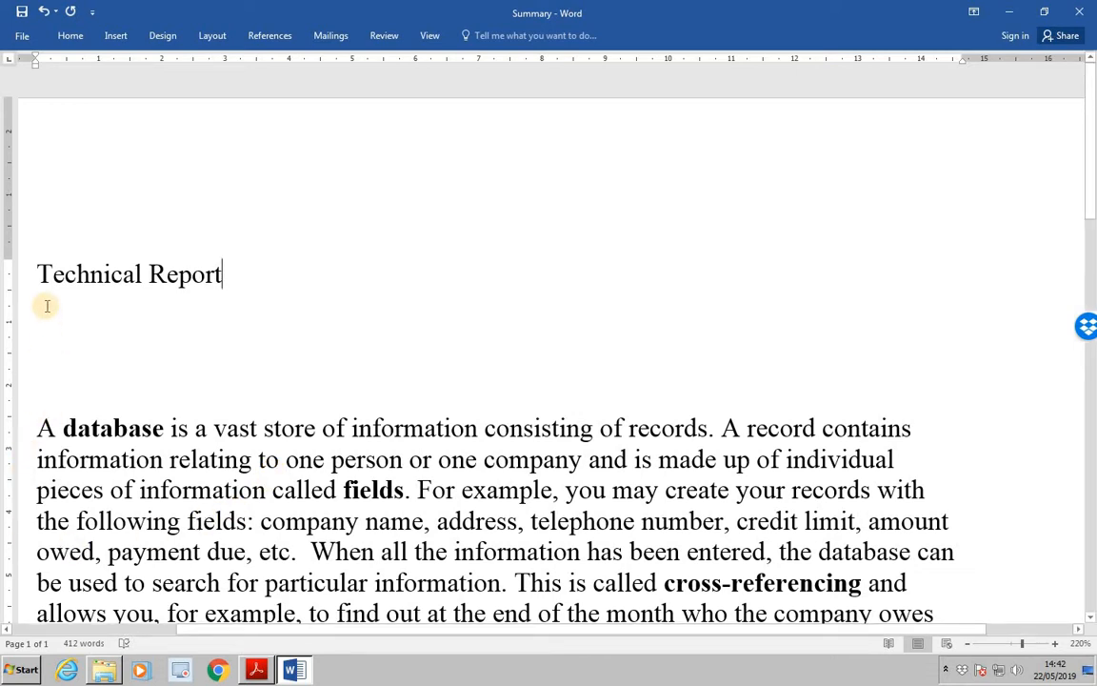
left_click(40, 305)
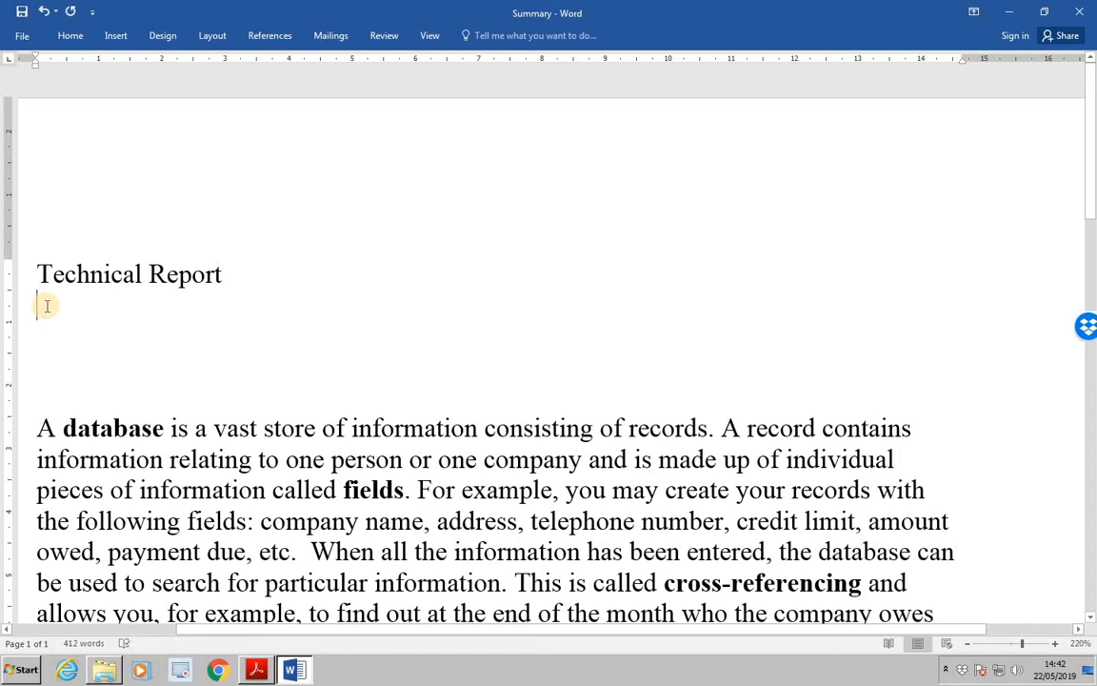
mouse_move(327, 103)
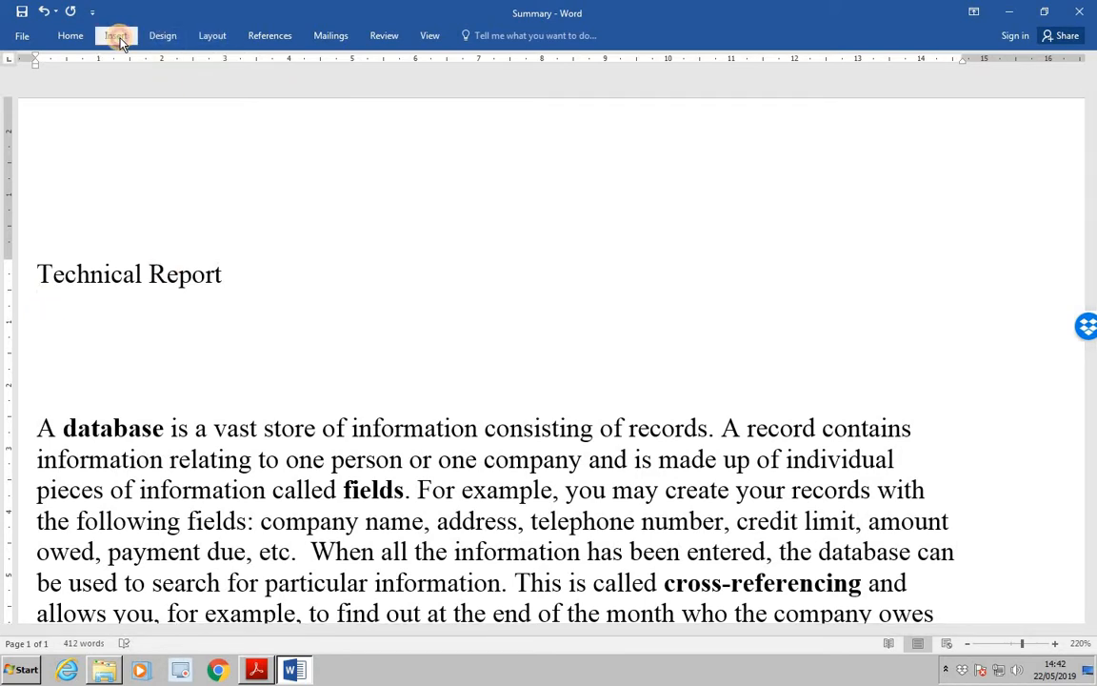
left_click(114, 34)
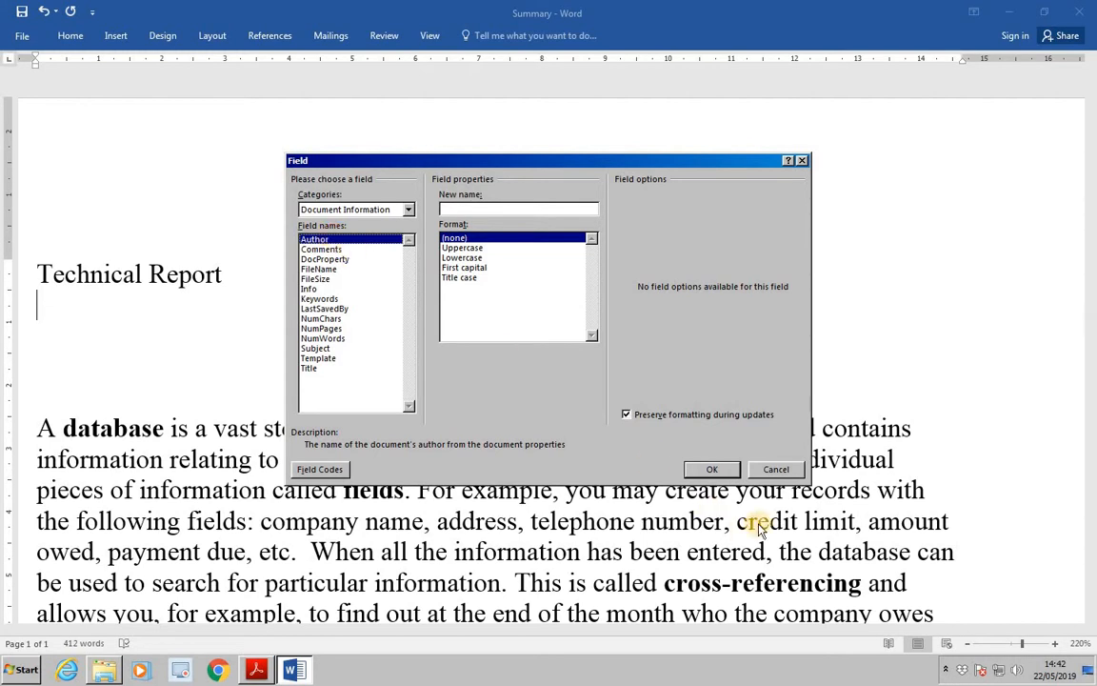
left_click(712, 469)
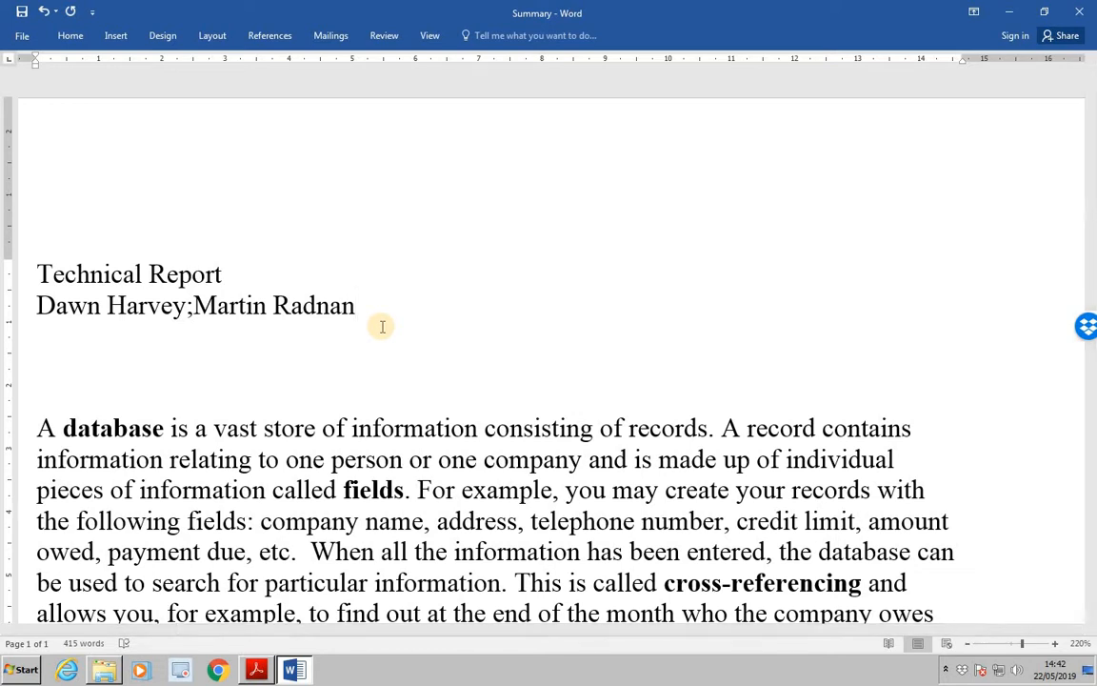
left_click(355, 304)
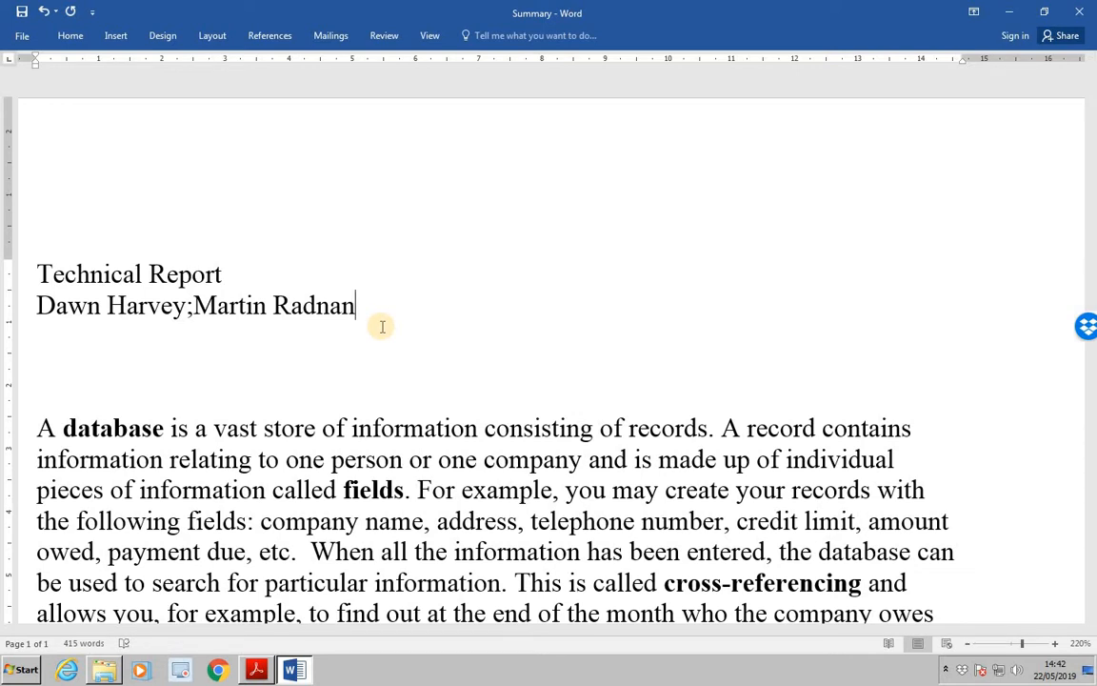
mouse_move(76, 332)
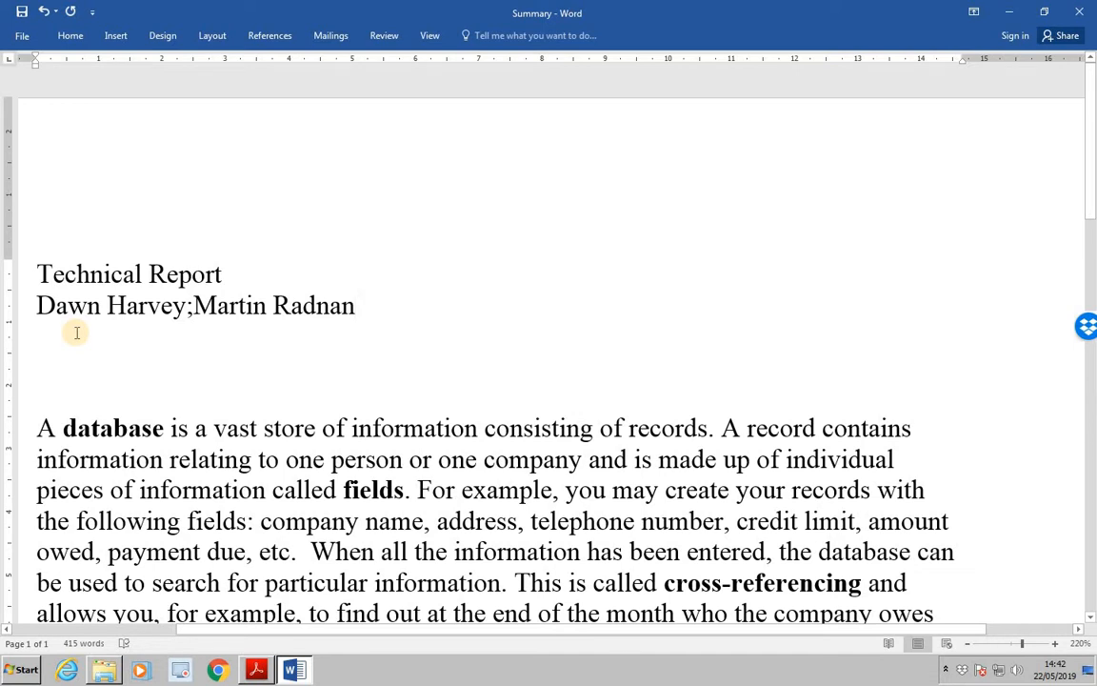
mouse_move(243, 55)
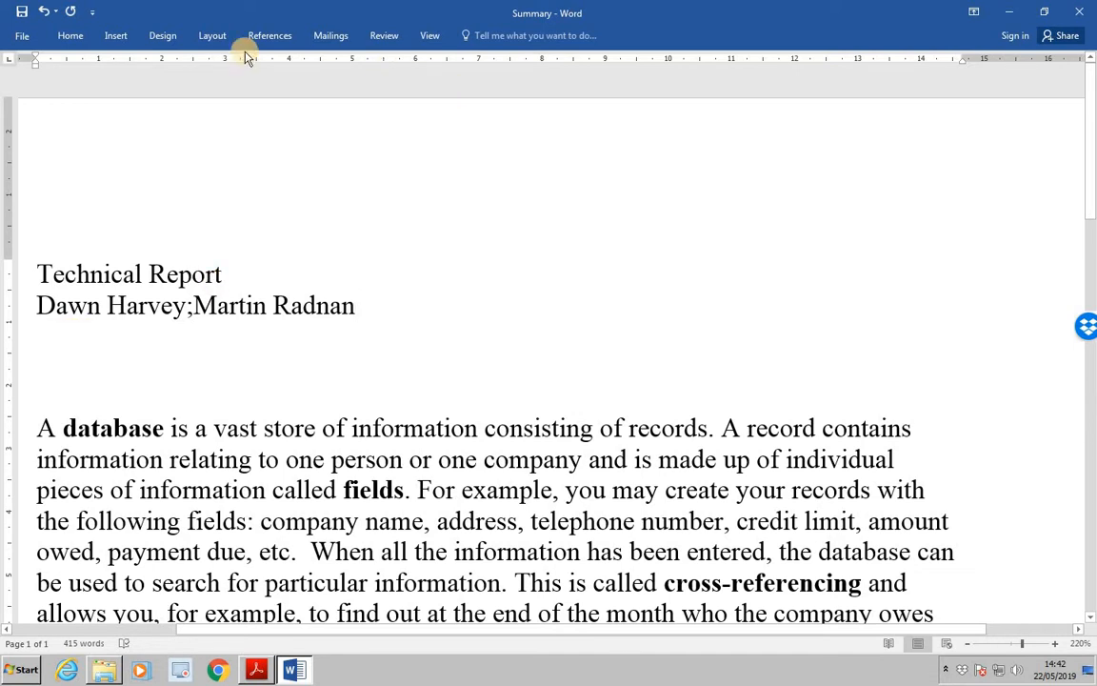
Step: Insert a FileSize field showing 14016 on the line below the authors
left_click(114, 34)
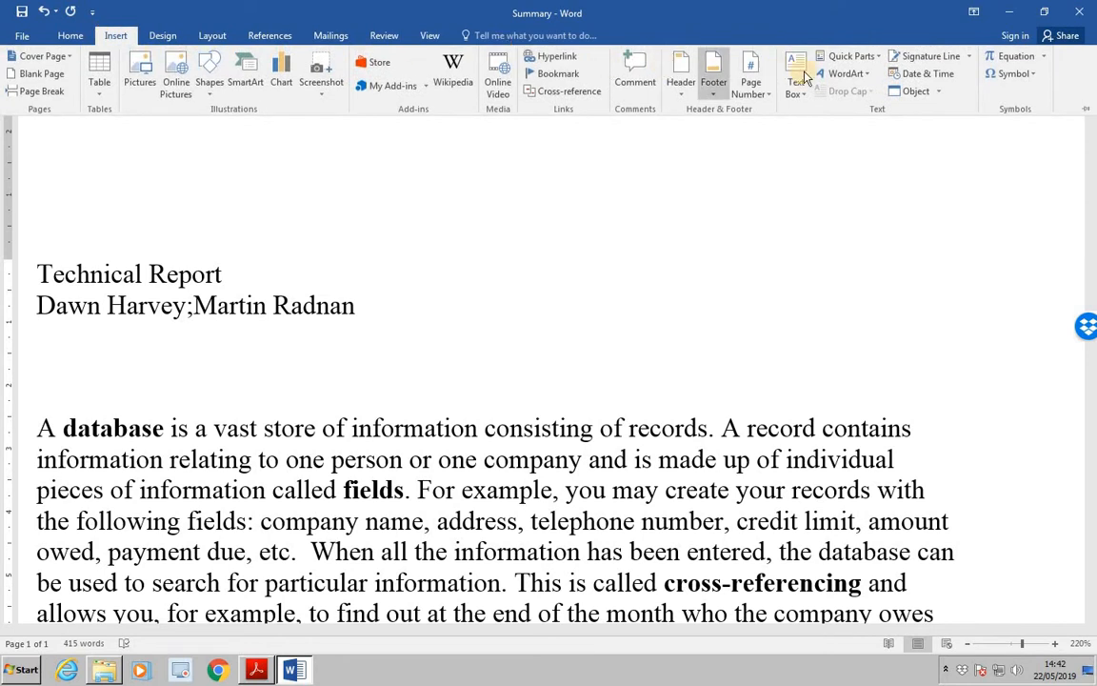
left_click(846, 55)
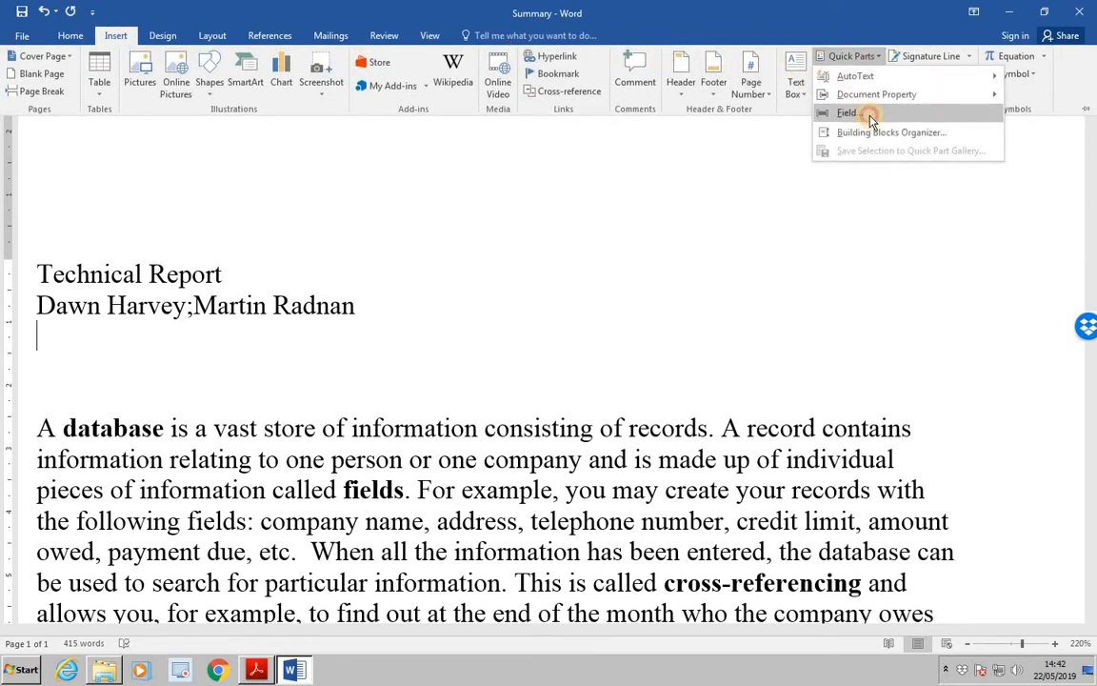
left_click(846, 112)
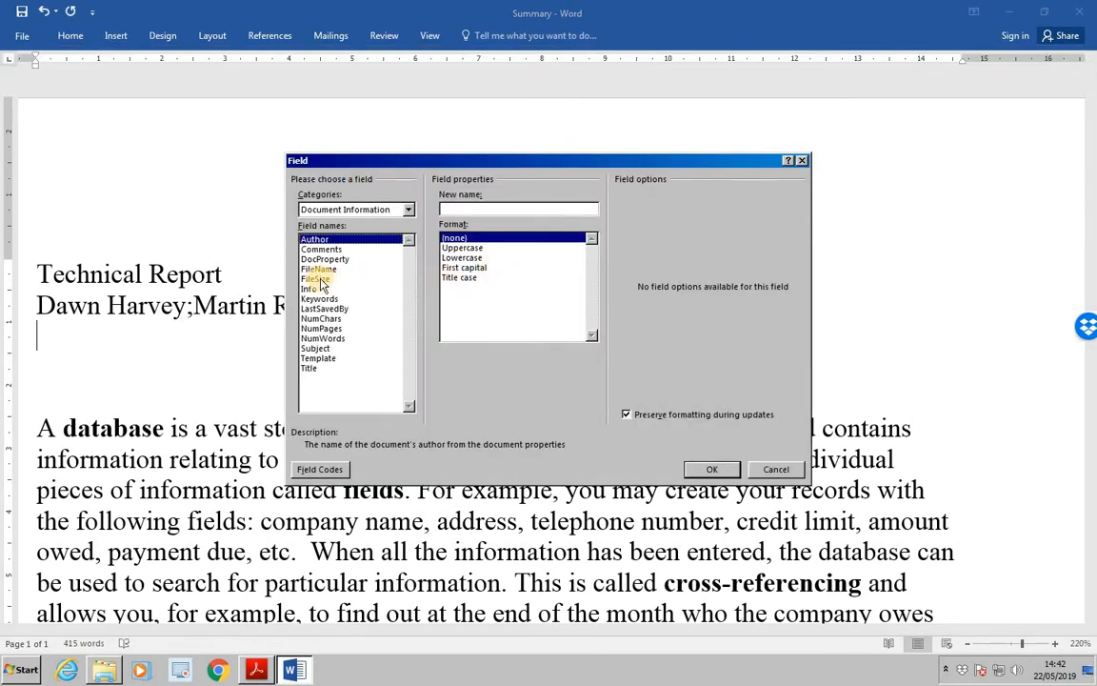
left_click(316, 278)
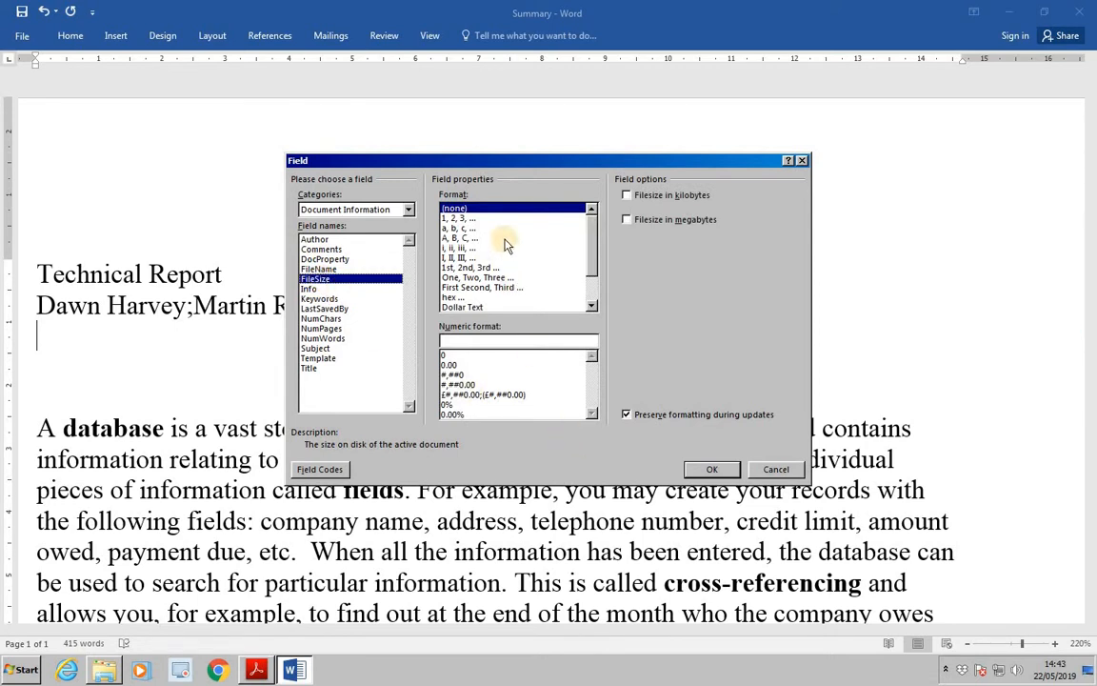
mouse_move(493, 240)
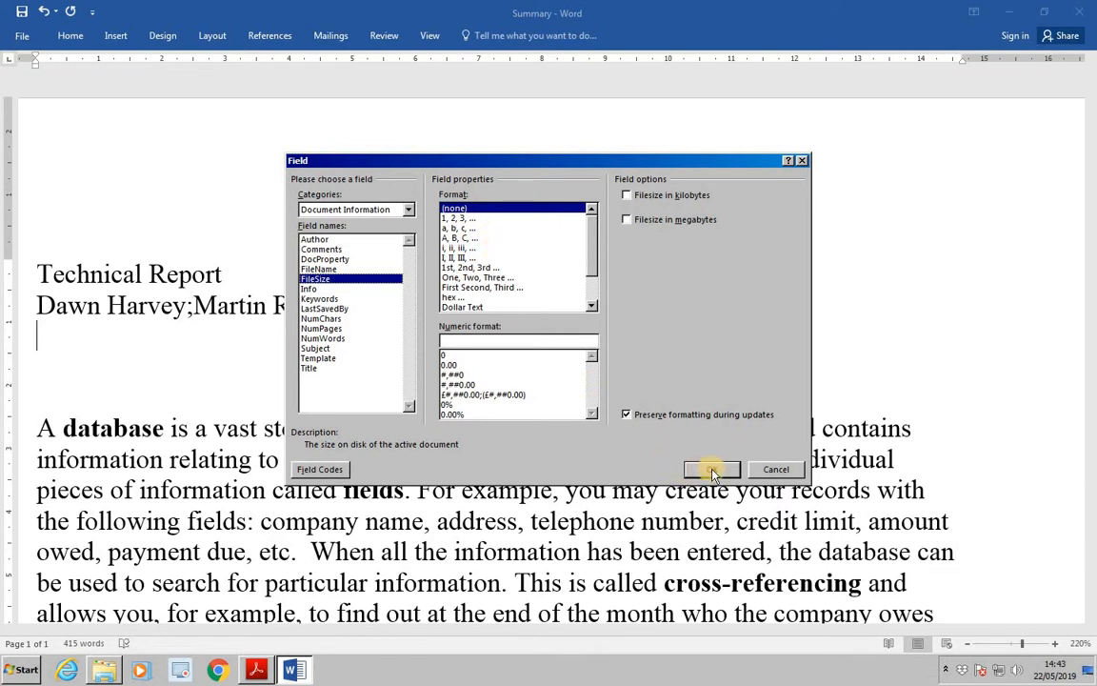
left_click(710, 468)
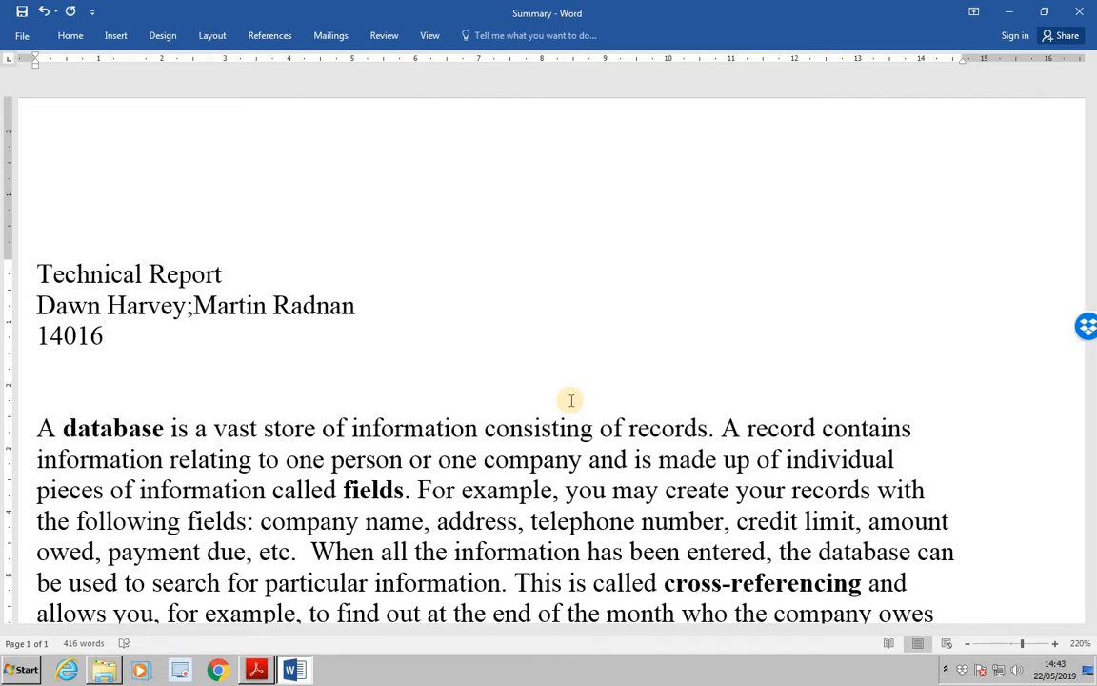
left_click(105, 335)
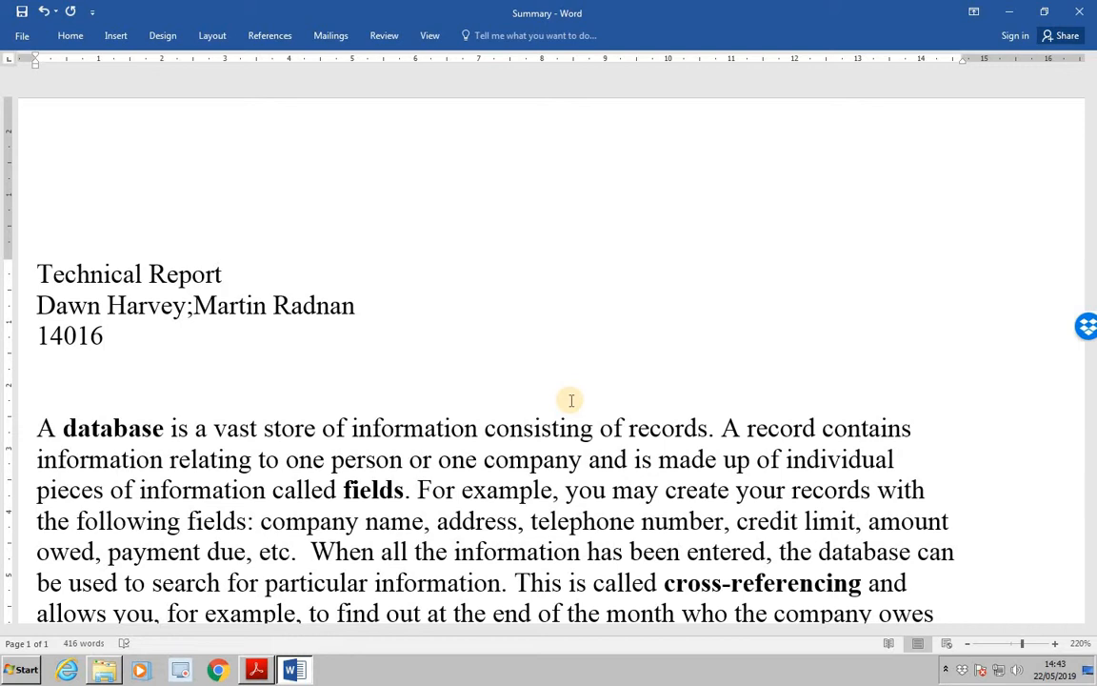
mouse_move(50, 361)
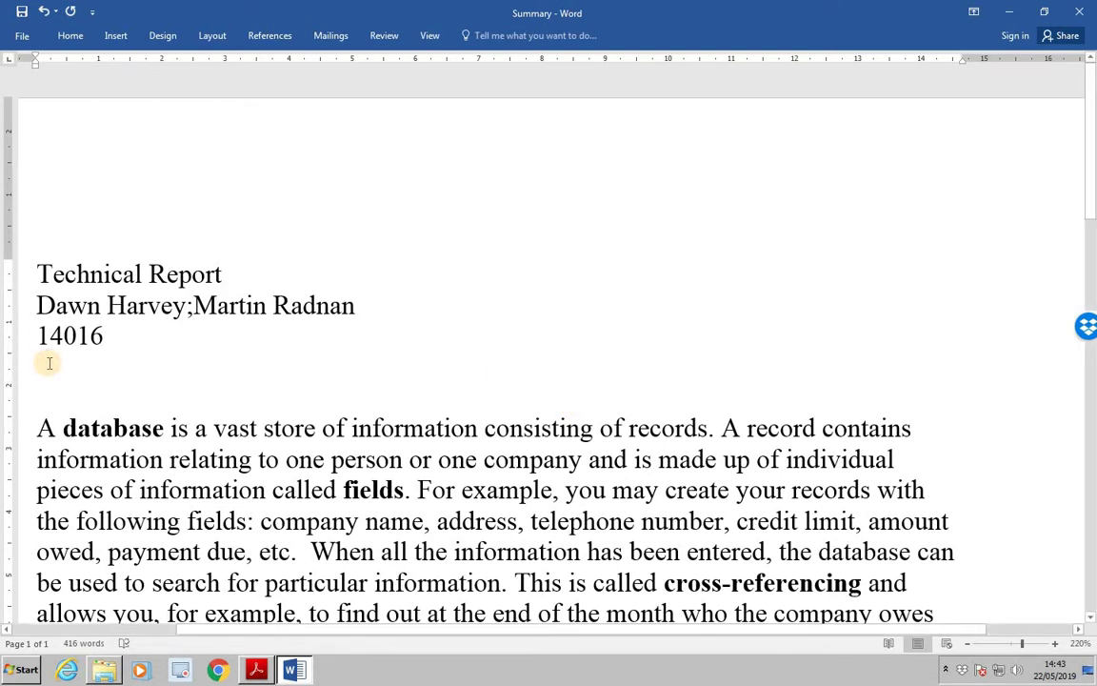
Step: Insert a Mail Merge Fill-in field on the line below 14016, bringing up its prompt
left_click(38, 365)
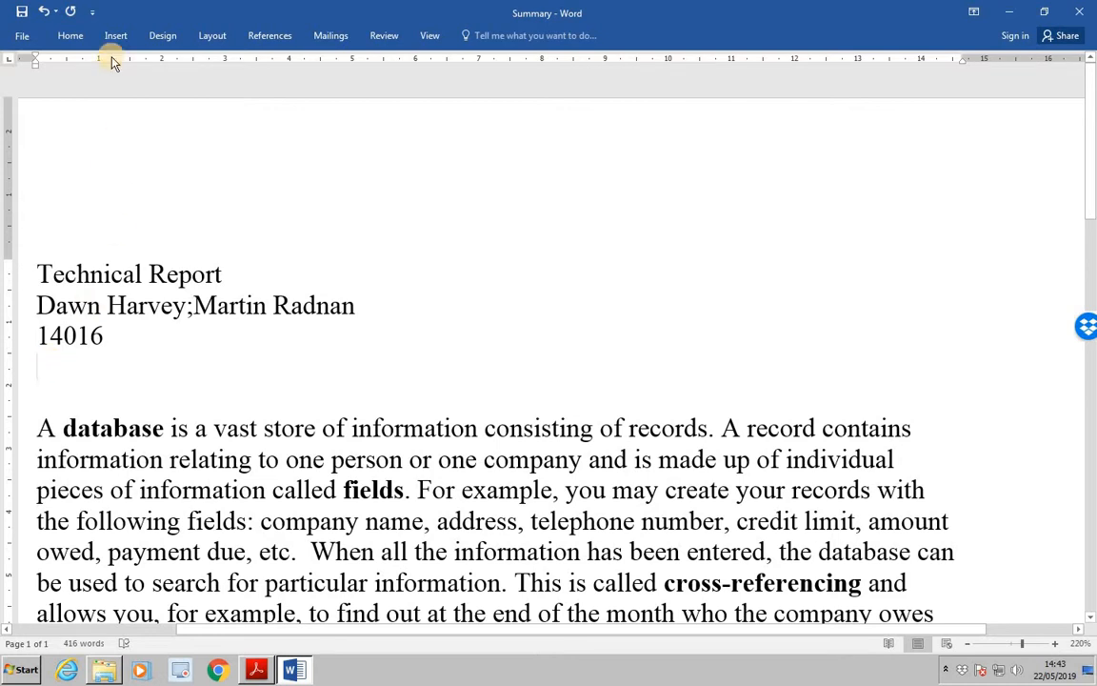
left_click(114, 34)
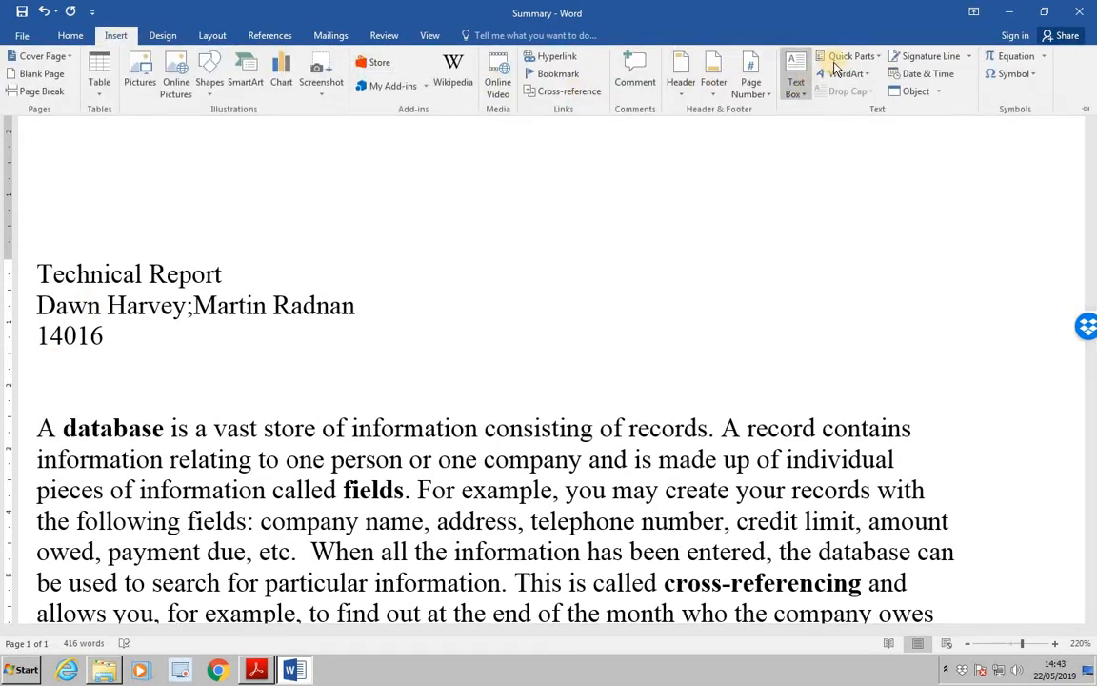
left_click(845, 55)
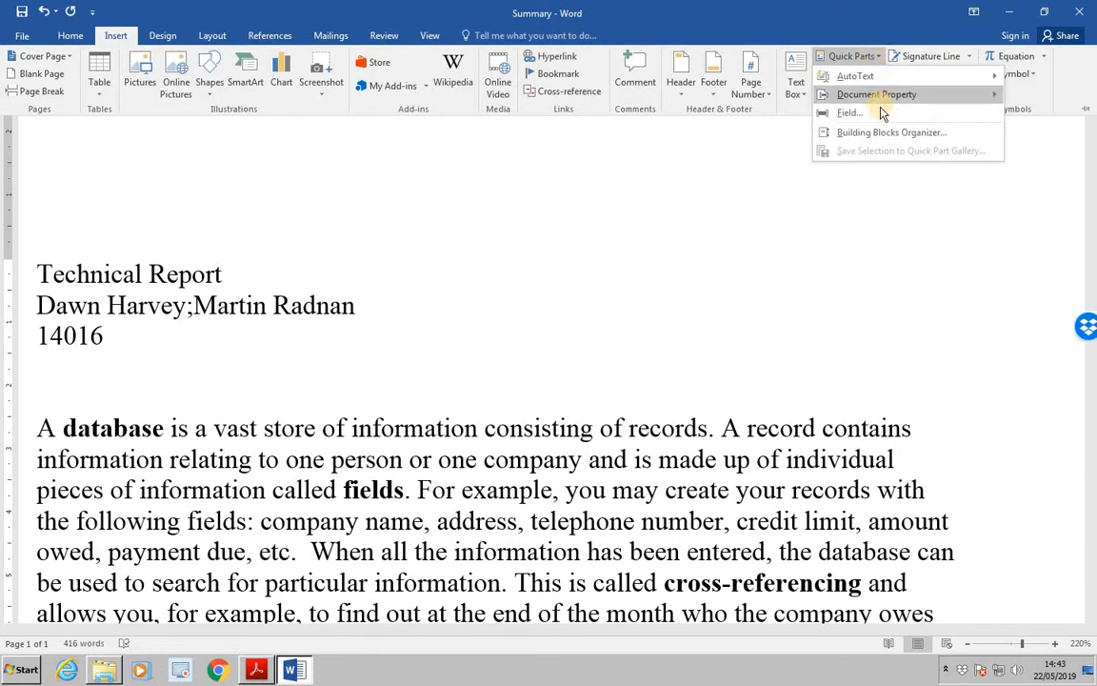
left_click(848, 112)
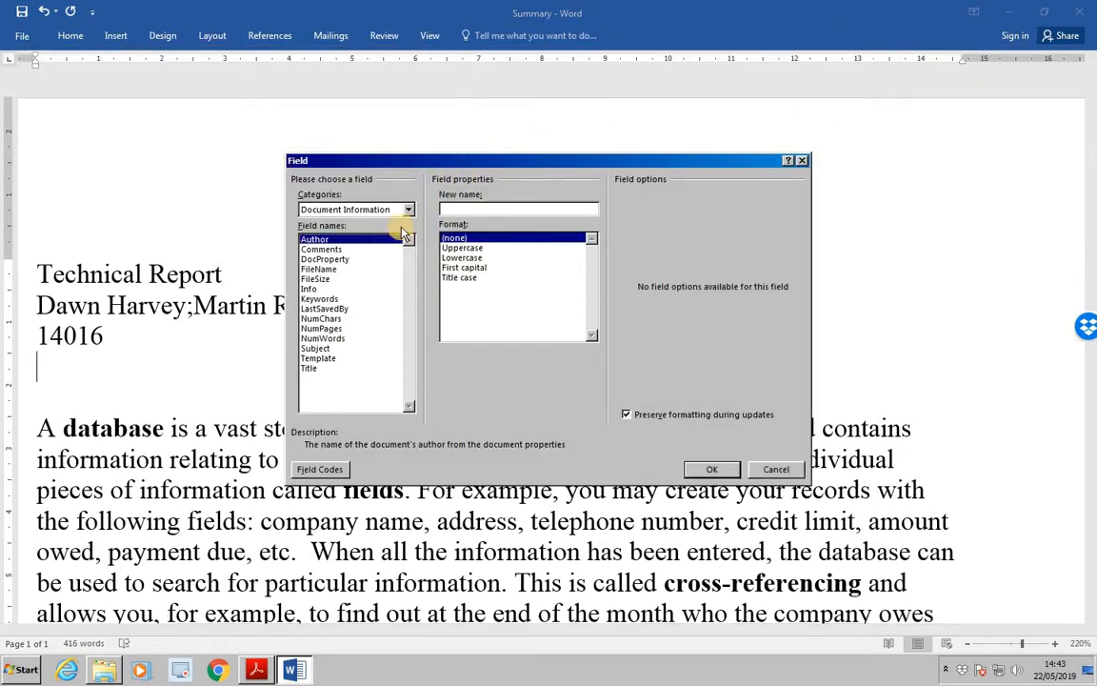
left_click(408, 207)
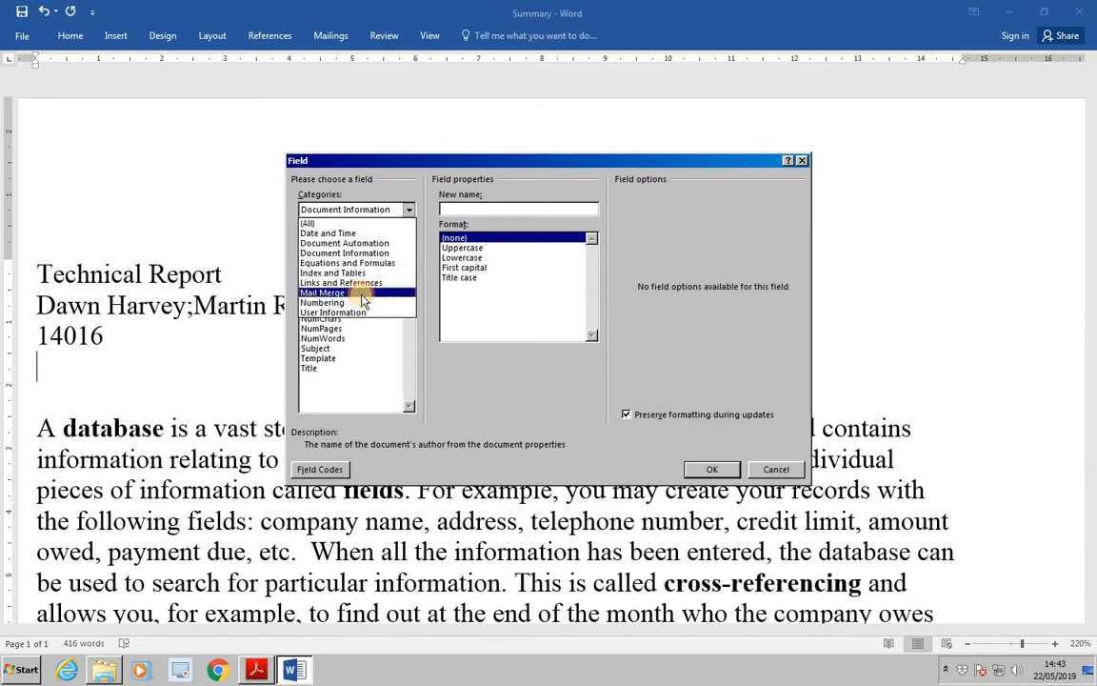
left_click(324, 293)
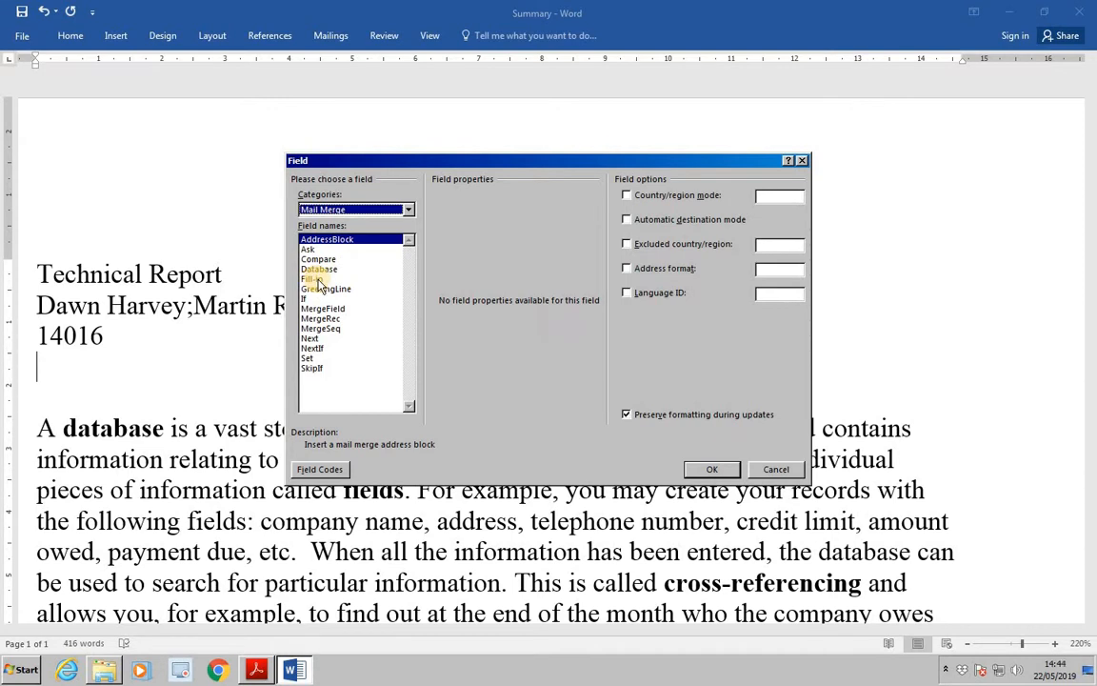
left_click(313, 278)
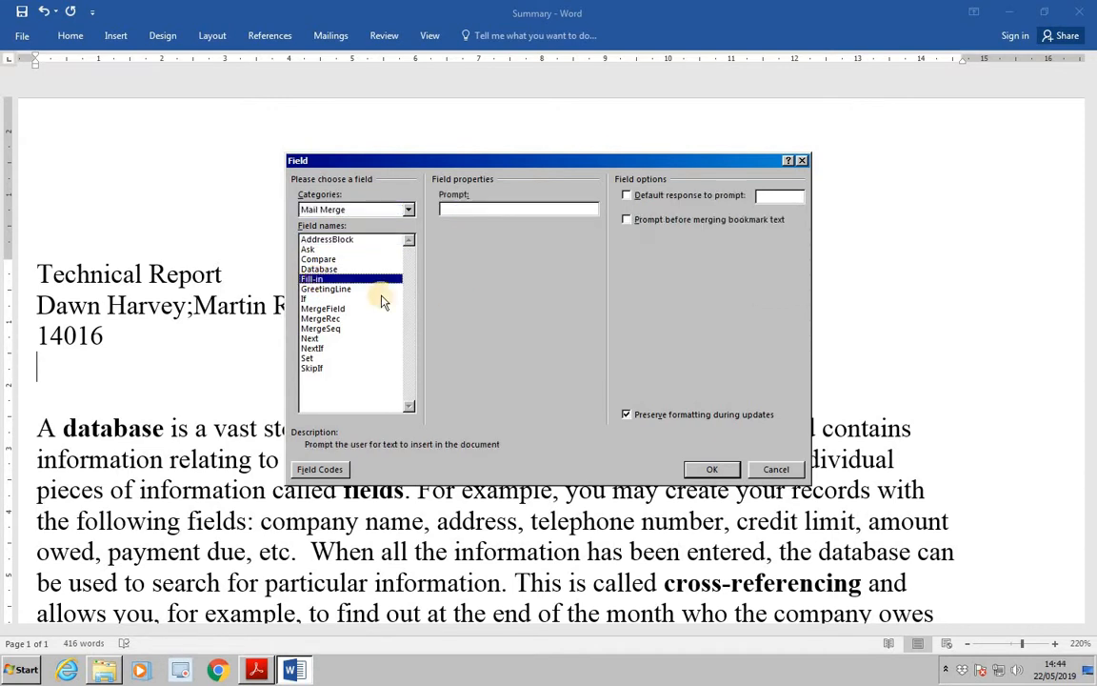
mouse_move(713, 468)
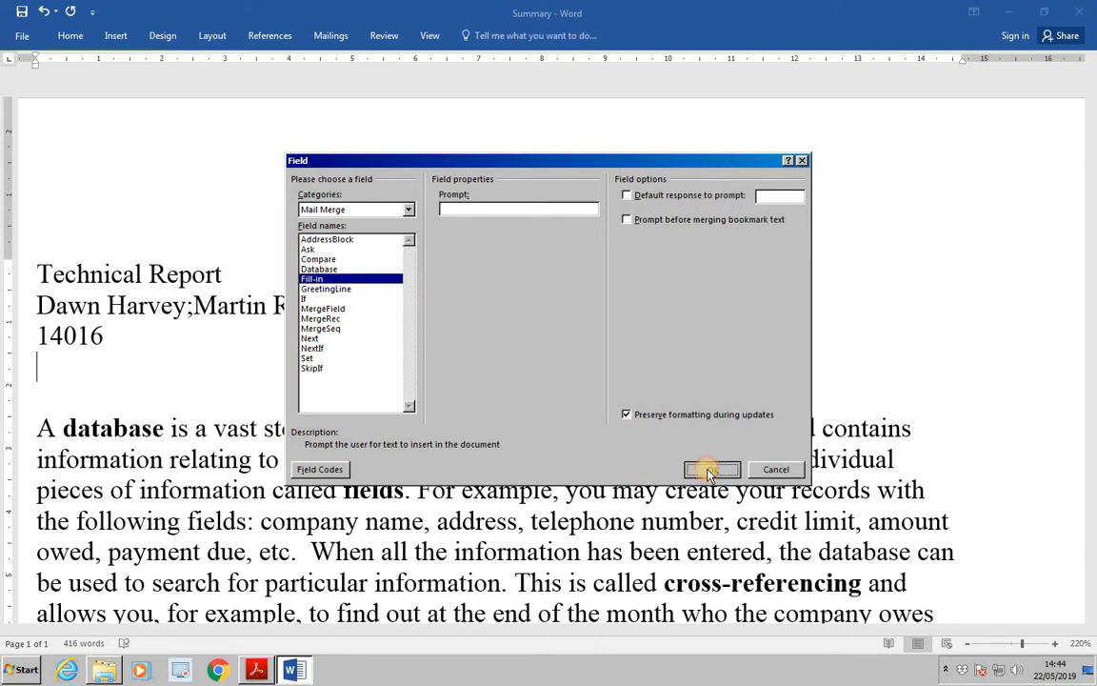
left_click(710, 469)
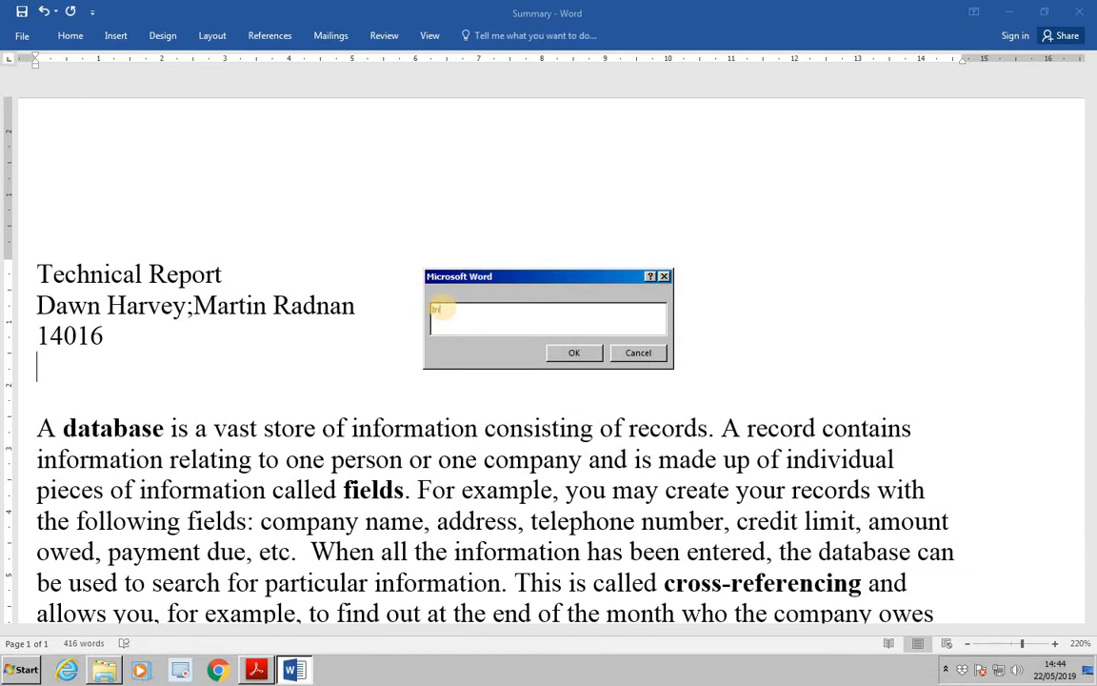
Step: Answer the Fill-in prompt with 'Information' so it appears under 14016
type("Information")
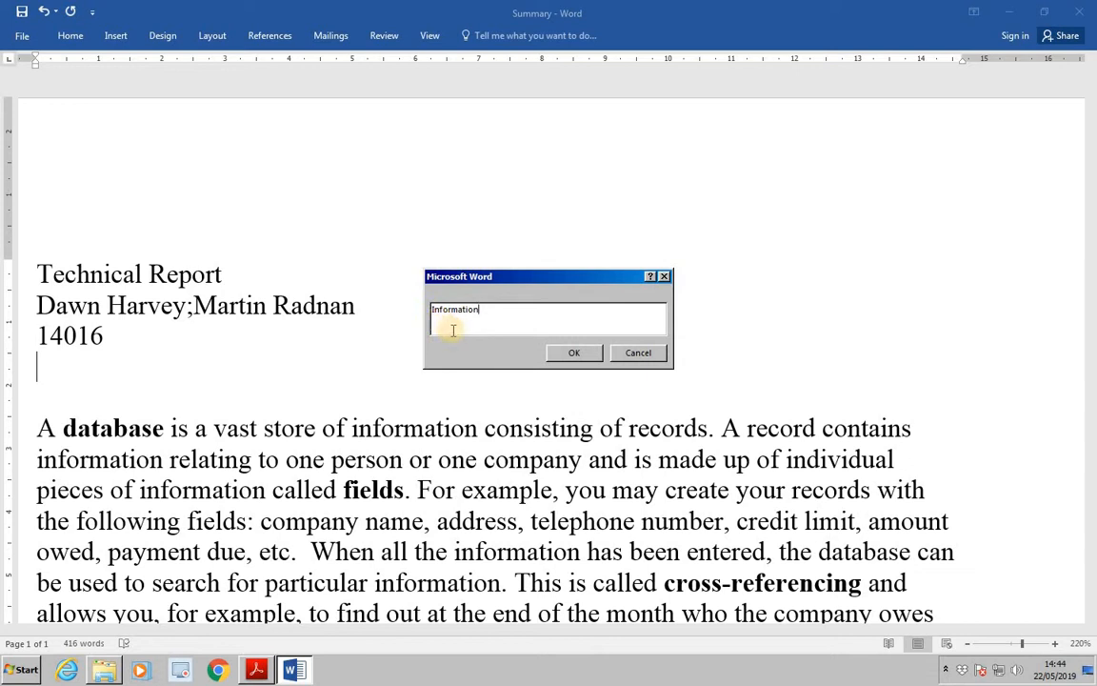
left_click(574, 352)
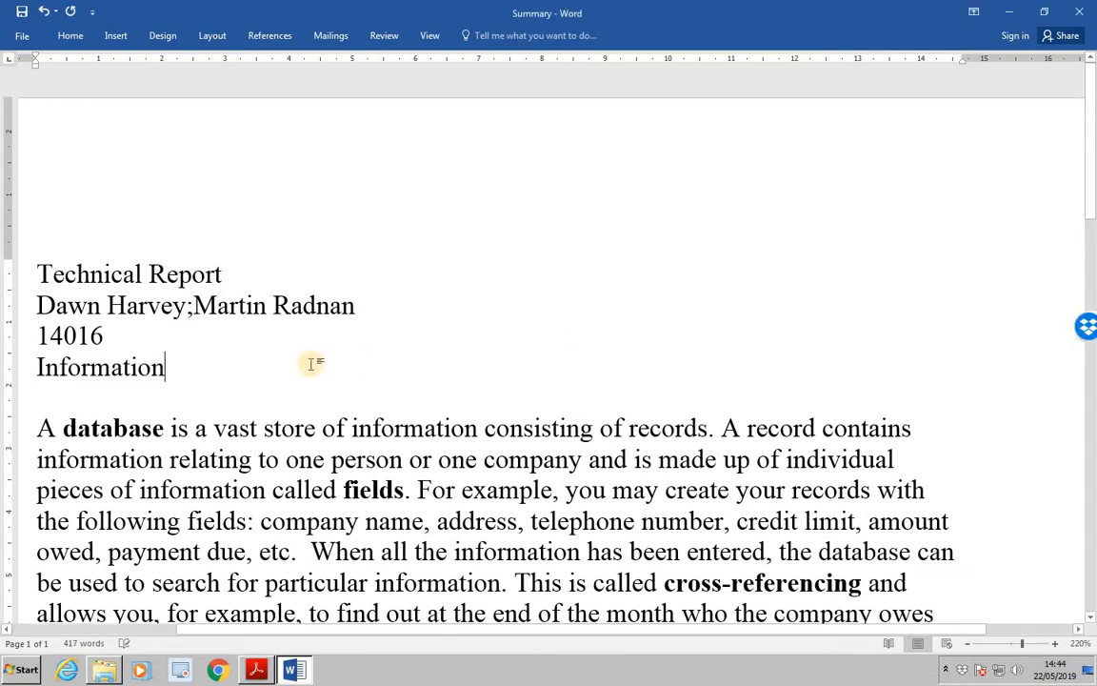
mouse_move(539, 331)
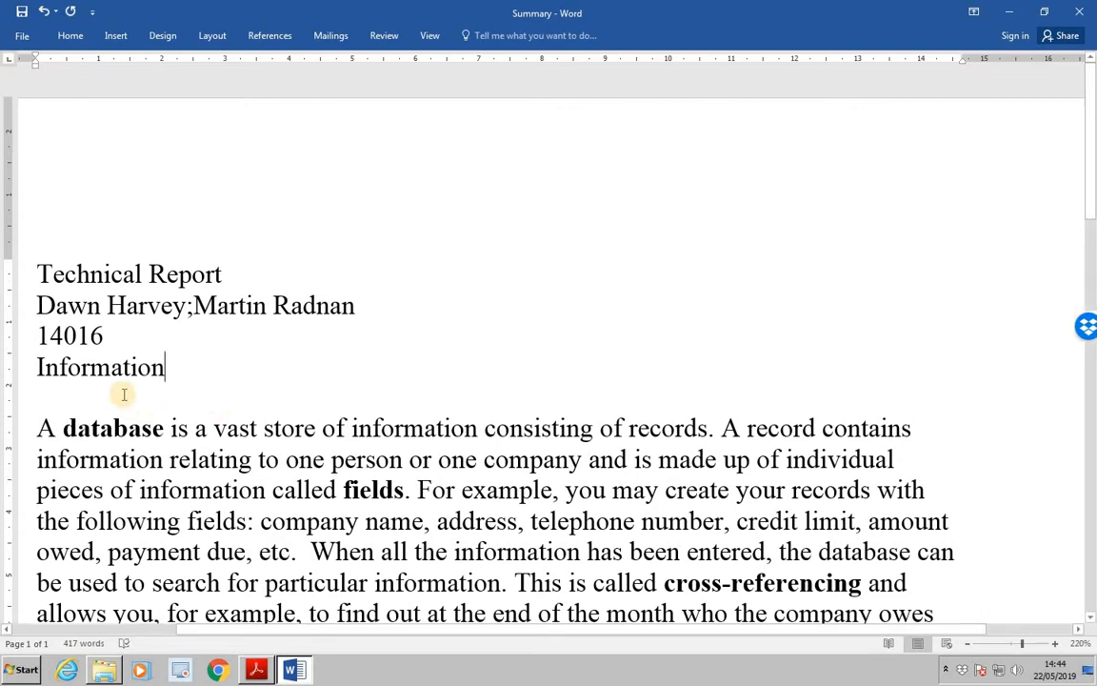
mouse_move(160, 388)
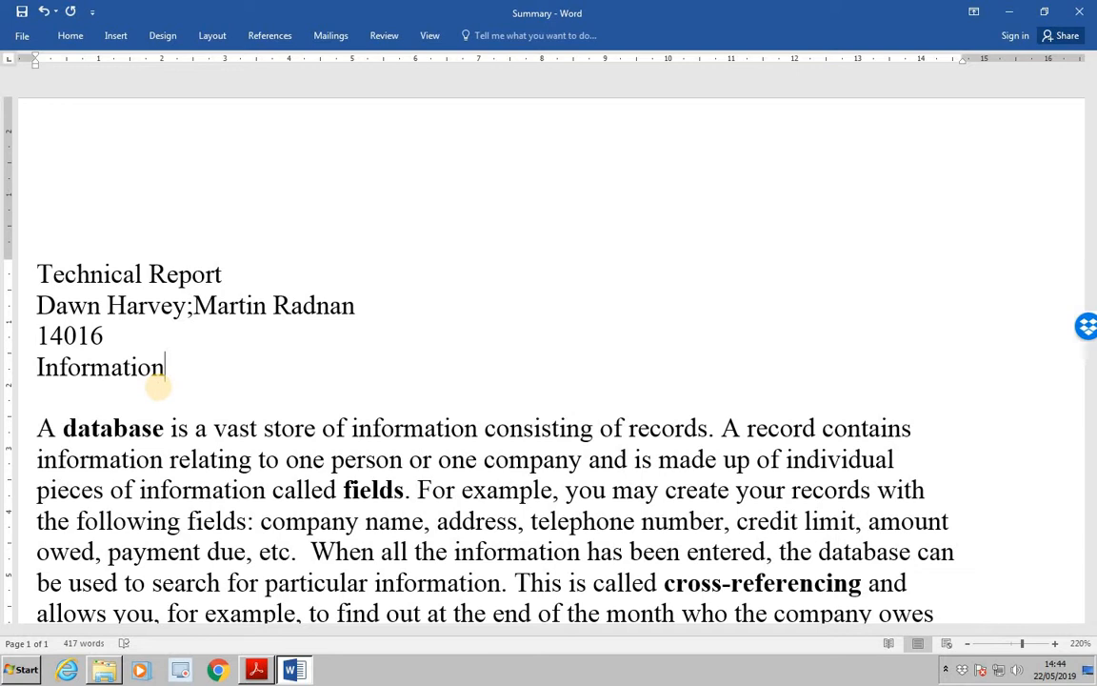
mouse_move(160, 387)
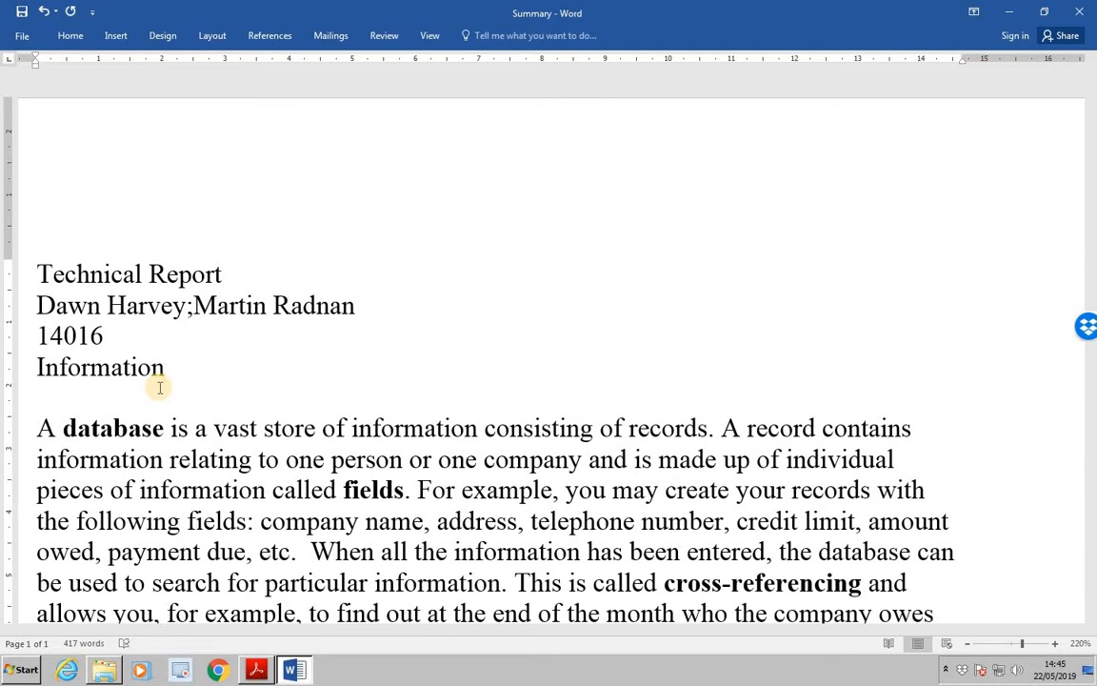
left_click(164, 365)
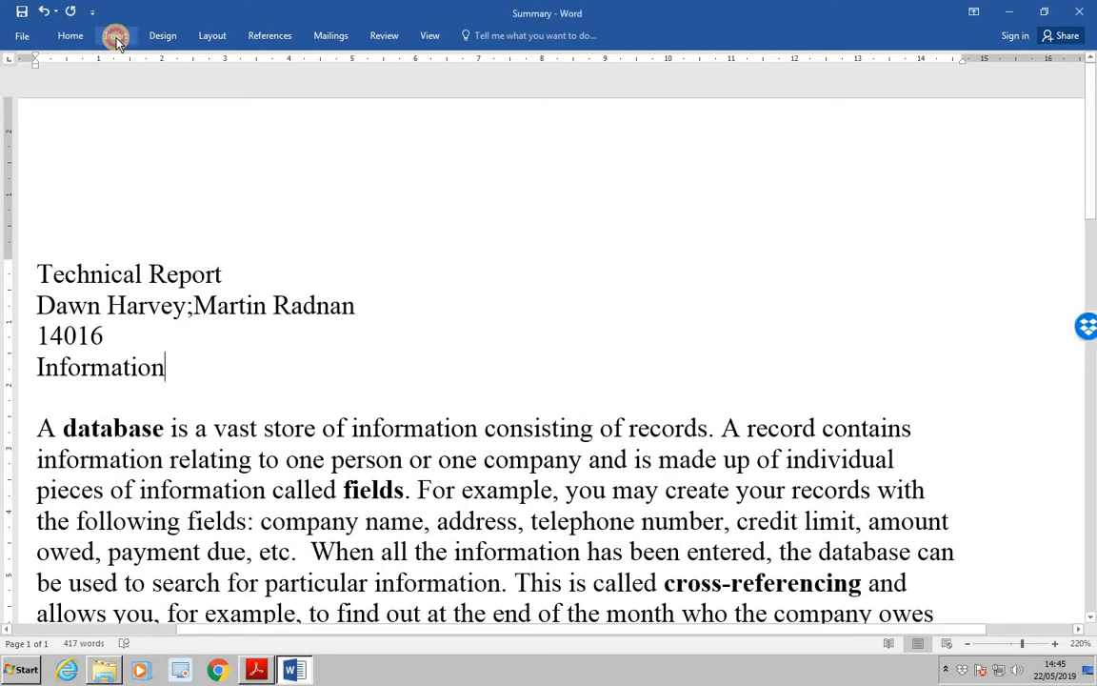
Step: Open the page header for editing via Insert > Header > Edit Header
left_click(114, 34)
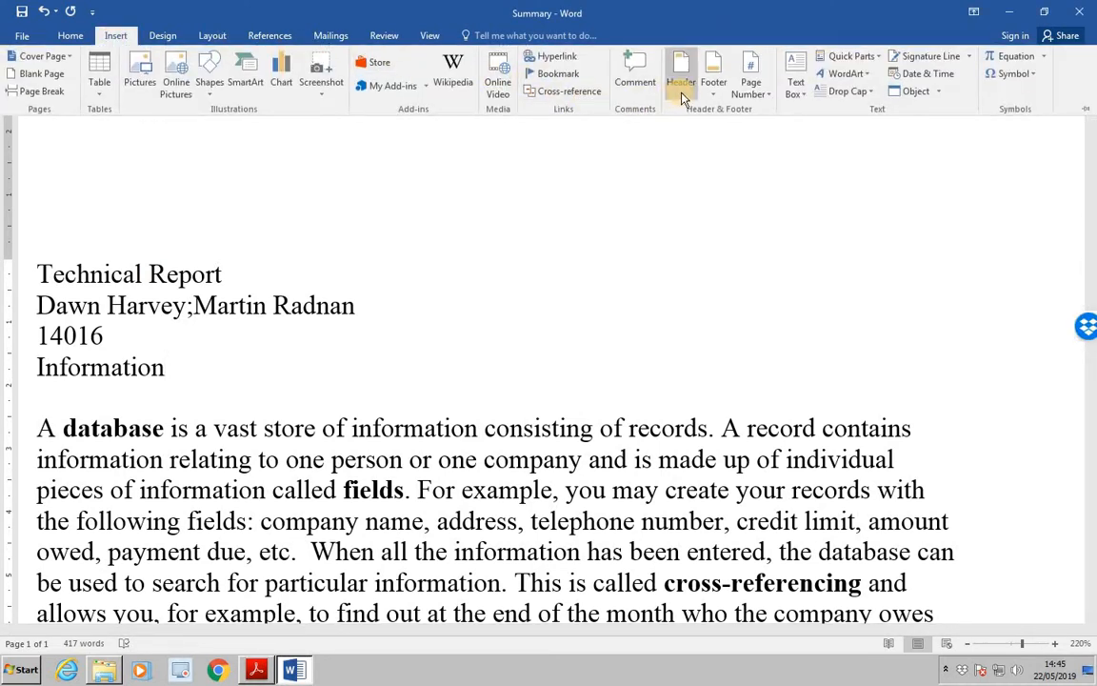
left_click(680, 72)
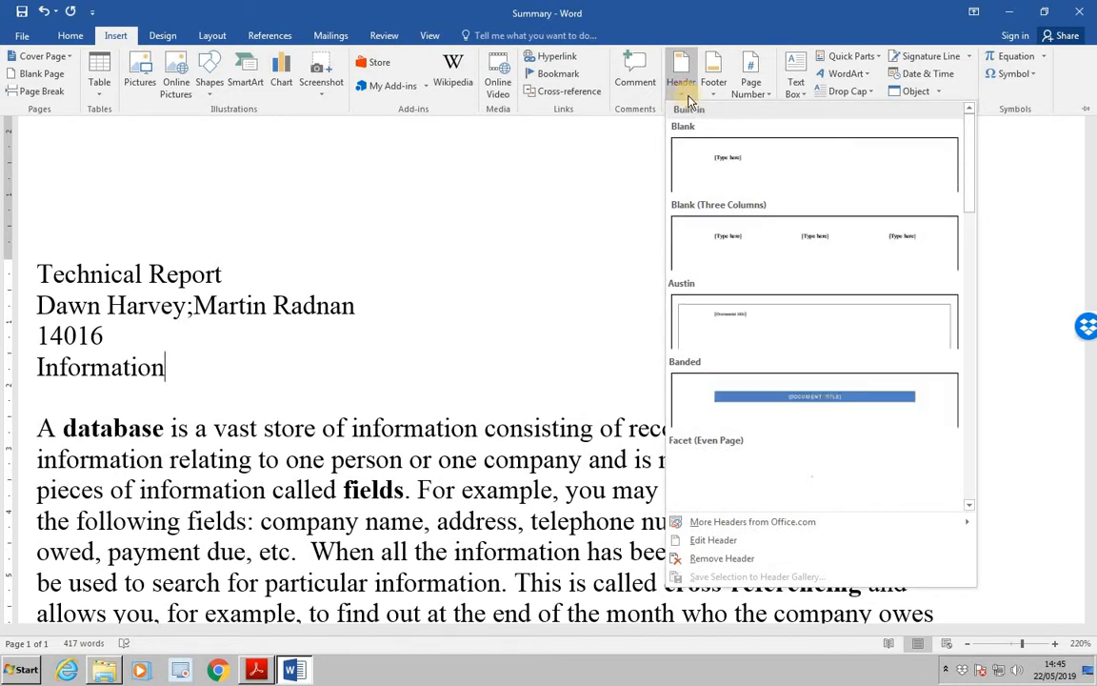
mouse_move(712, 541)
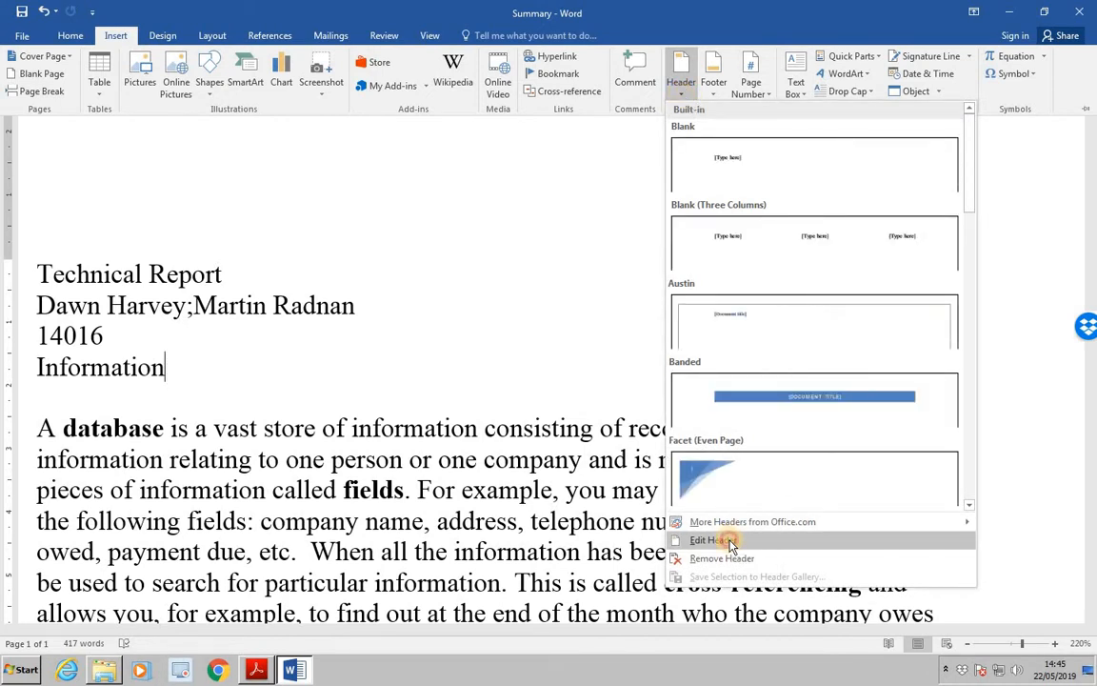
left_click(713, 541)
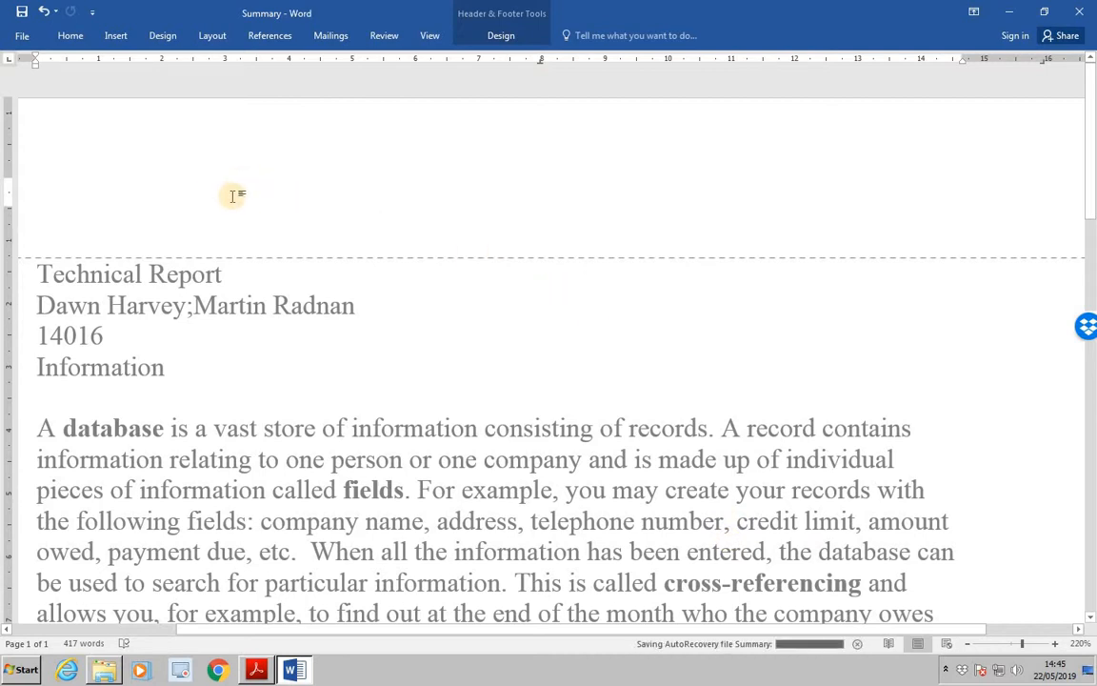
mouse_move(302, 73)
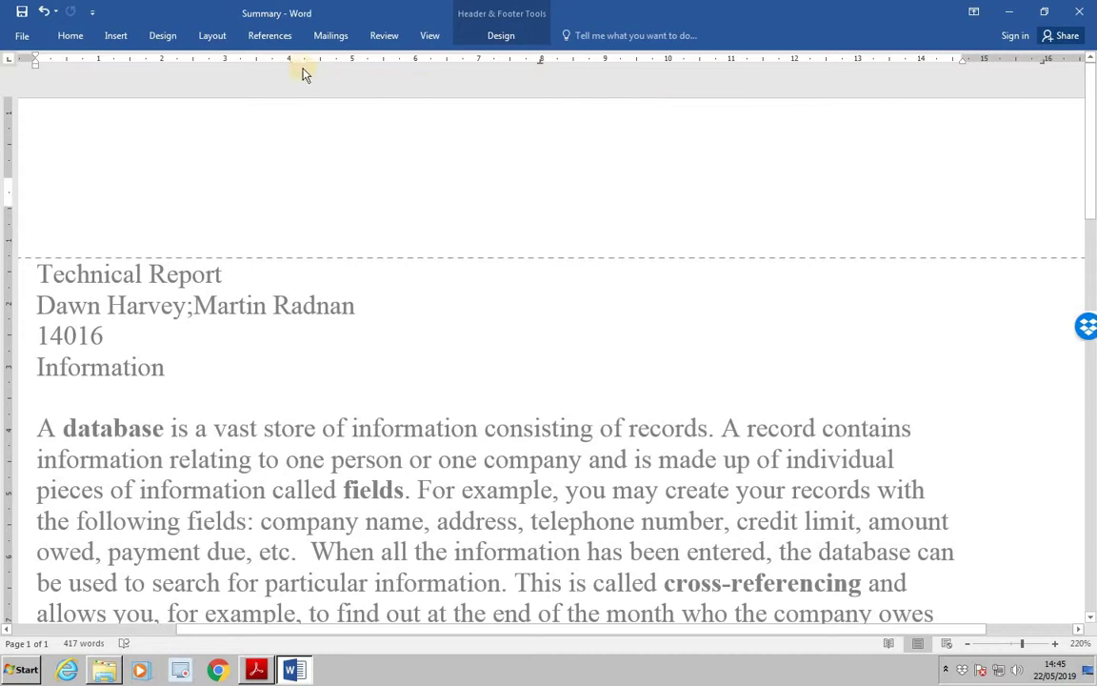
Step: Insert a FileName field with full path in the header, ending in Summary.docx
left_click(114, 34)
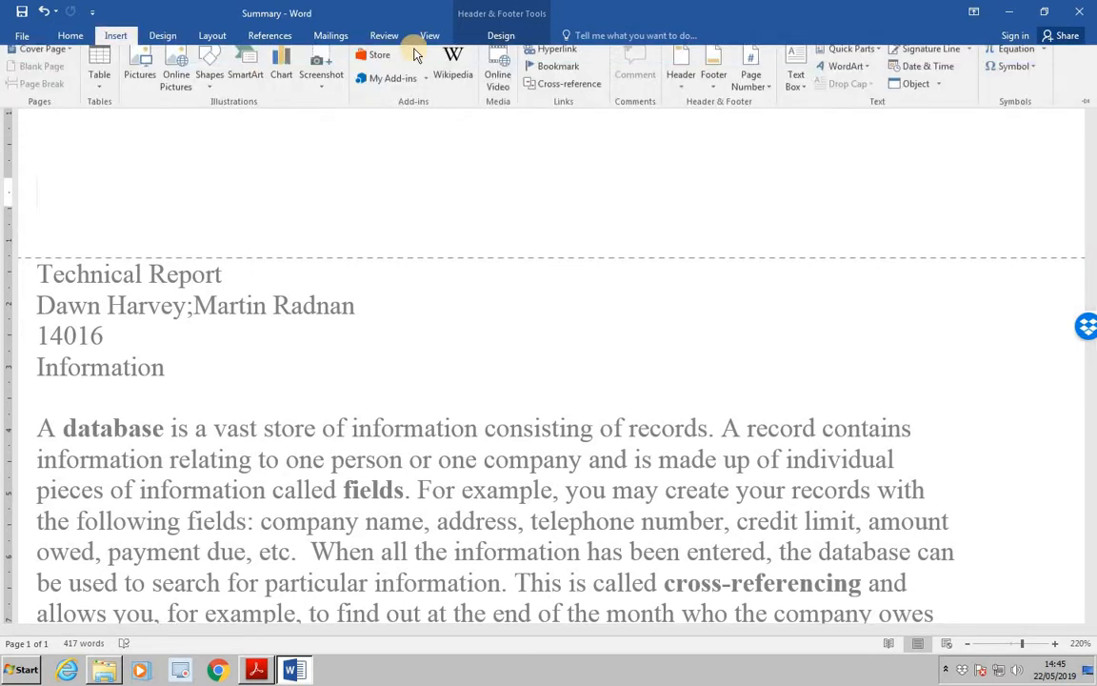
left_click(845, 55)
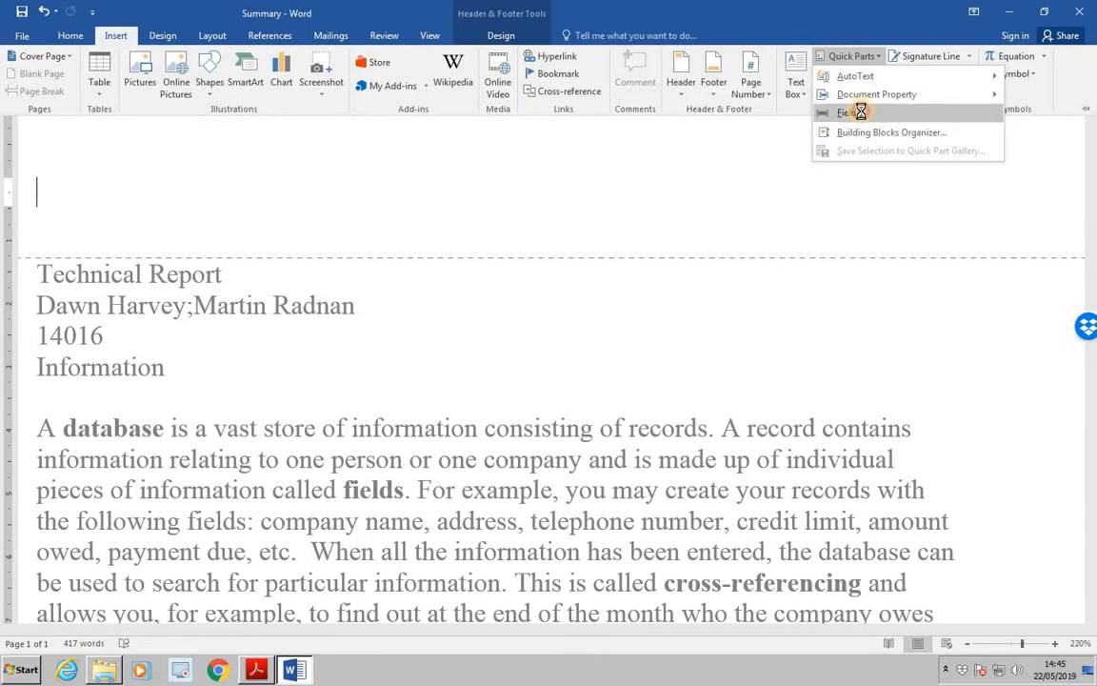
left_click(846, 113)
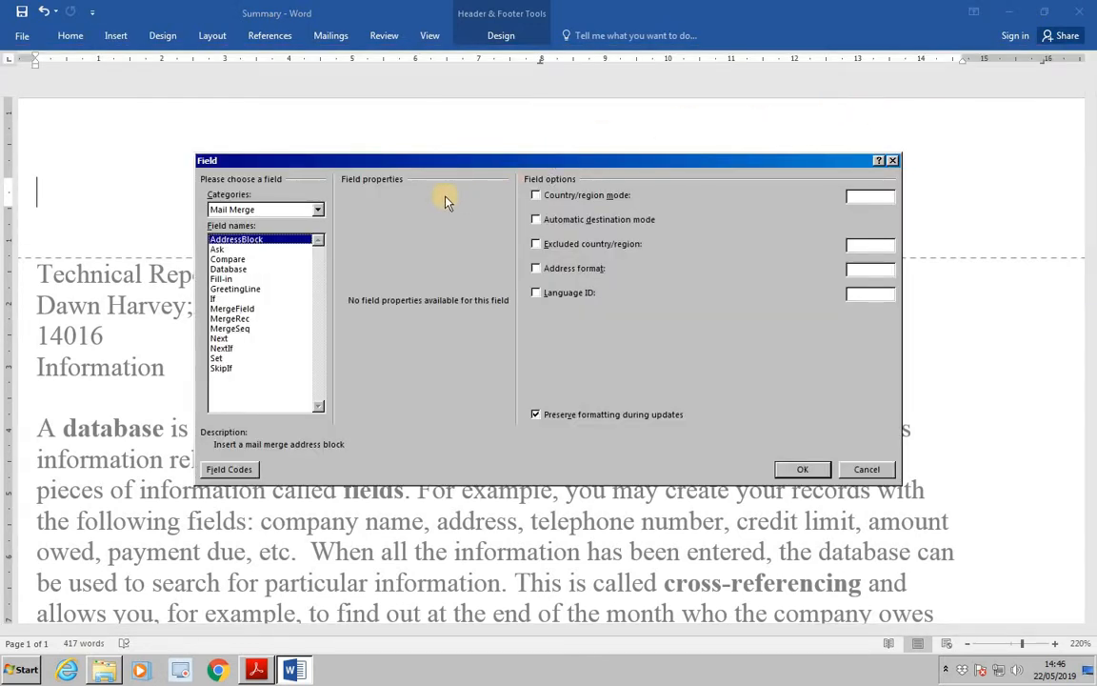
left_click(316, 208)
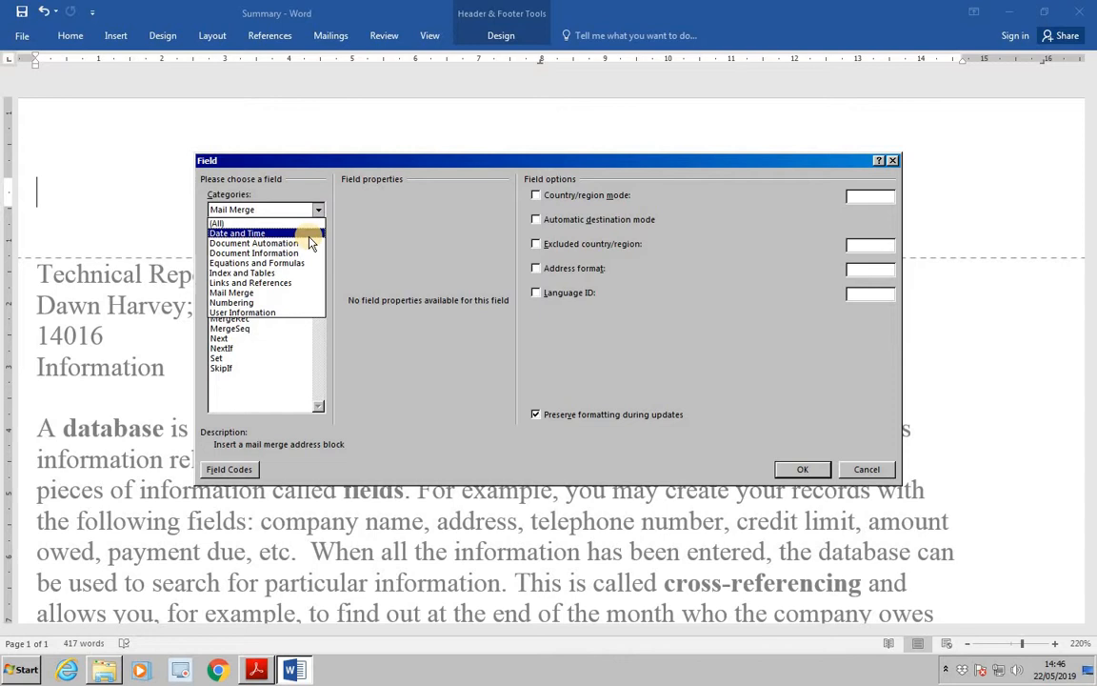
left_click(253, 252)
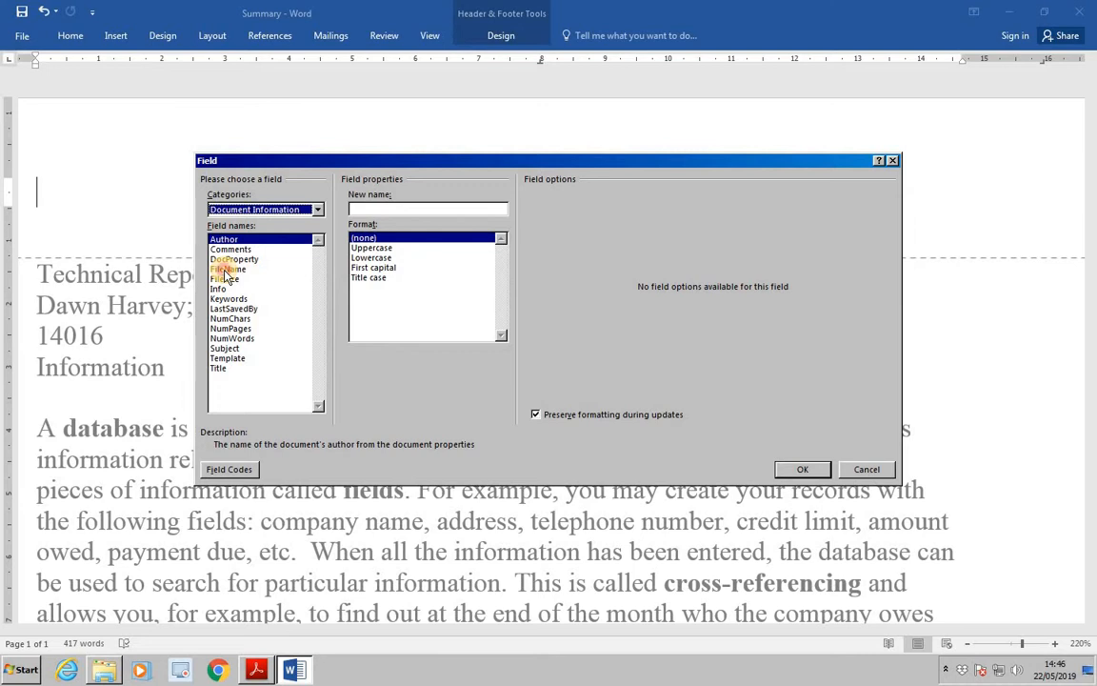
left_click(225, 268)
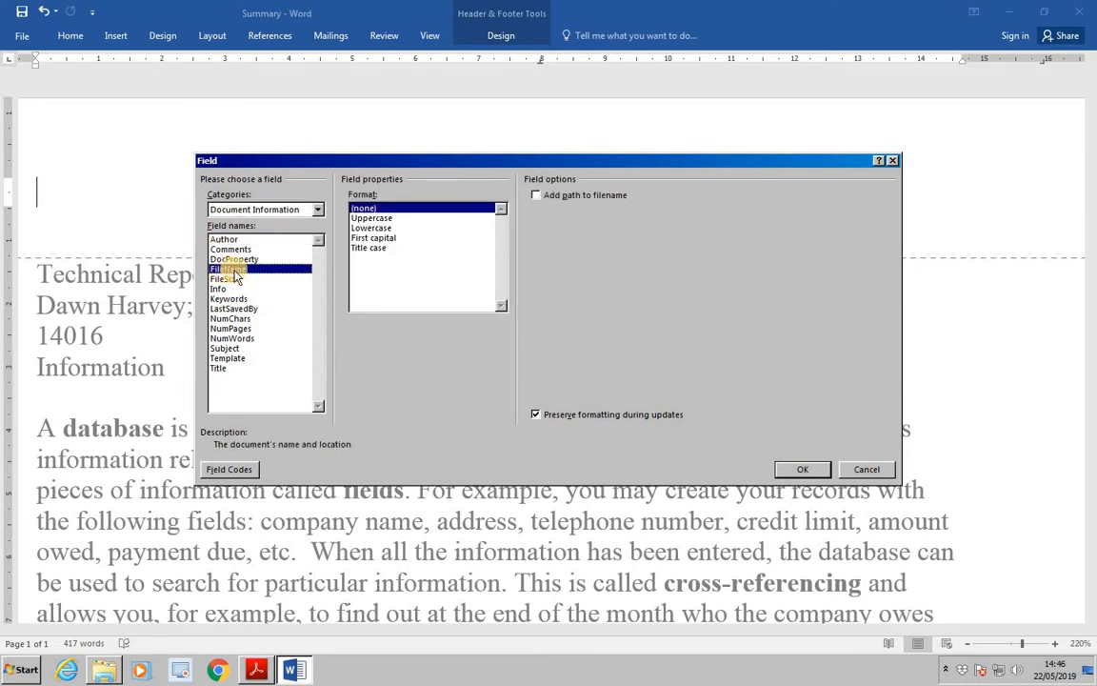
left_click(229, 270)
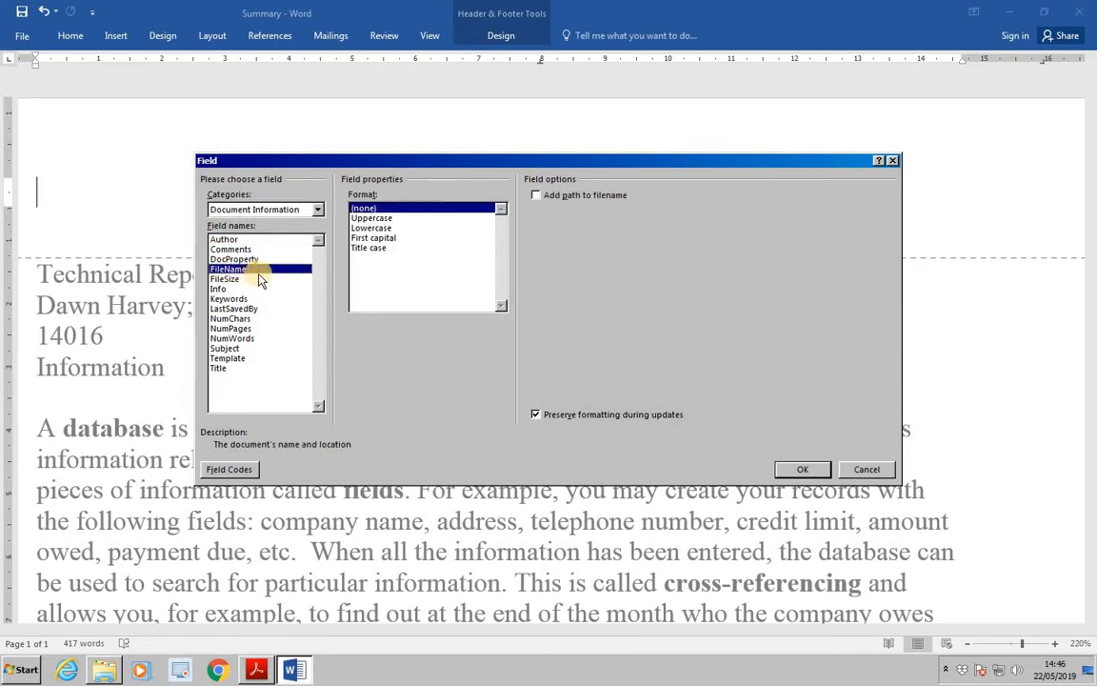
mouse_move(278, 274)
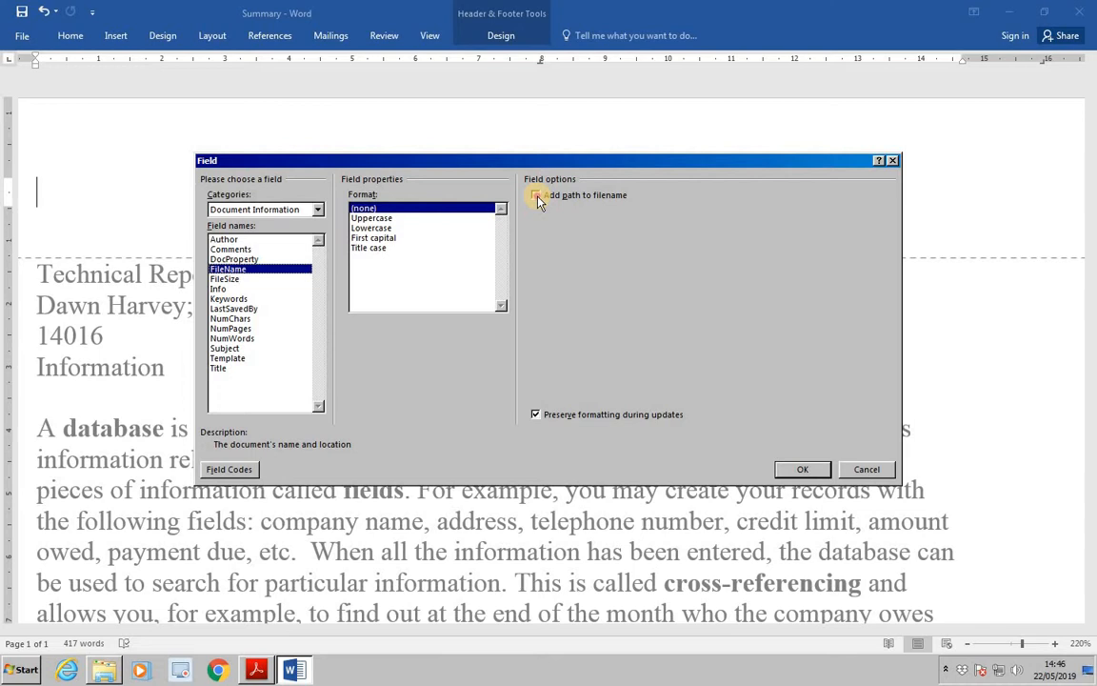
left_click(537, 195)
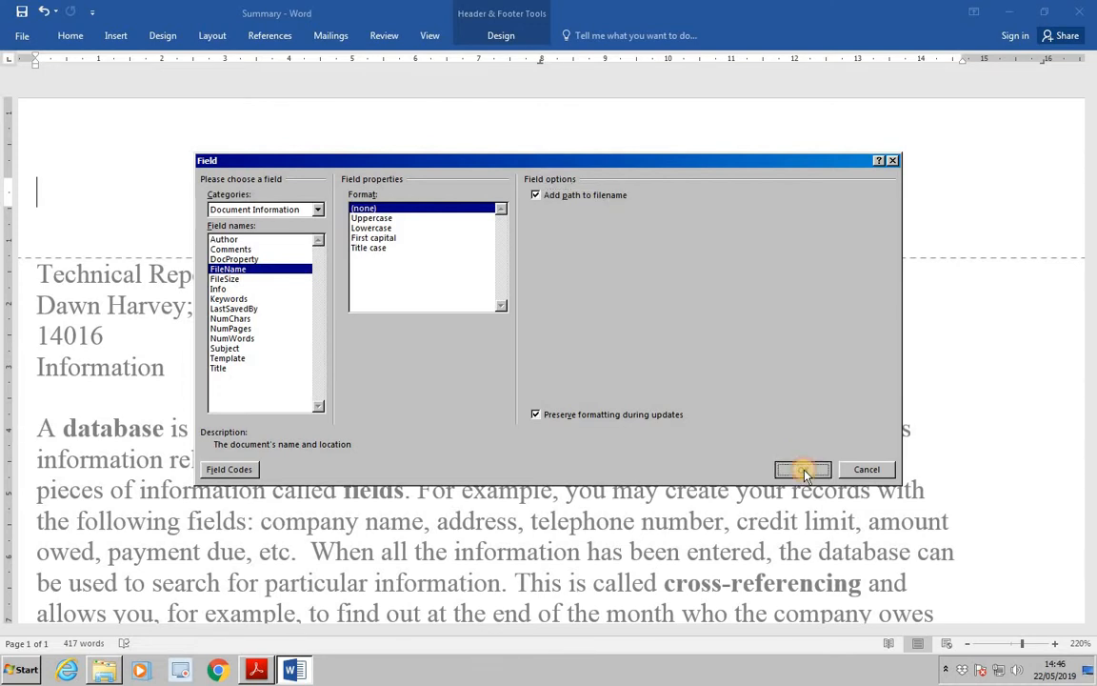
left_click(797, 468)
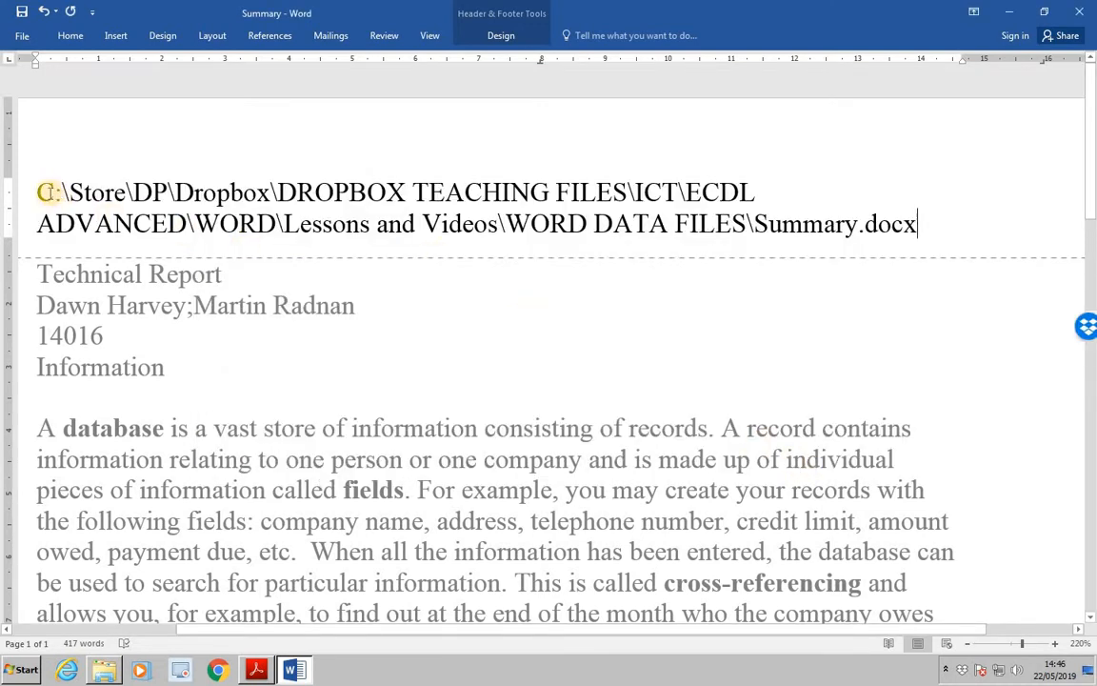
mouse_move(746, 233)
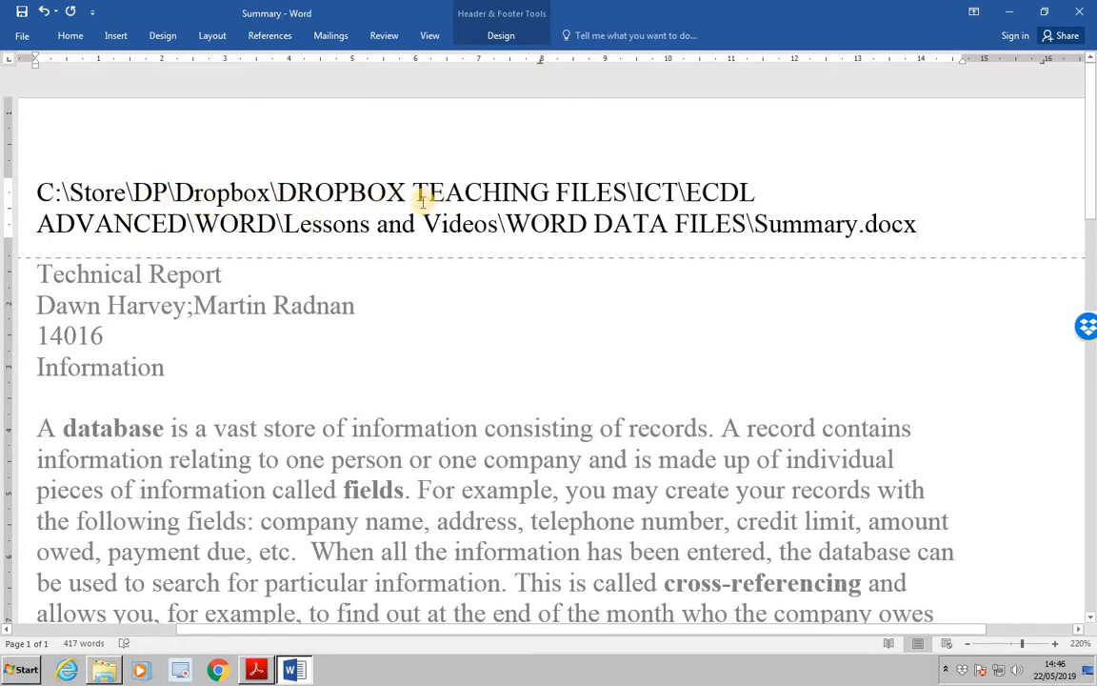
mouse_move(537, 228)
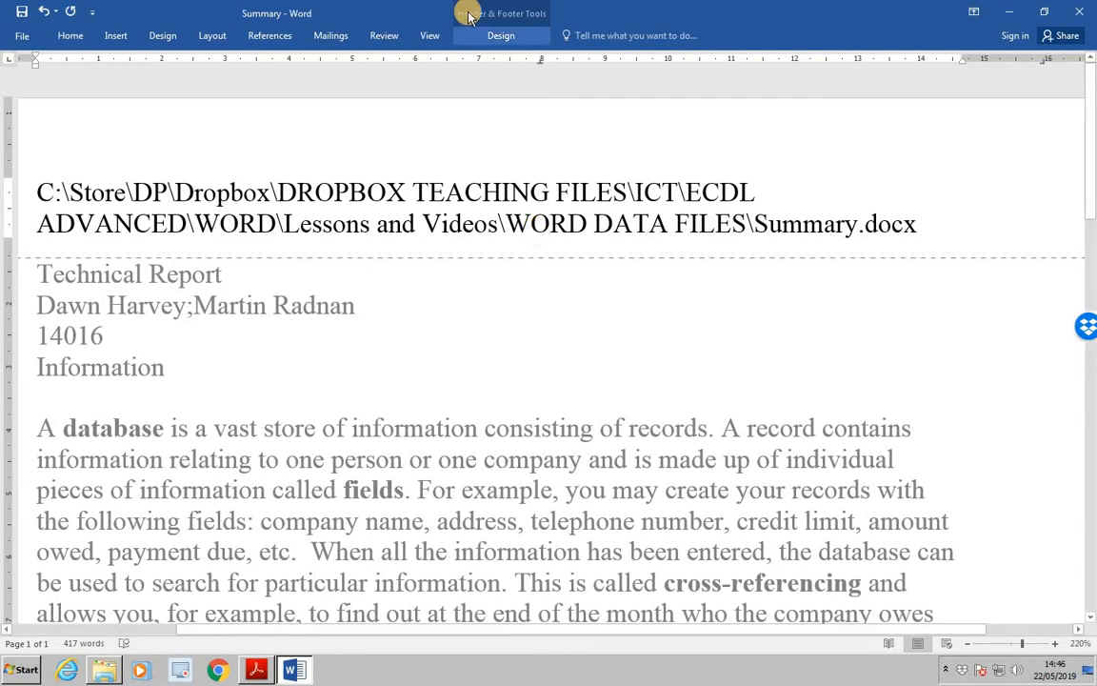
Step: Insert an auto-updating h:mm AM/PM time field reading 2:49 PM in the footer
left_click(499, 34)
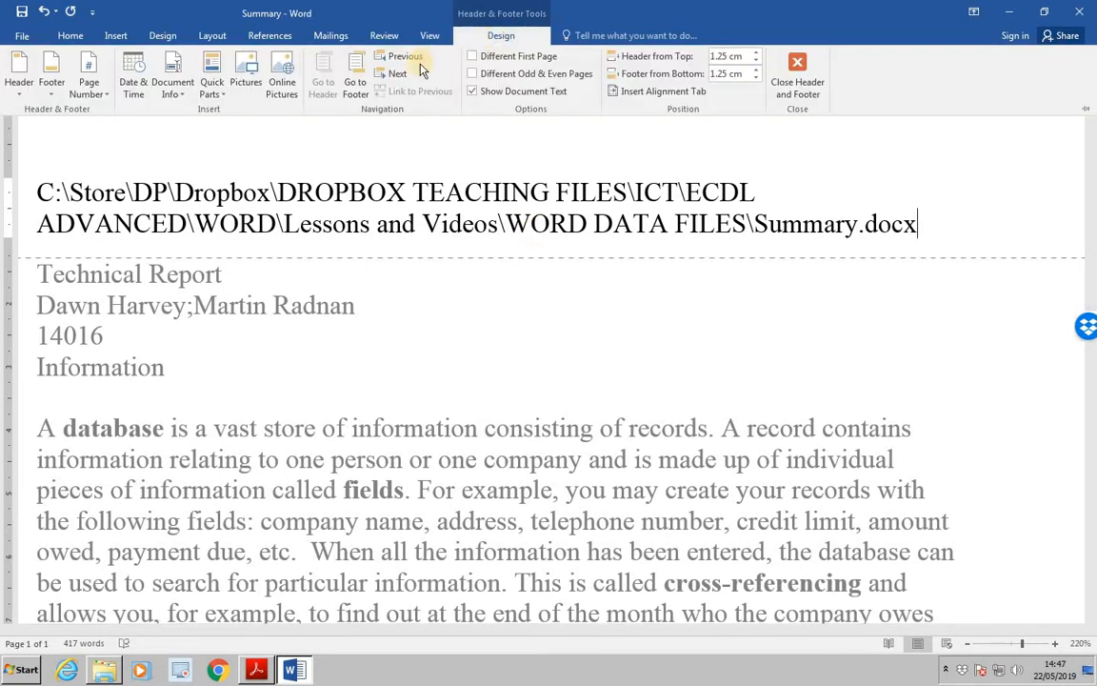
mouse_move(354, 73)
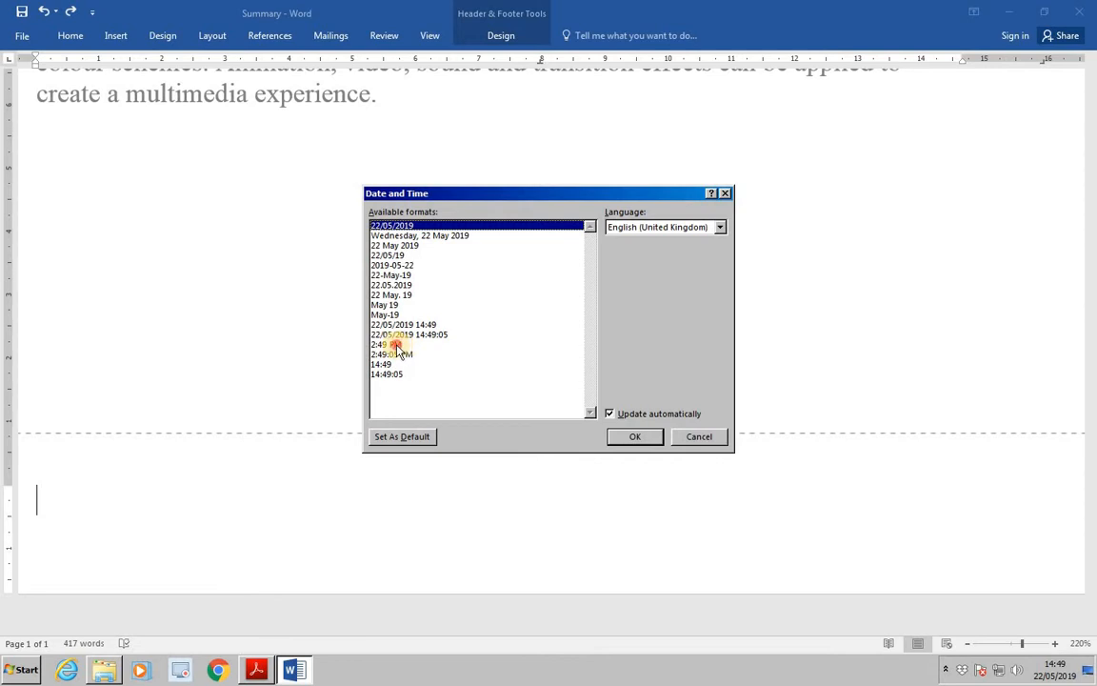
left_click(386, 343)
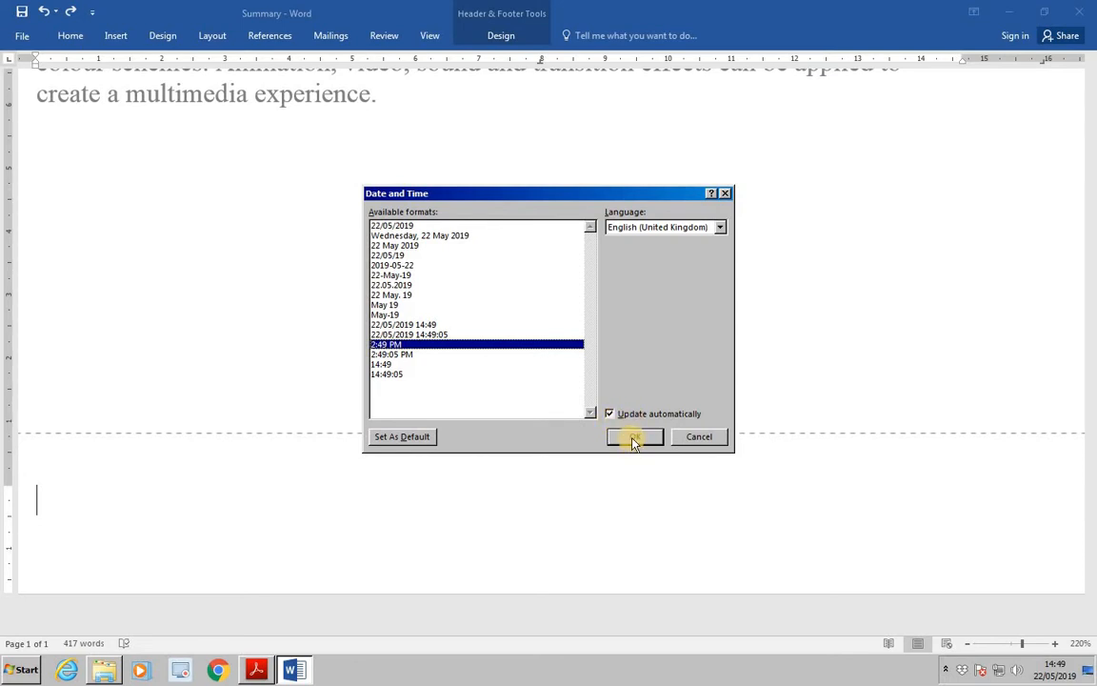
left_click(632, 436)
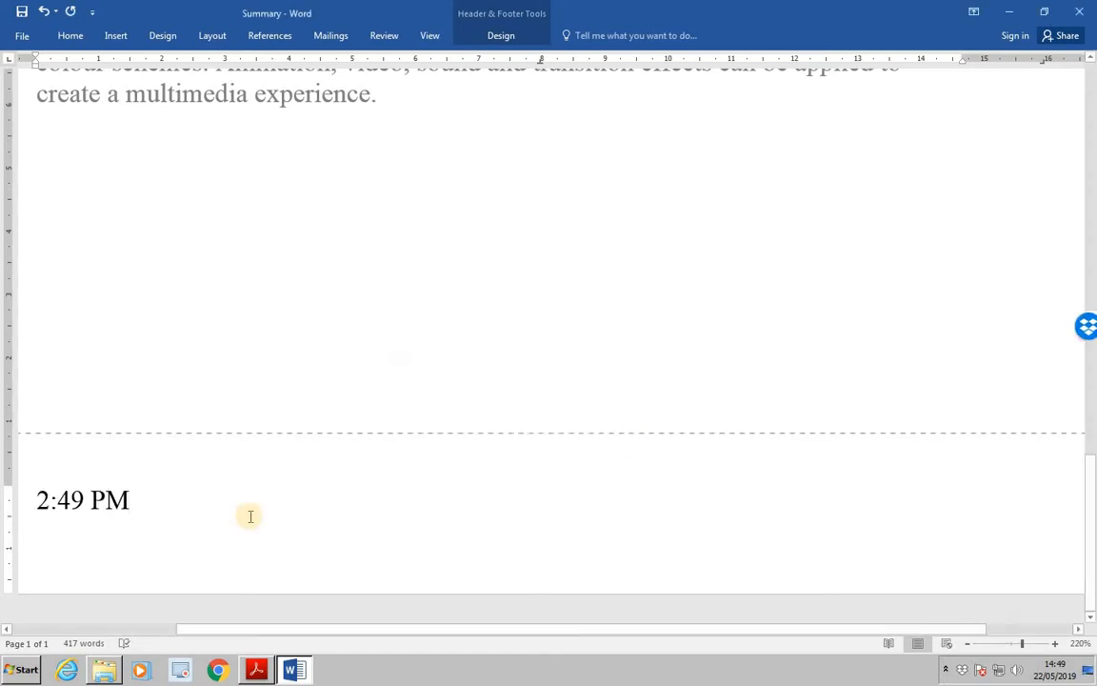
left_click(130, 499)
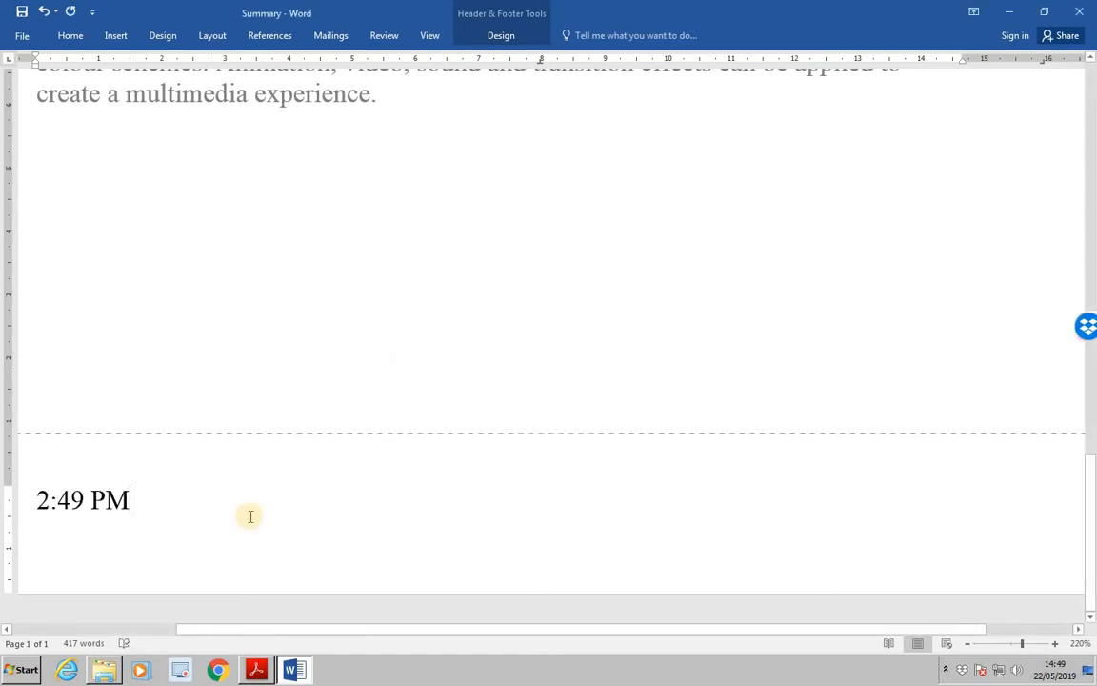
mouse_move(256, 514)
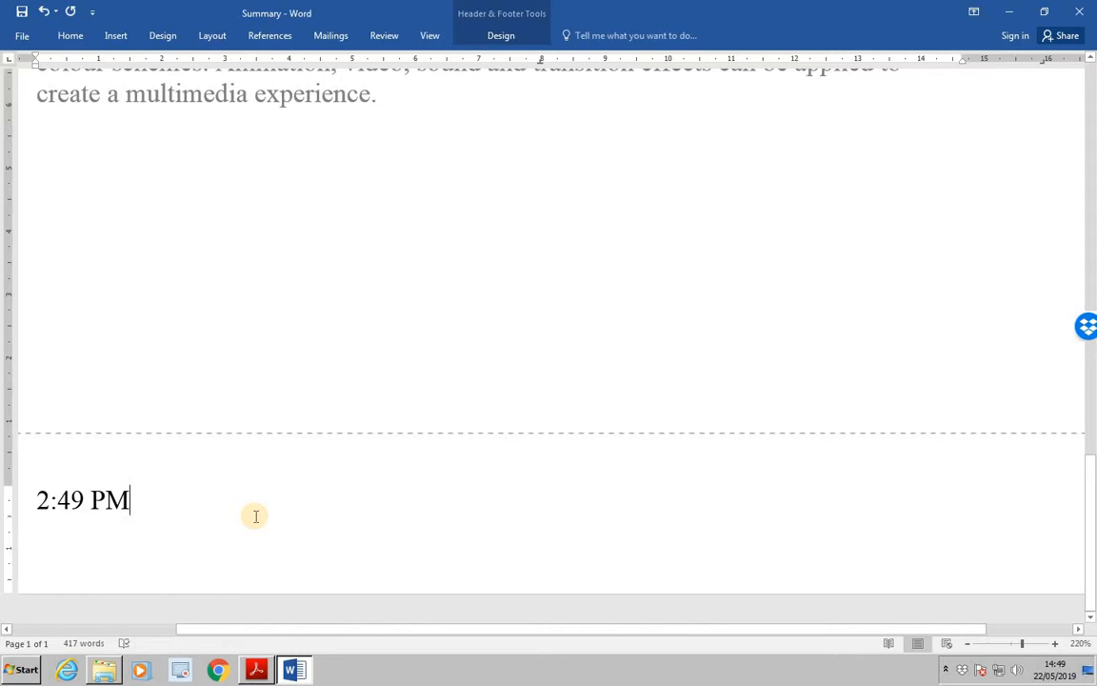
left_click(964, 499)
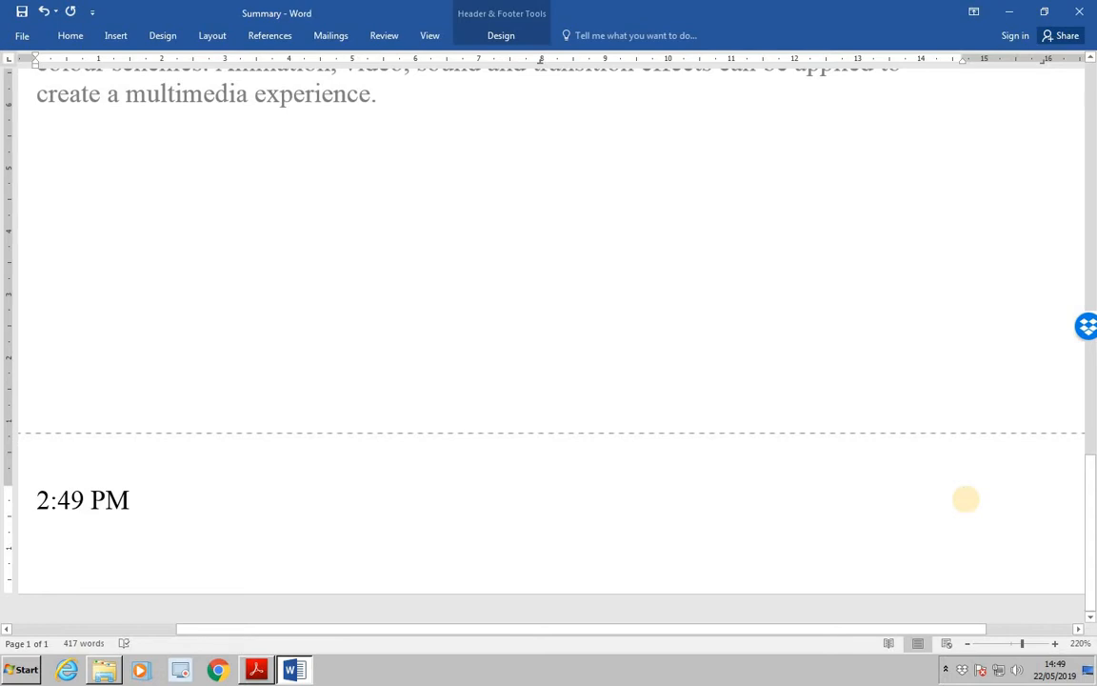
mouse_move(964, 503)
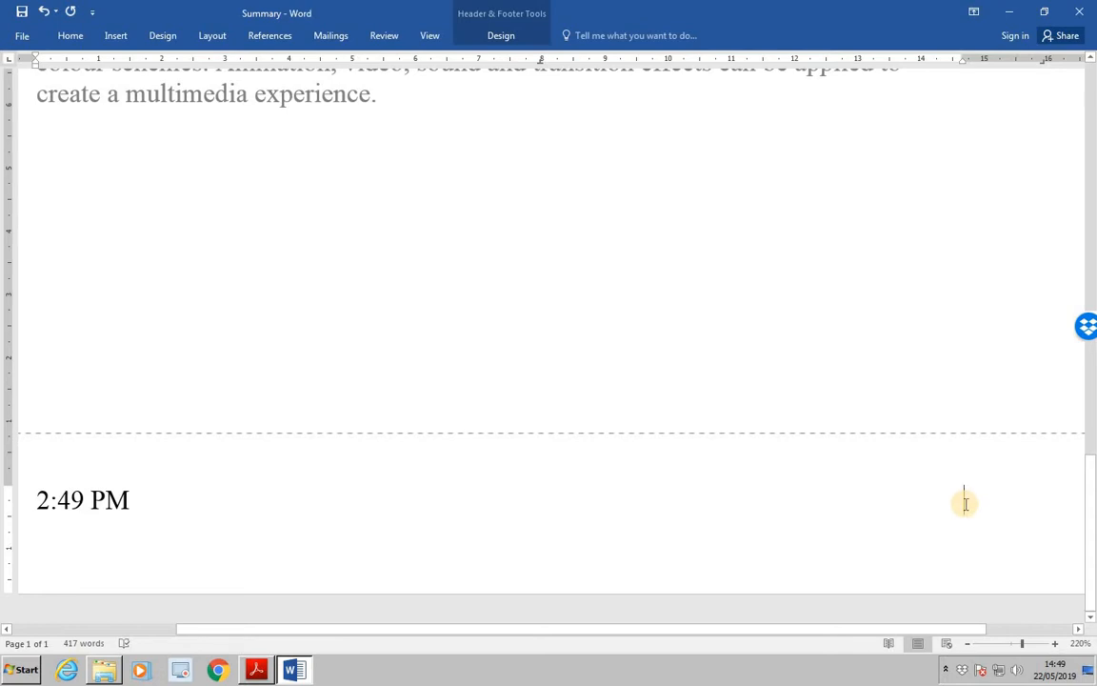
mouse_move(964, 503)
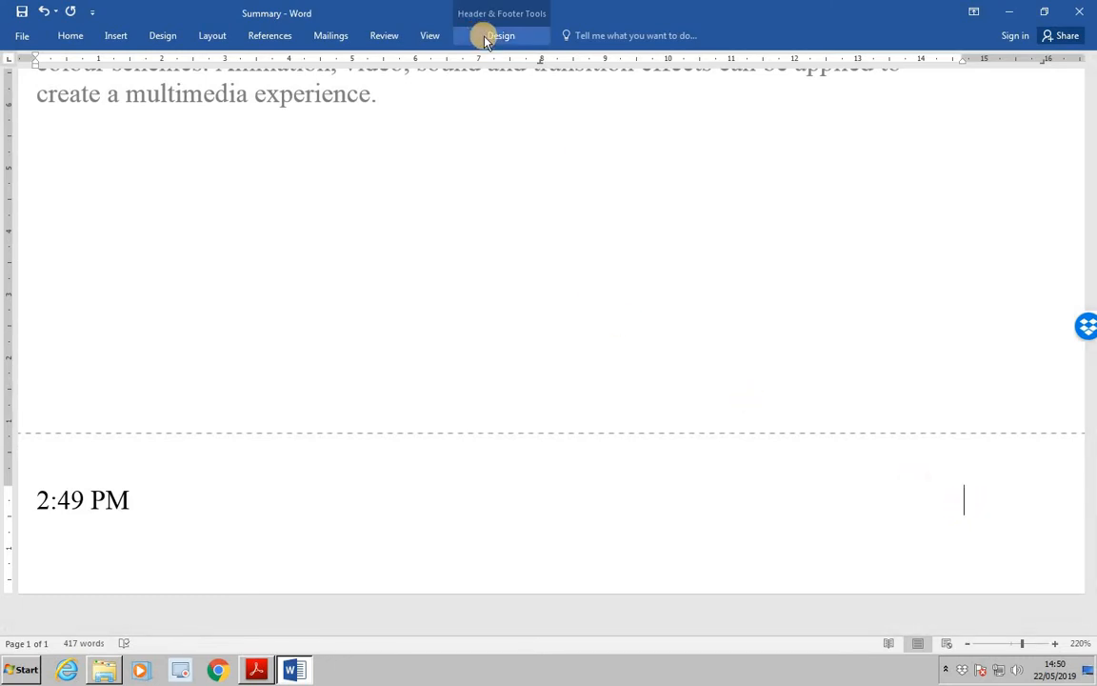
Step: Insert an automatically updating date 22/05/2019 in dd/mm/yyyy format at the footer's right
left_click(500, 35)
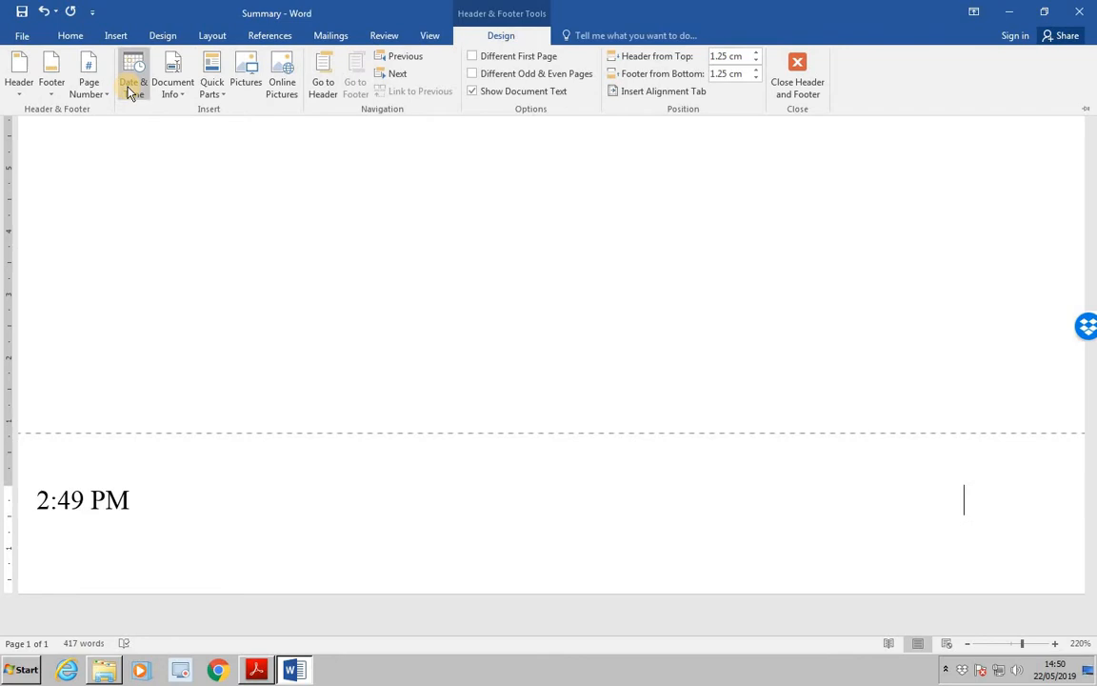
left_click(131, 74)
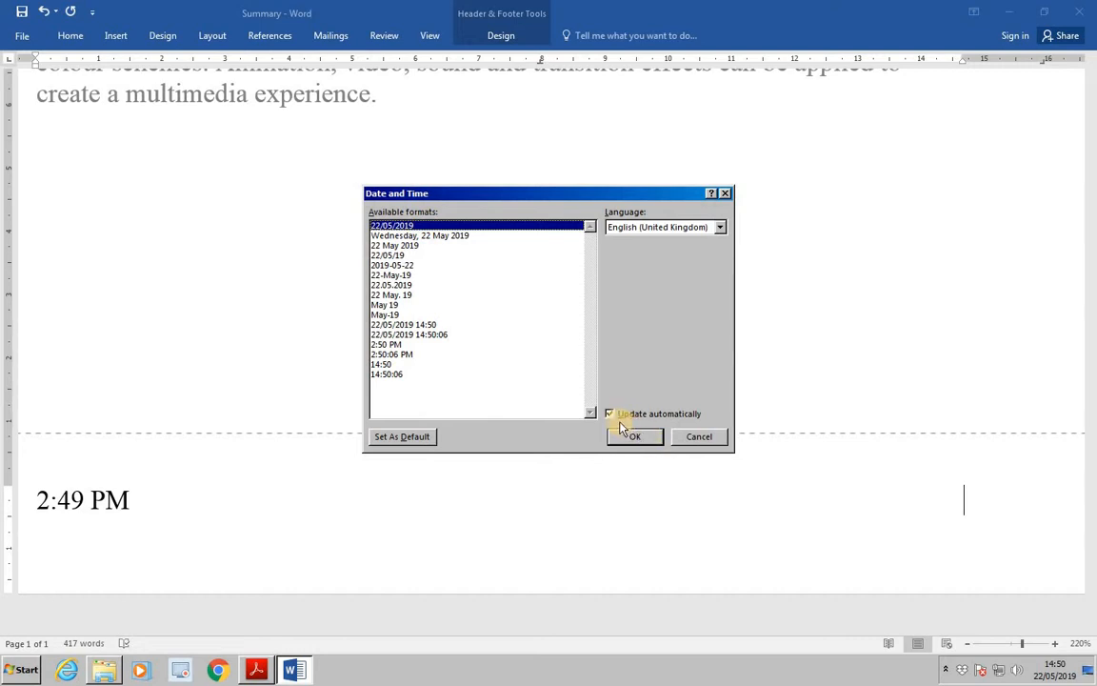
left_click(609, 413)
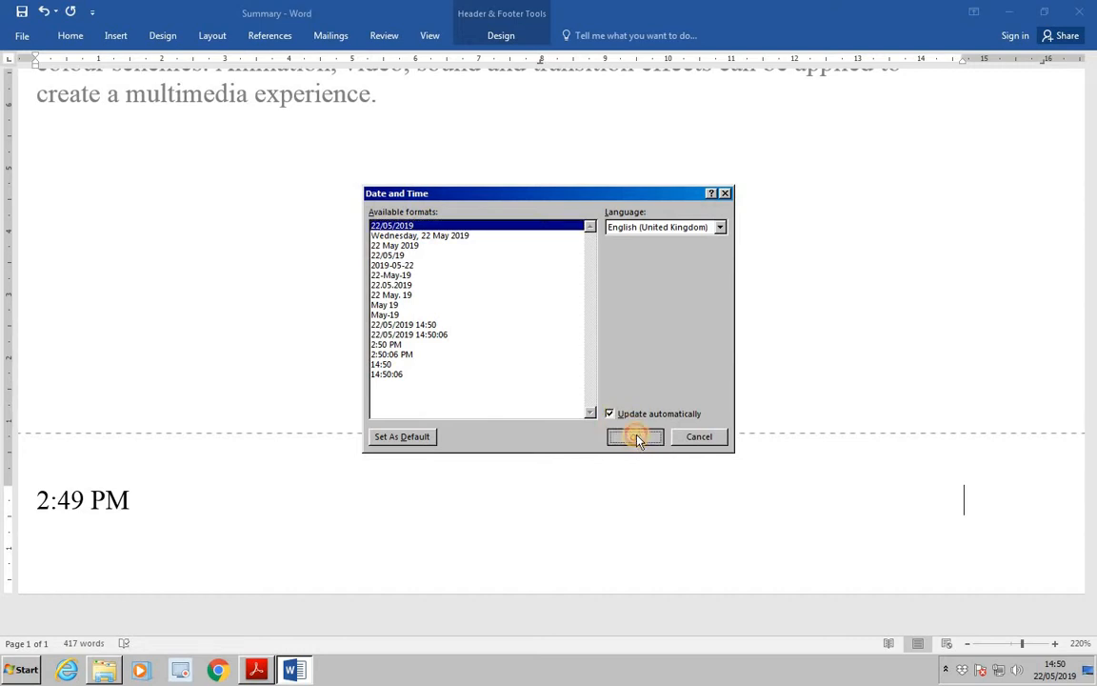
left_click(636, 436)
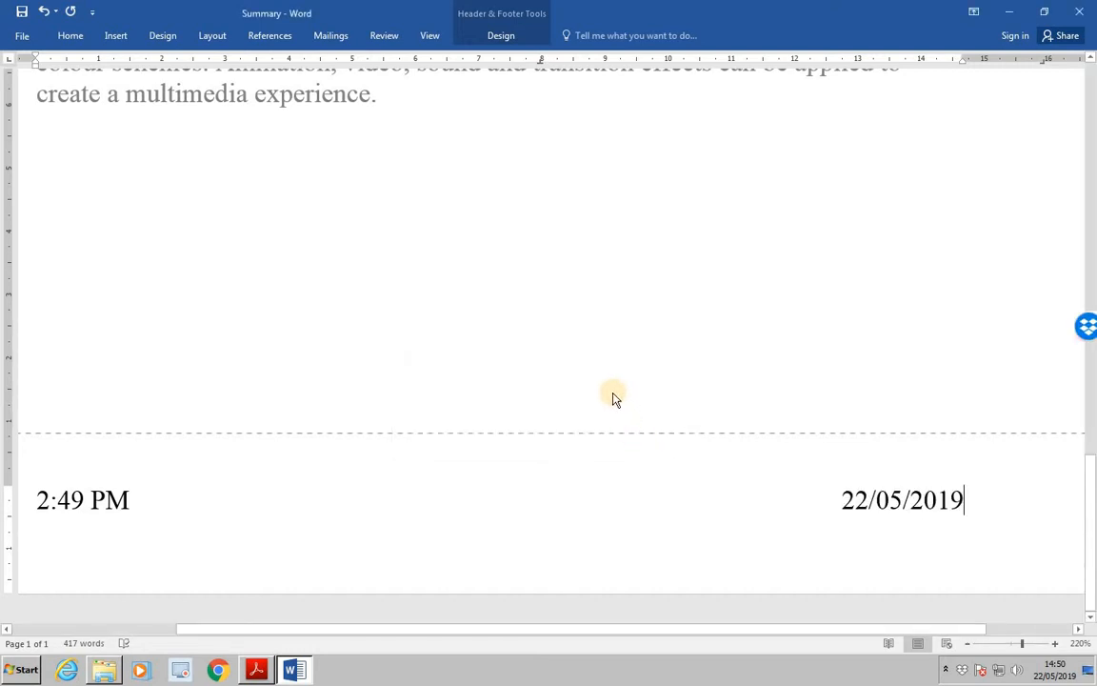
mouse_move(80, 485)
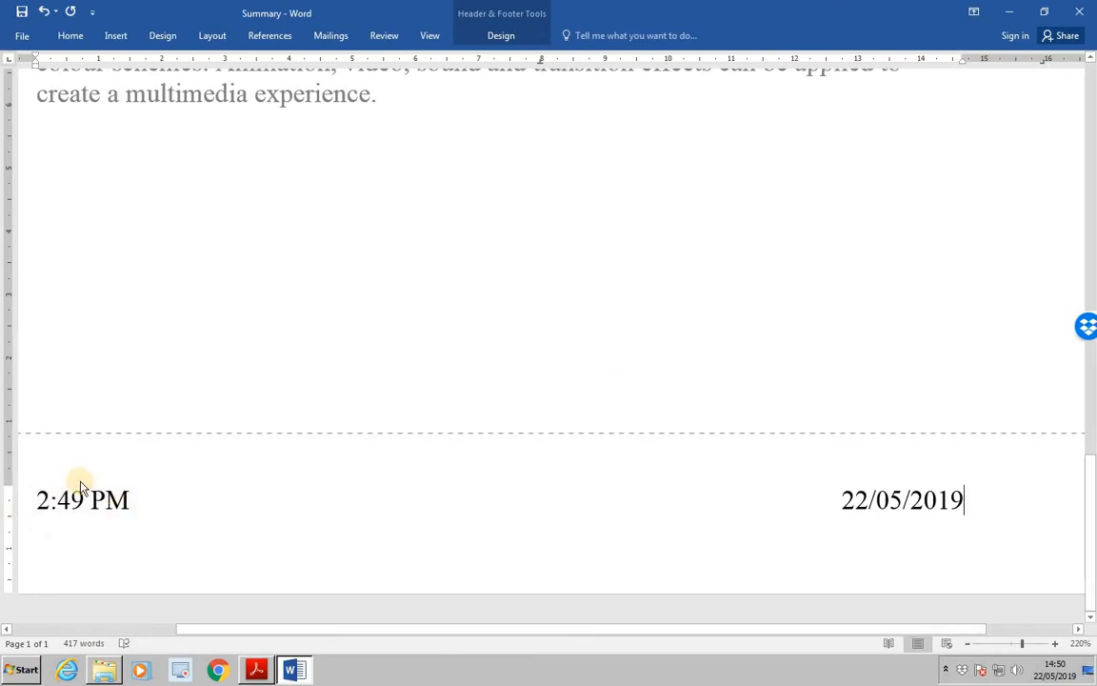
mouse_move(838, 527)
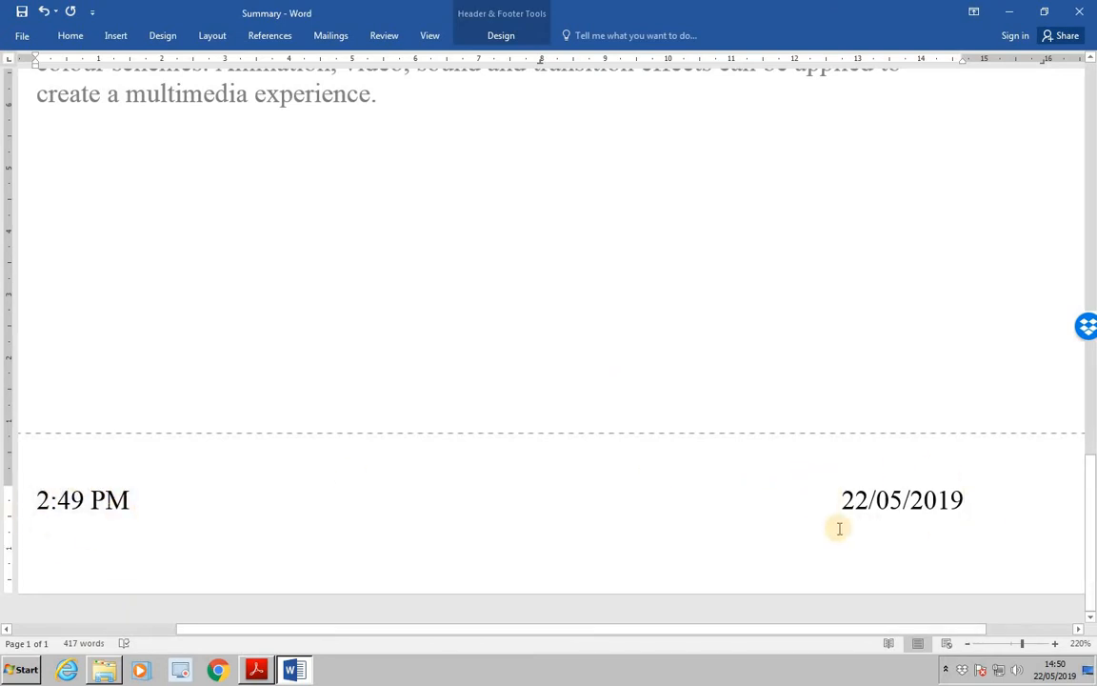
mouse_move(891, 542)
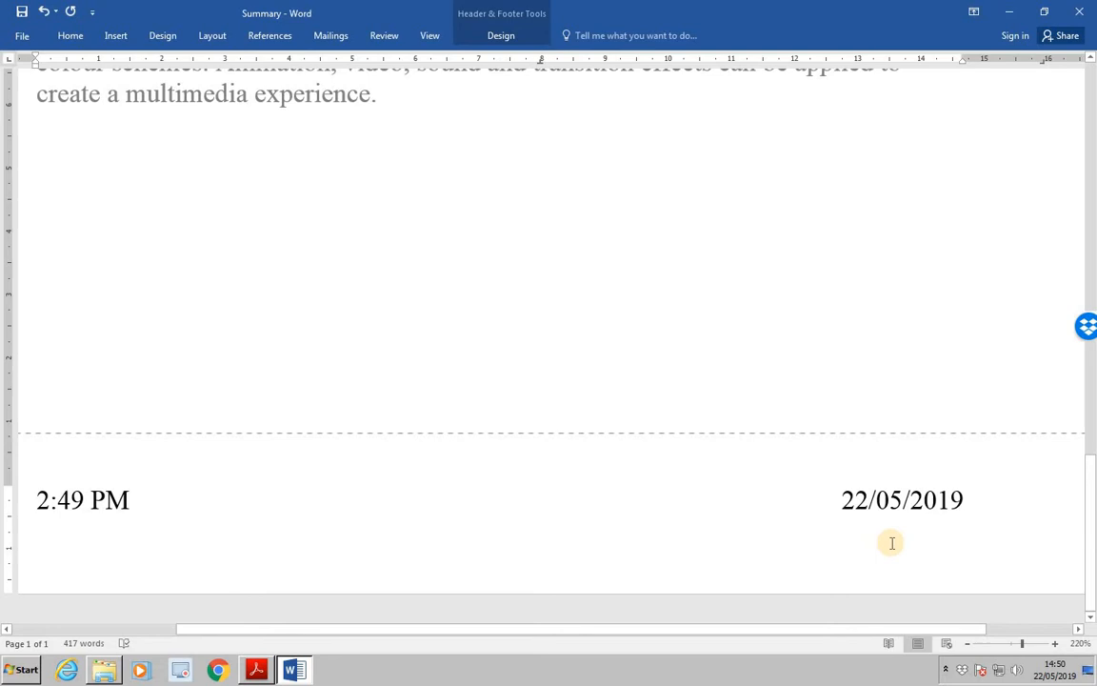
left_click(962, 499)
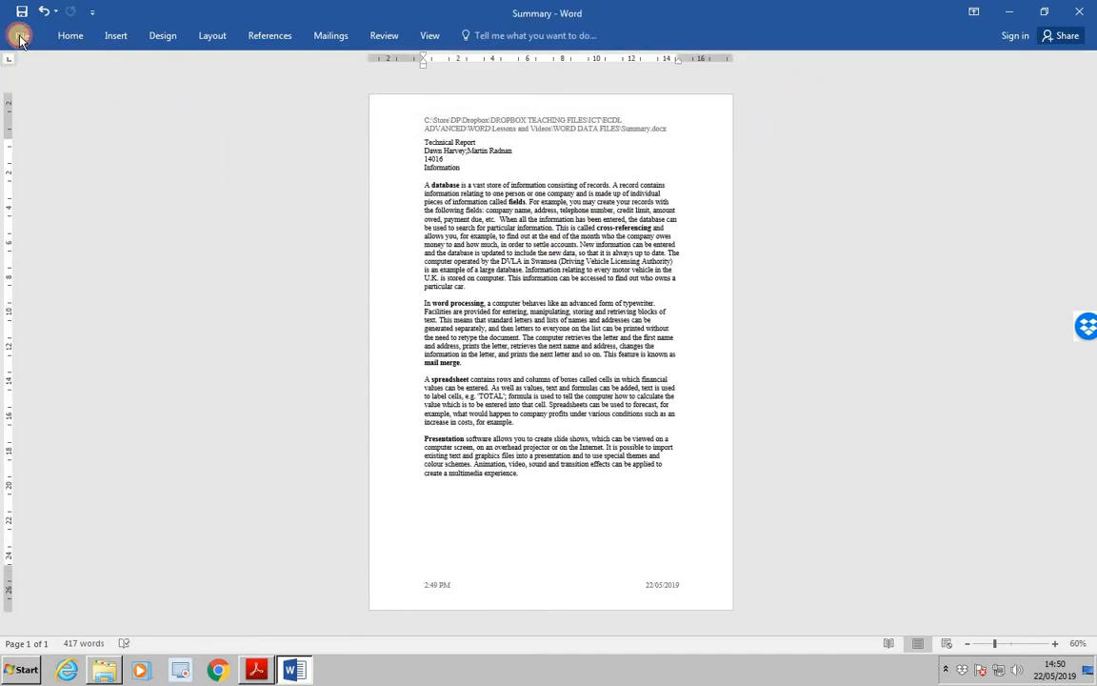
Step: Show the document's Info page in the File menu listing Technical Report and its authors
left_click(19, 34)
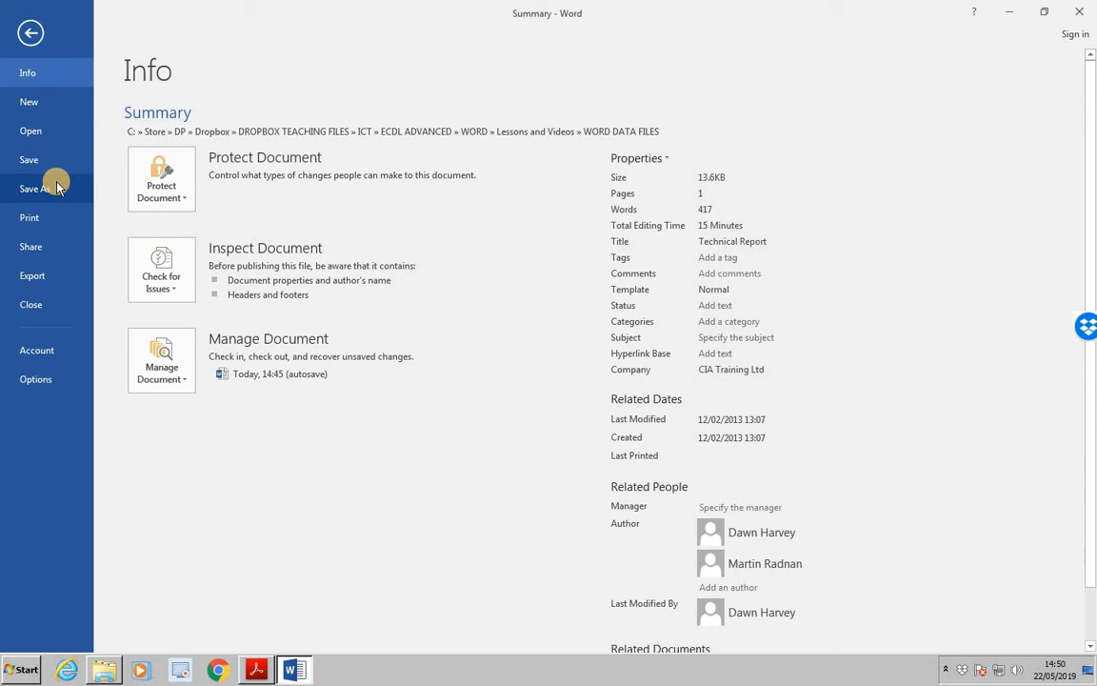